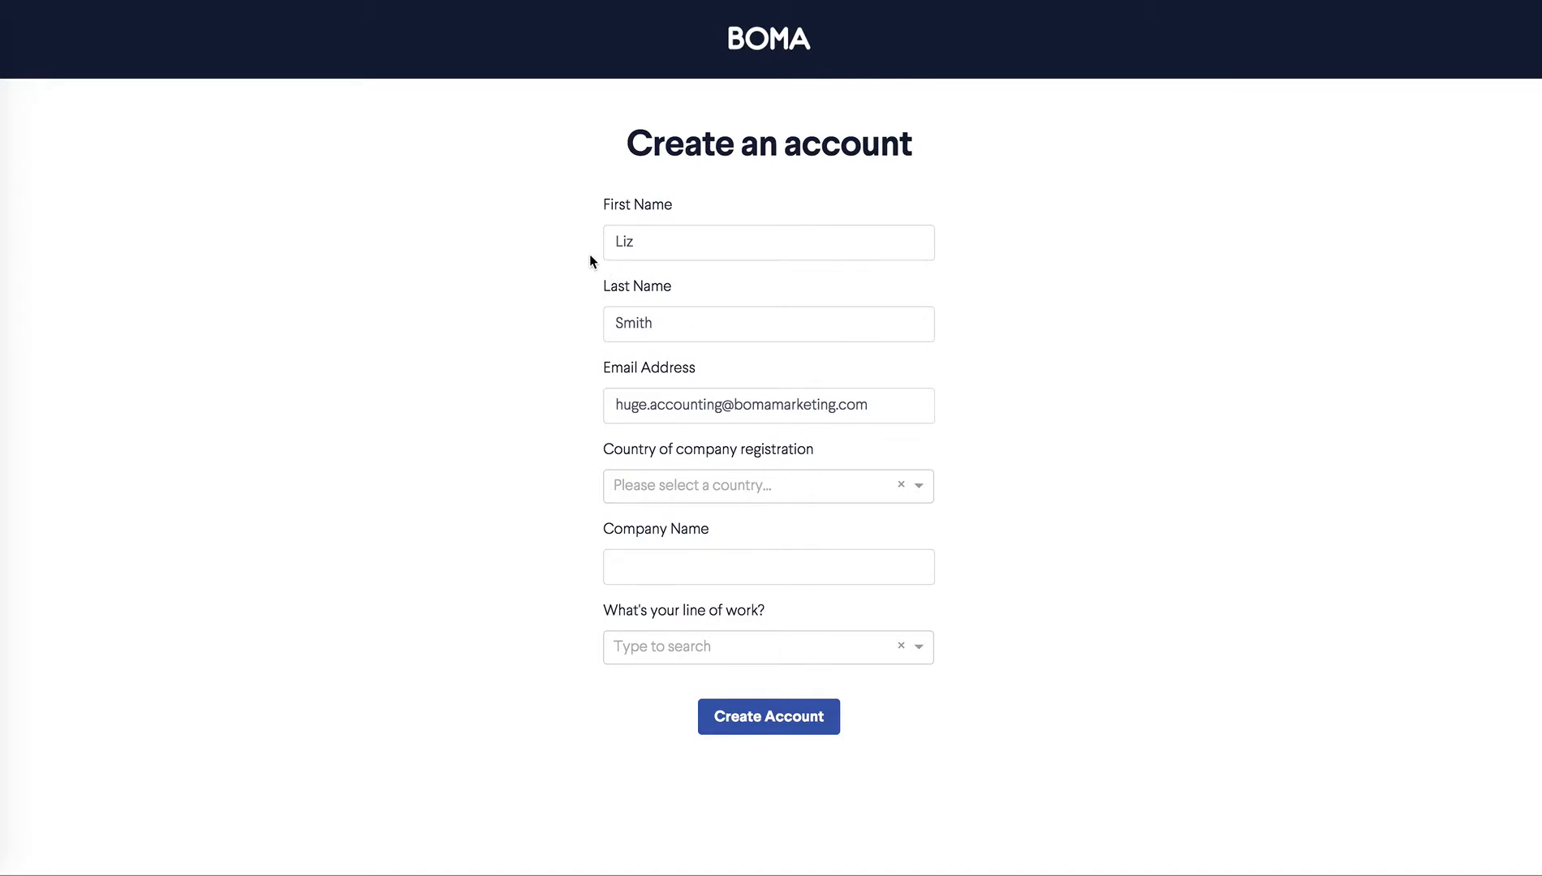
pyautogui.moveTo(594, 391)
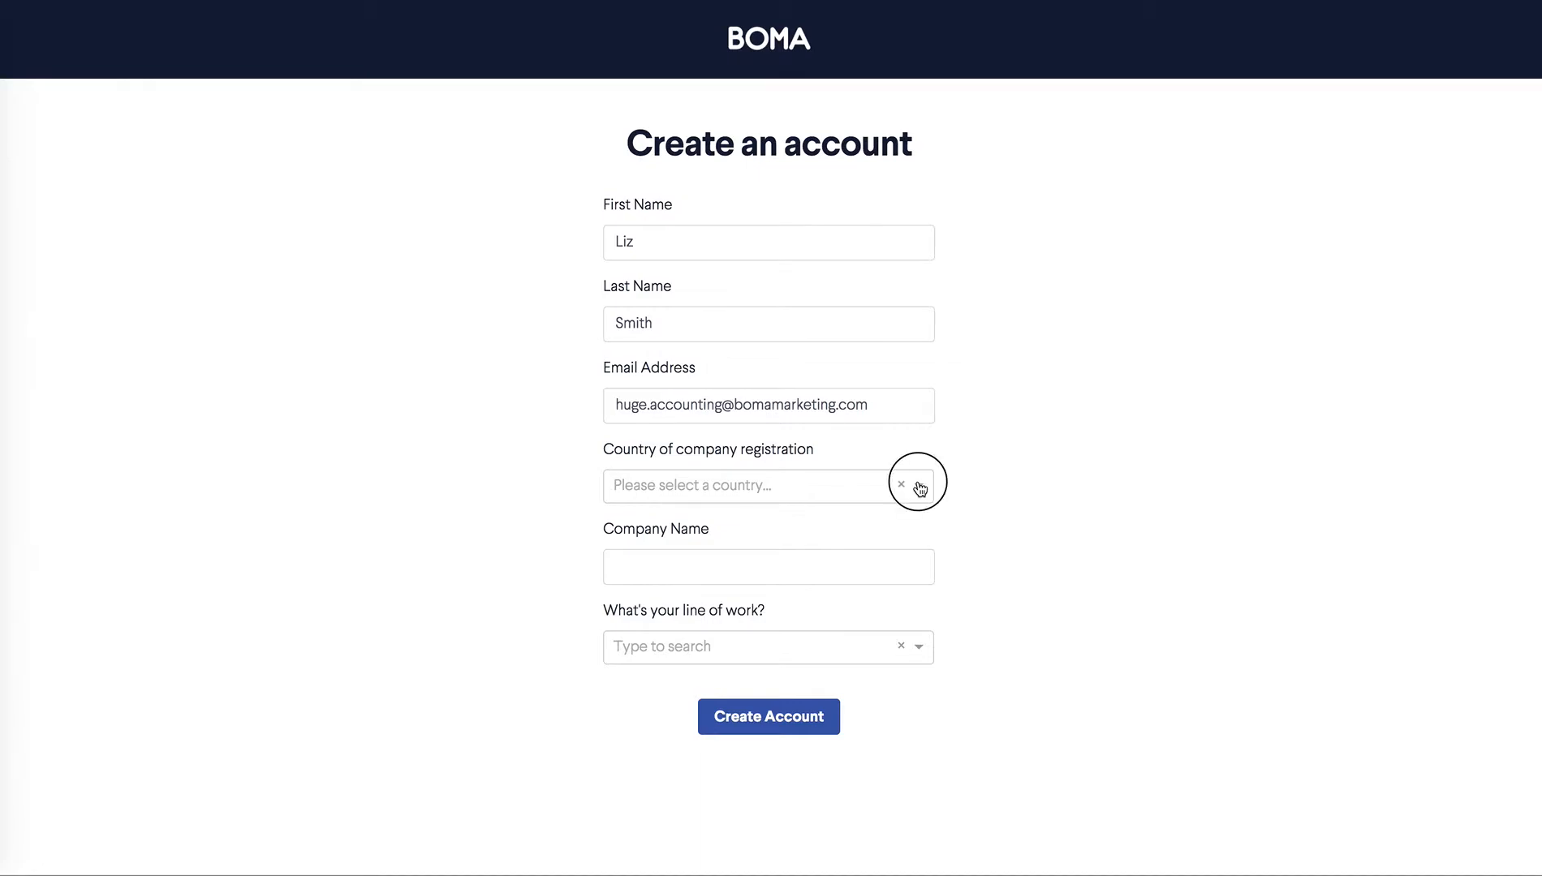
# - Register Huge Accounting in New Zealand with Accounting Services and submit Create Account
pyautogui.click(769, 486)
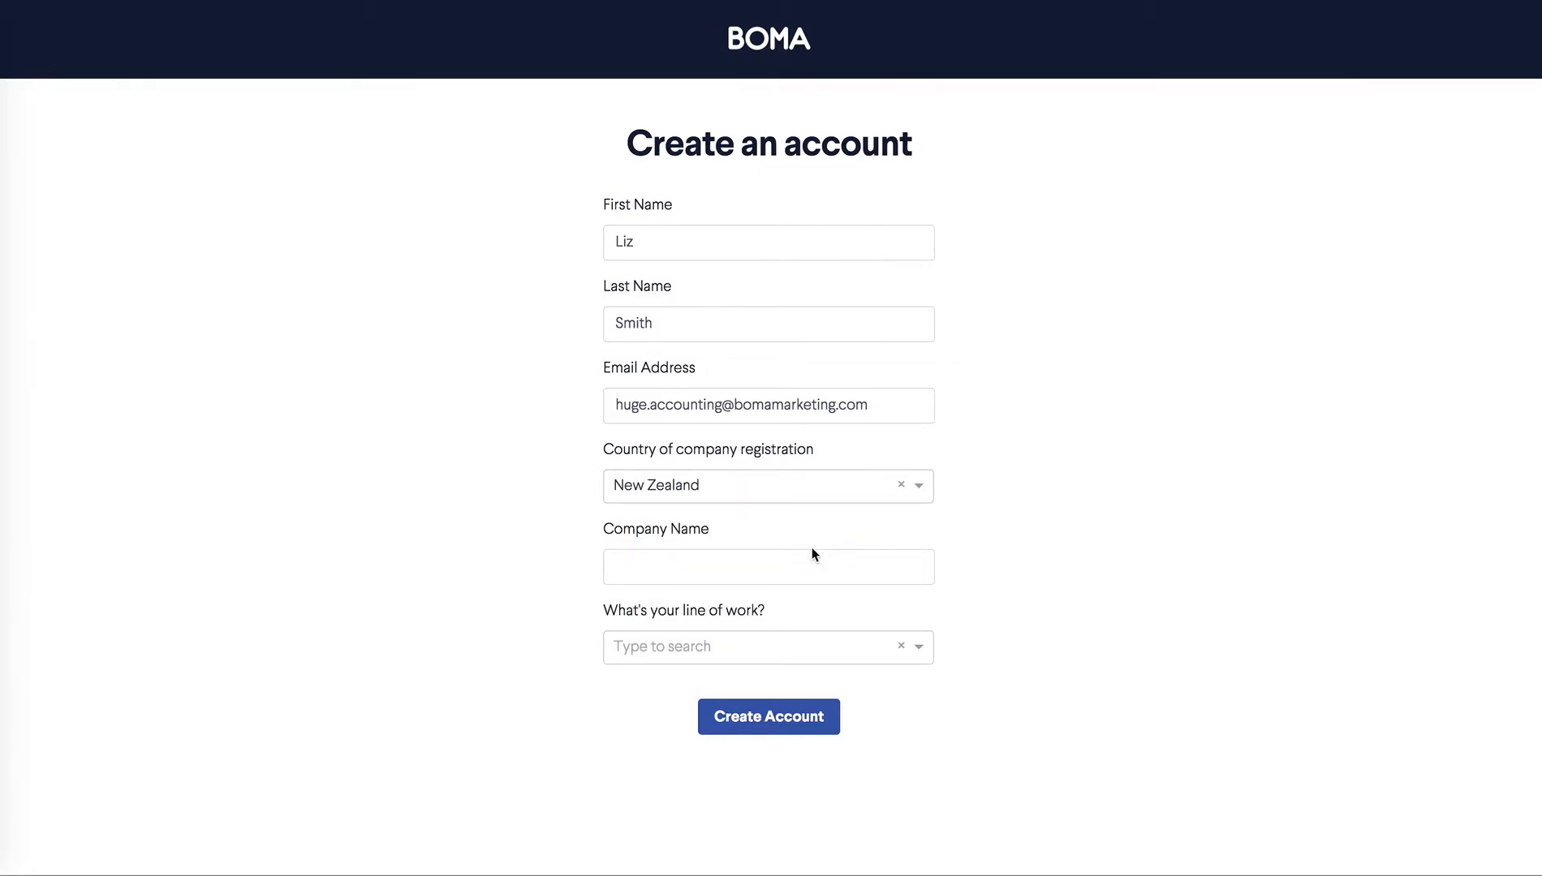
pyautogui.click(769, 568)
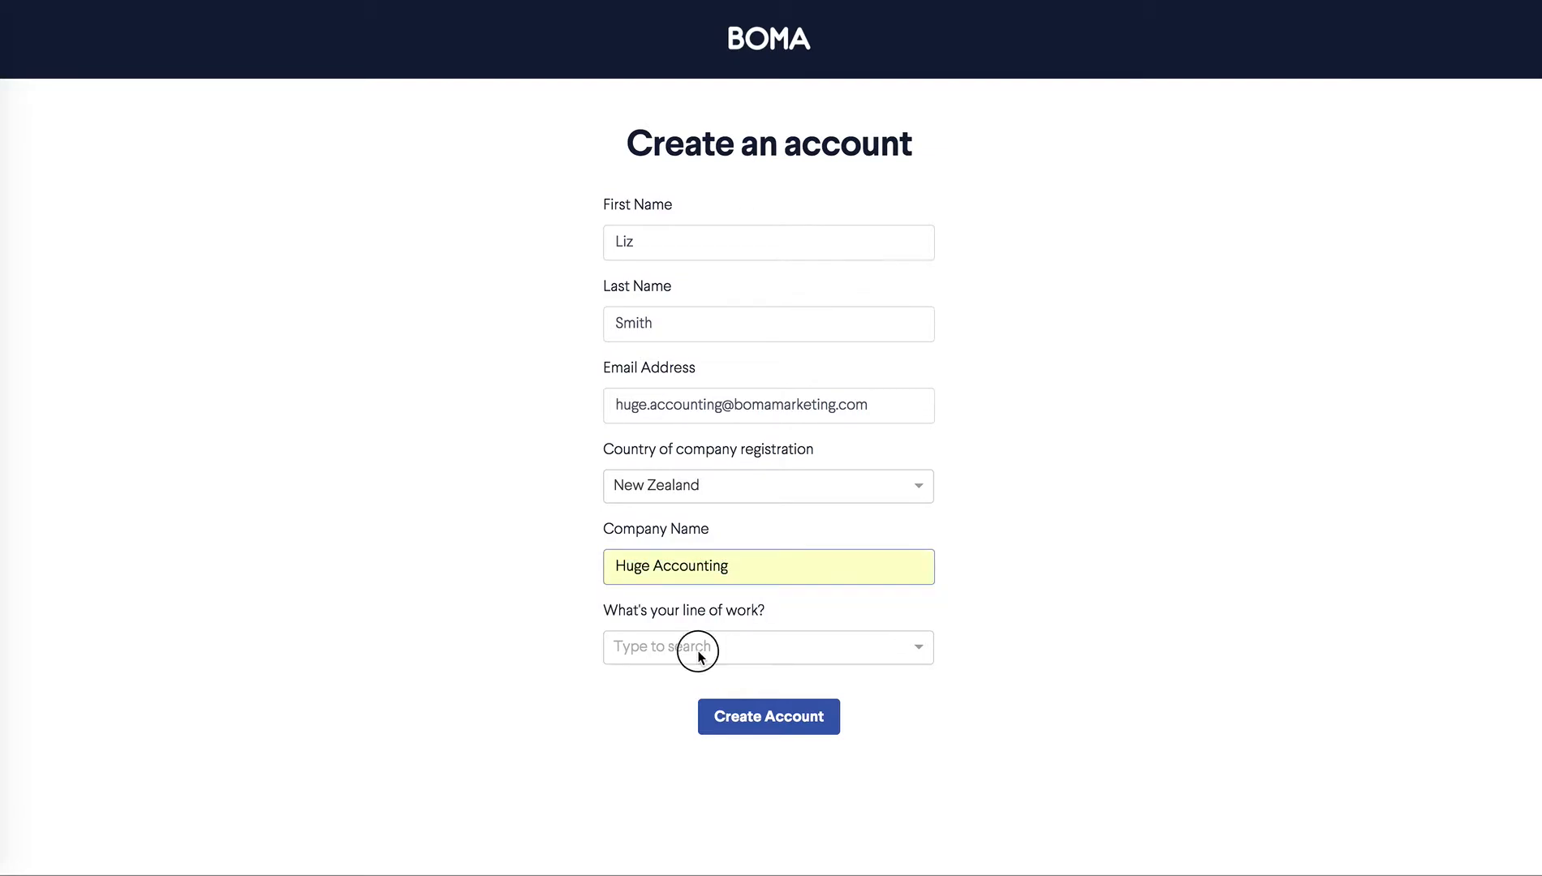
pyautogui.write('accou')
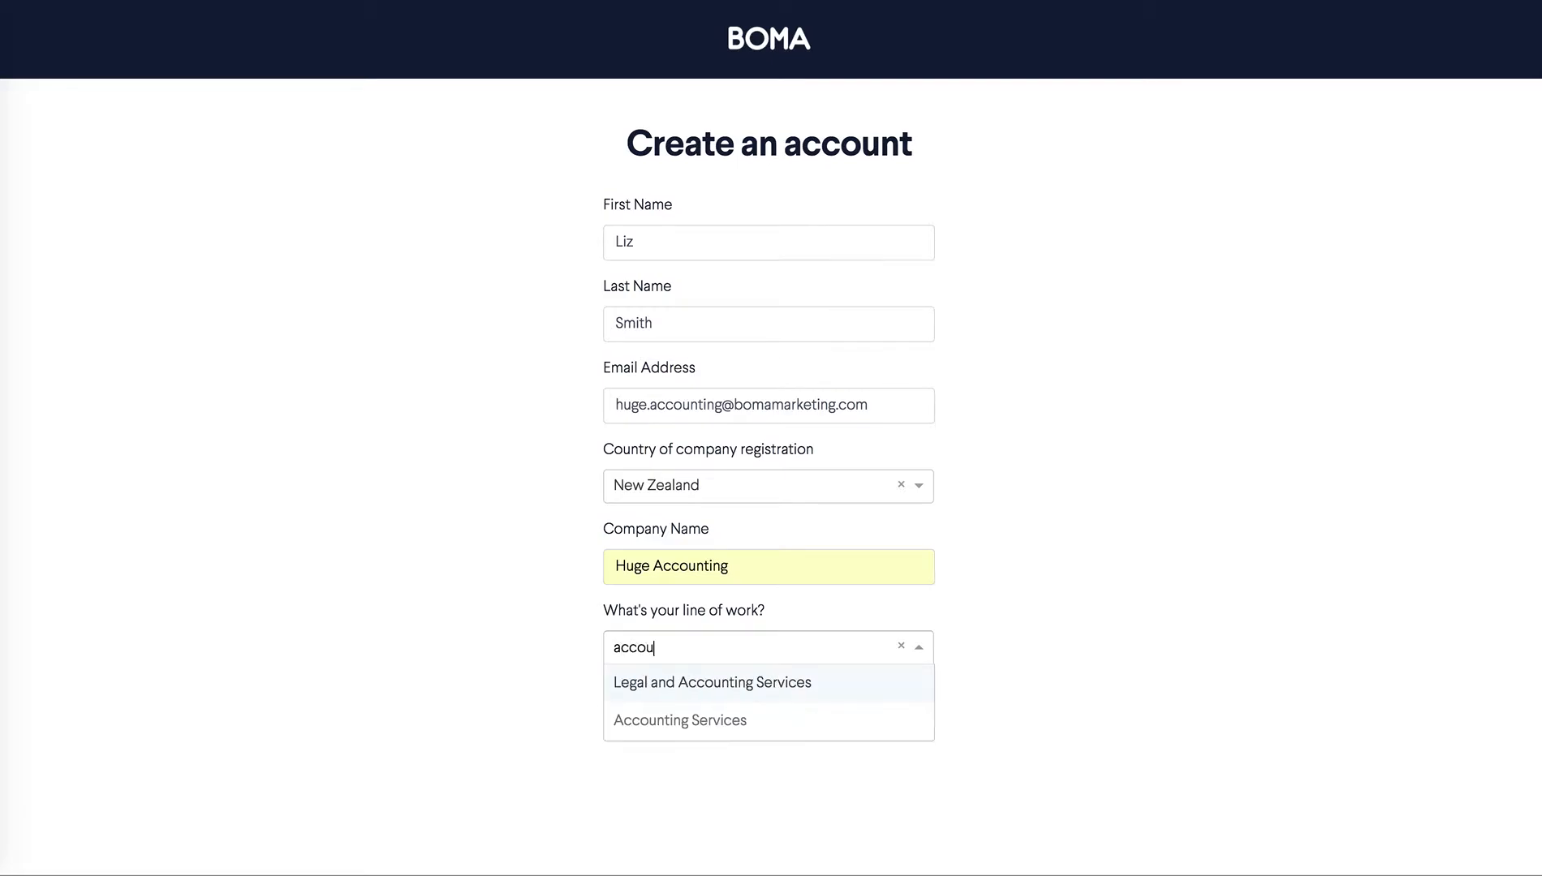
pyautogui.click(680, 721)
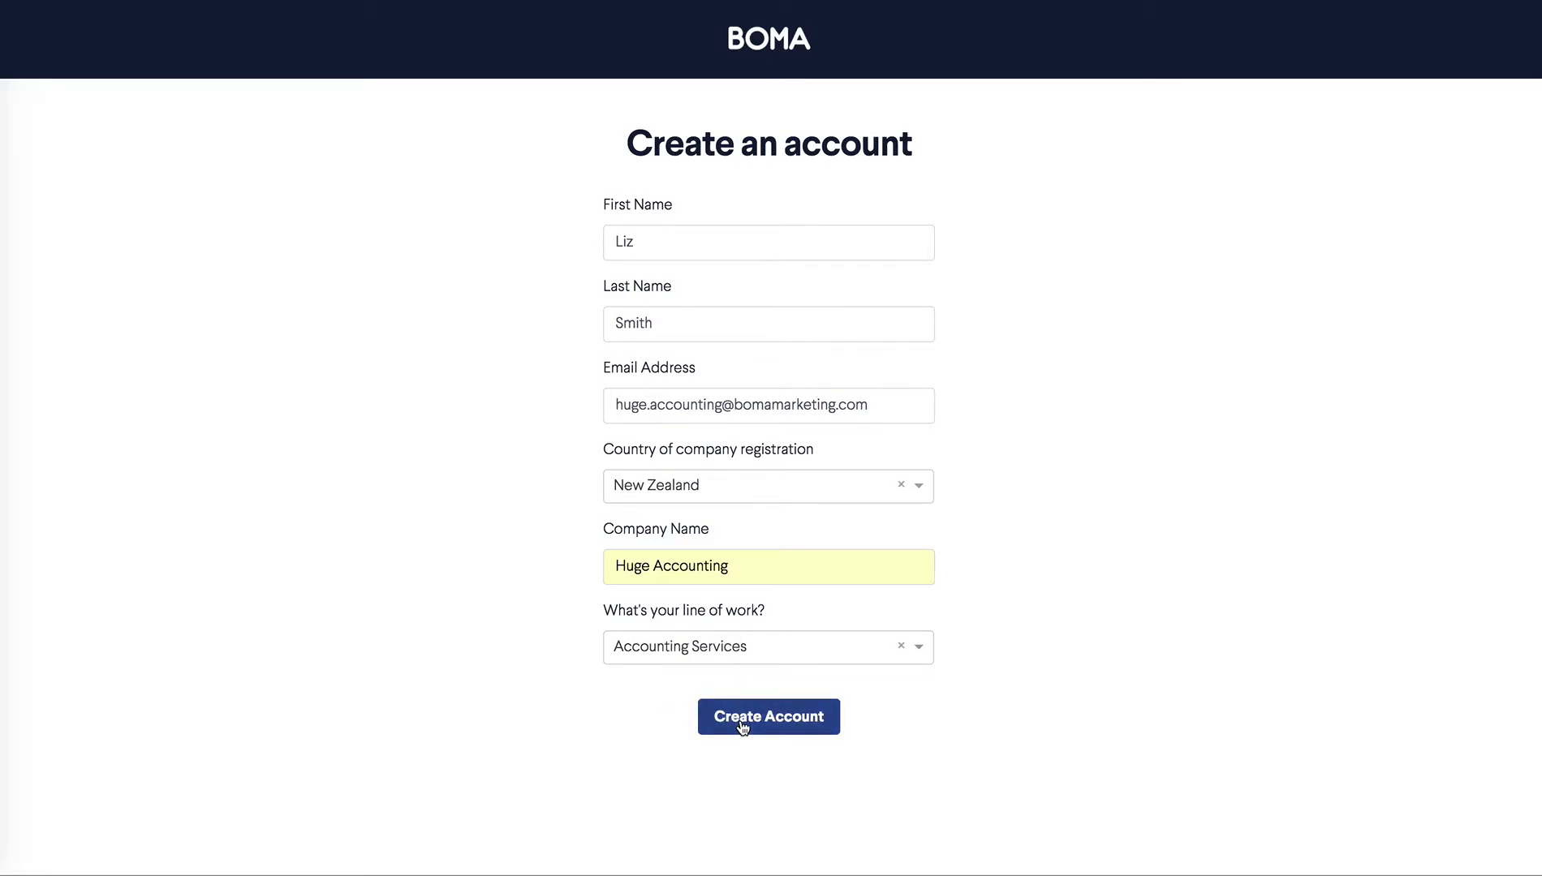
pyautogui.click(770, 718)
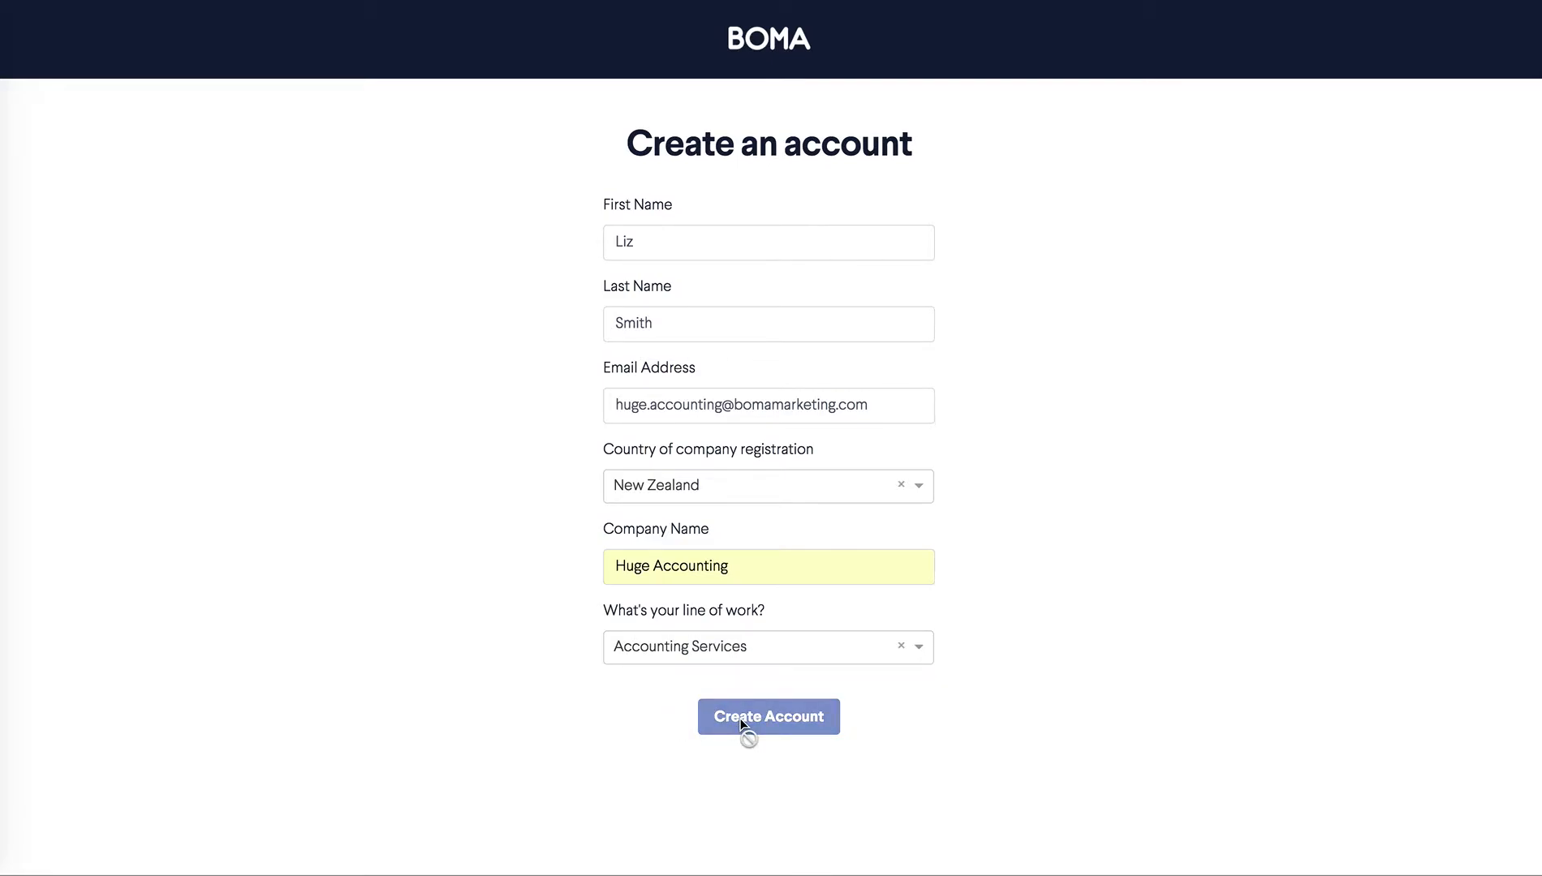
pyautogui.click(770, 717)
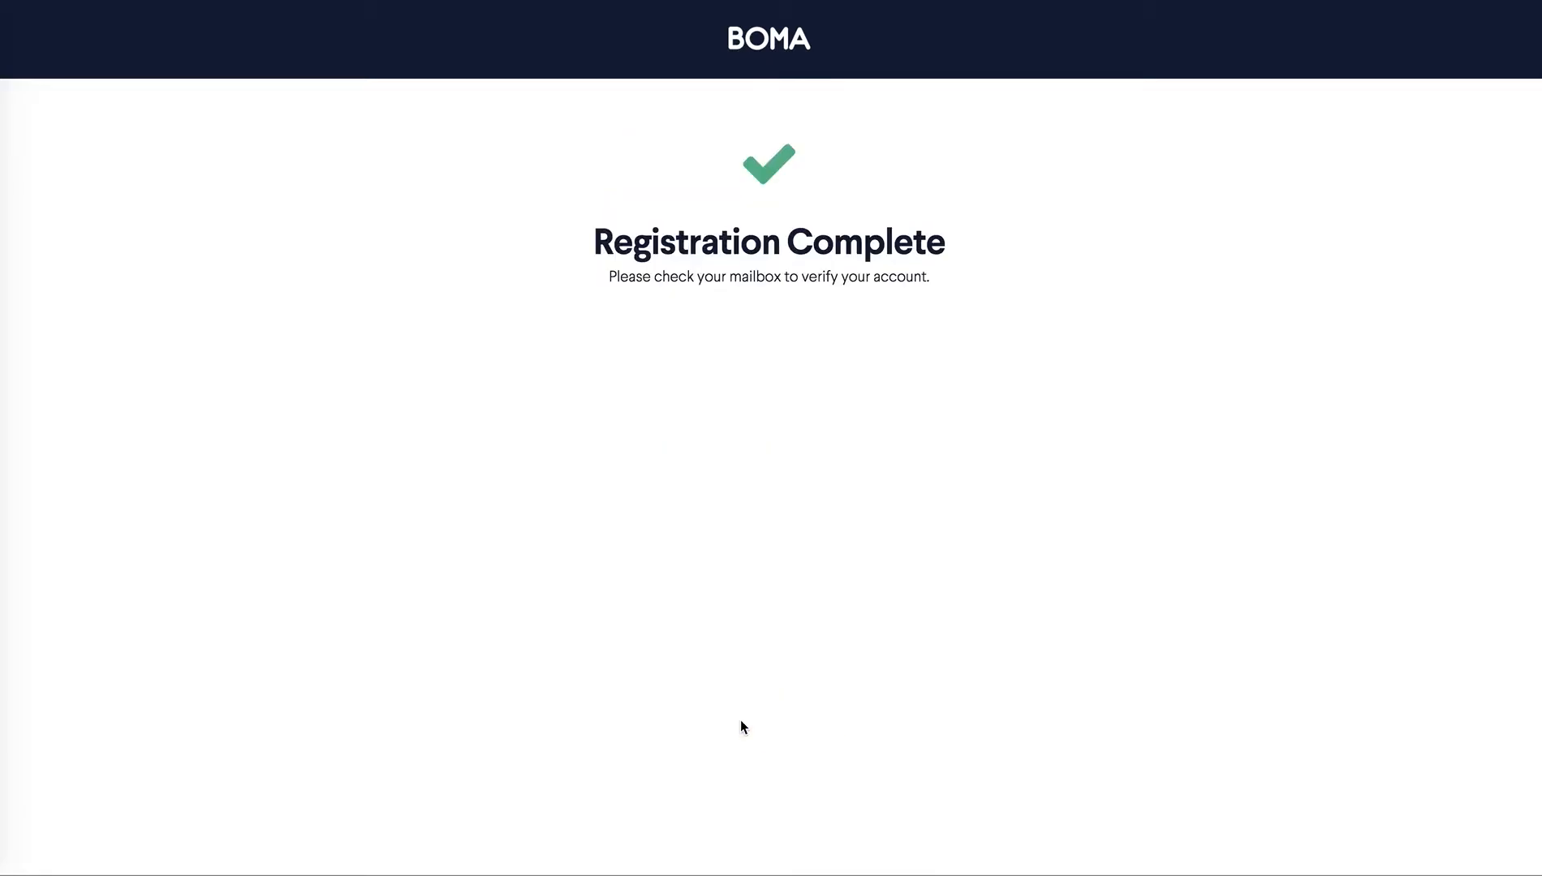
pyautogui.moveTo(1063, 250)
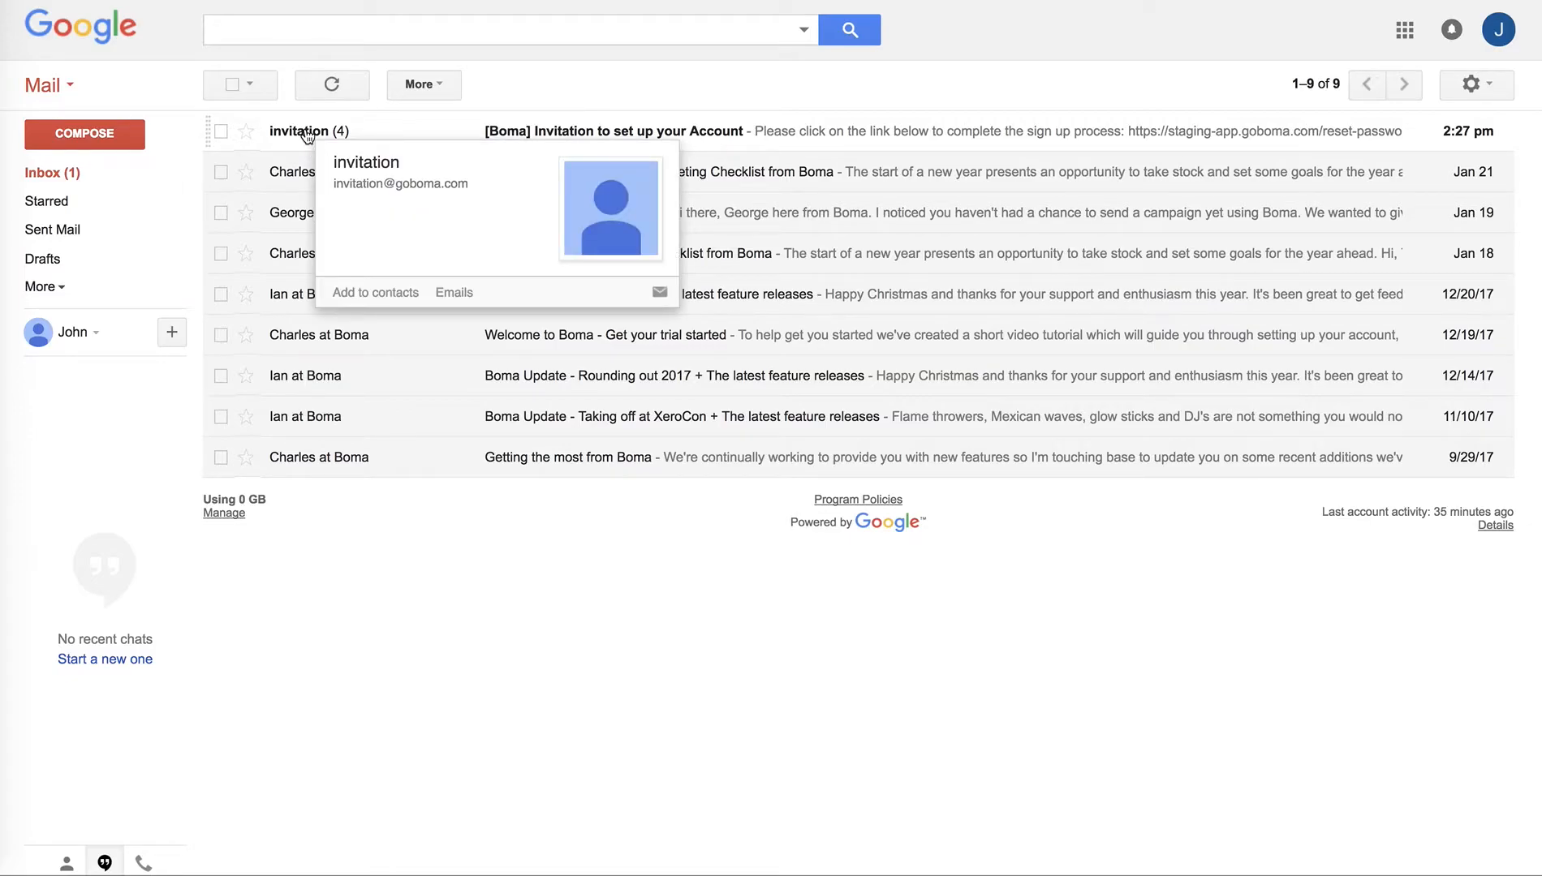
# - Follow the Boma invitation email link and set the new account password
pyautogui.click(613, 131)
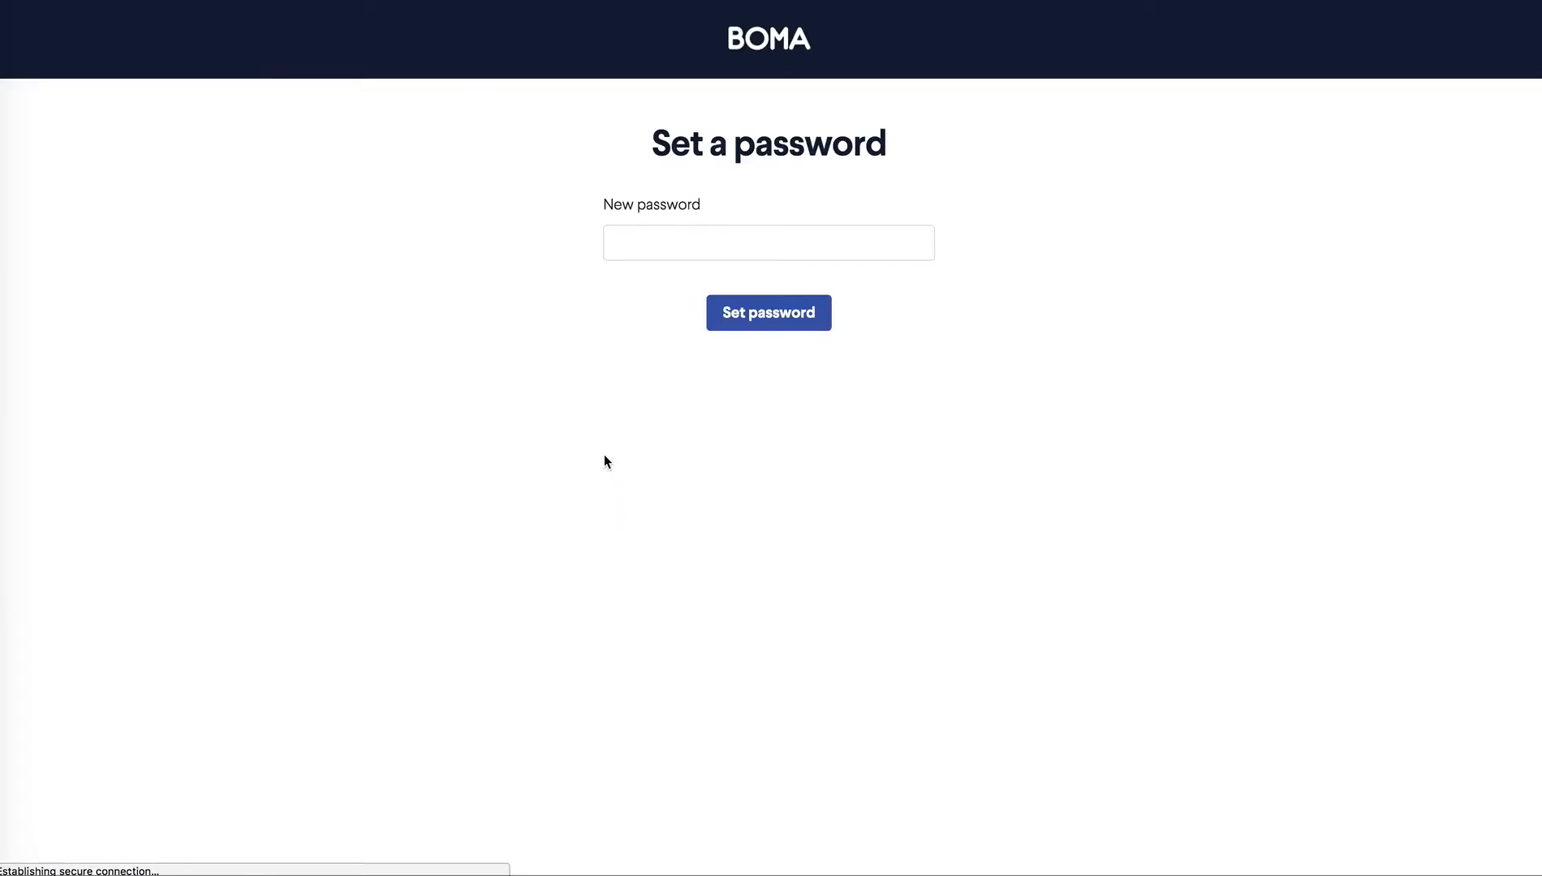
pyautogui.click(769, 241)
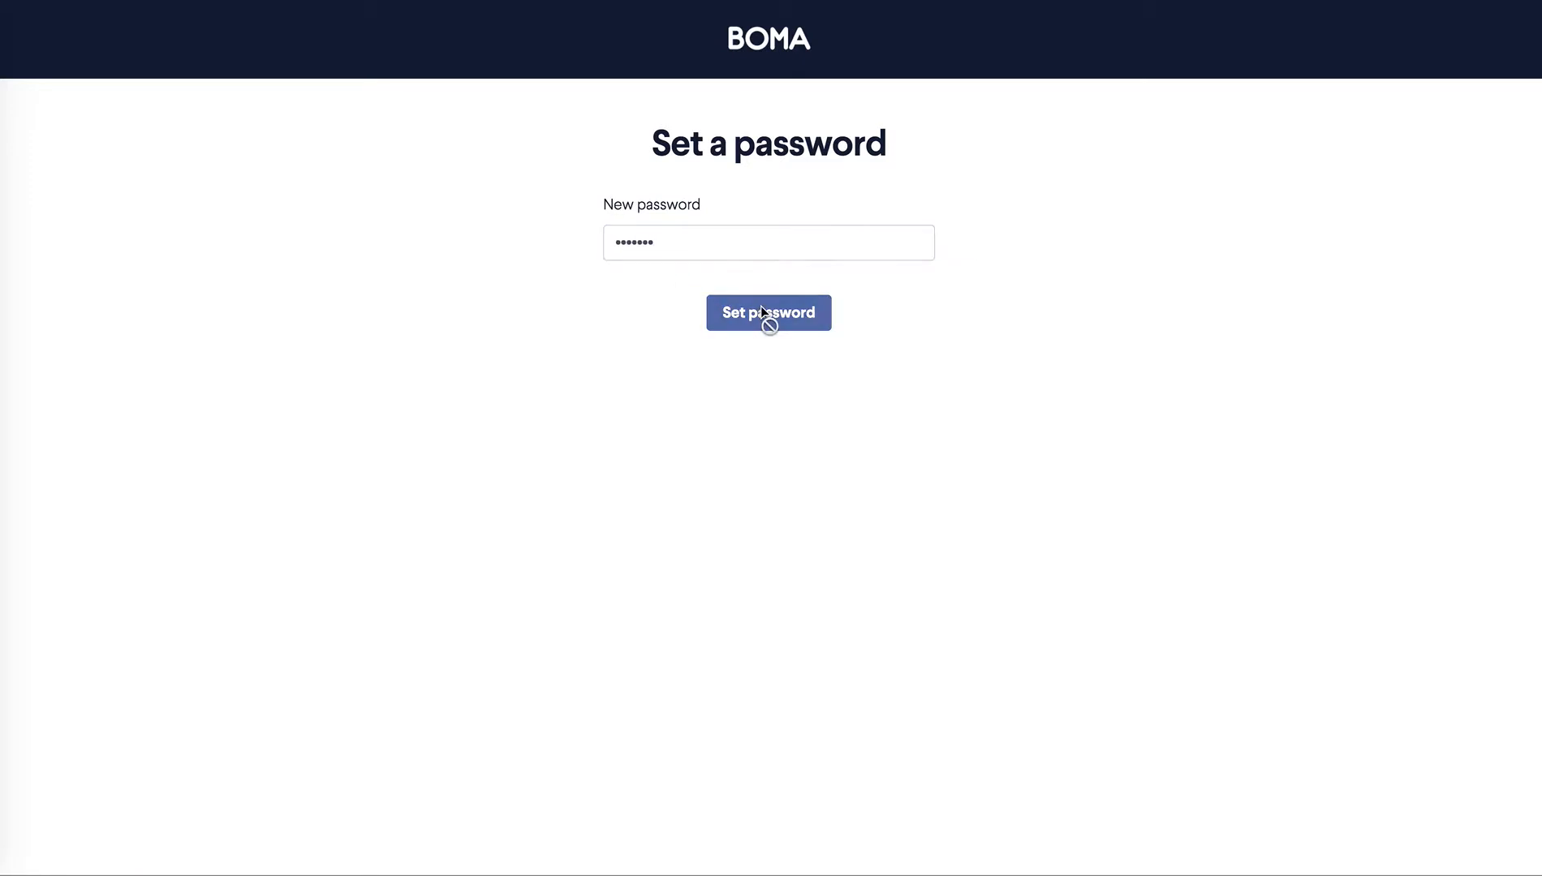
pyautogui.click(770, 313)
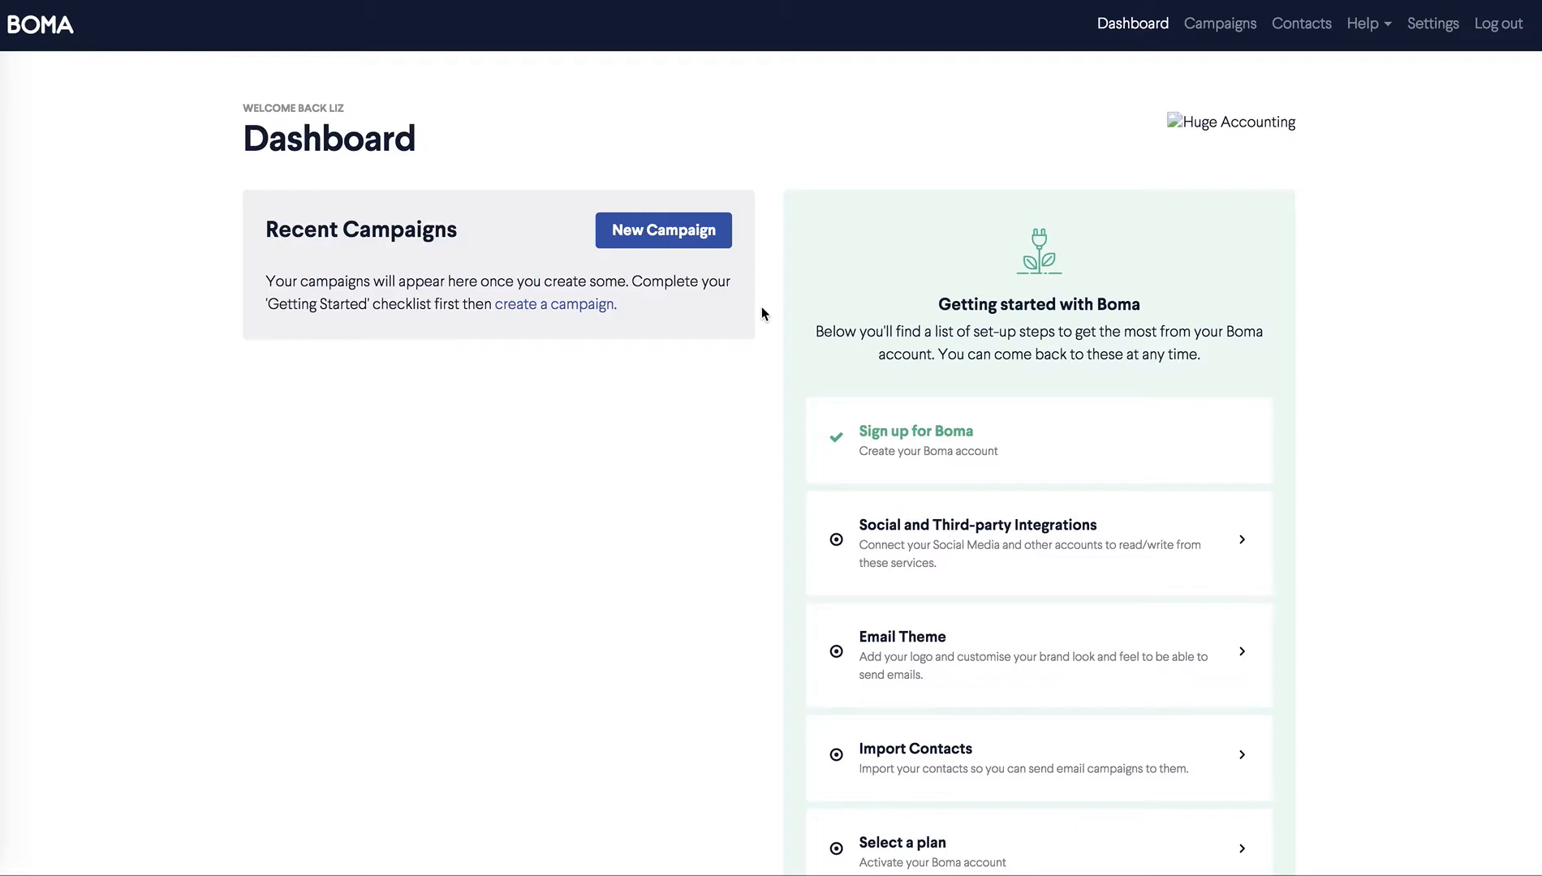
pyautogui.moveTo(1221, 132)
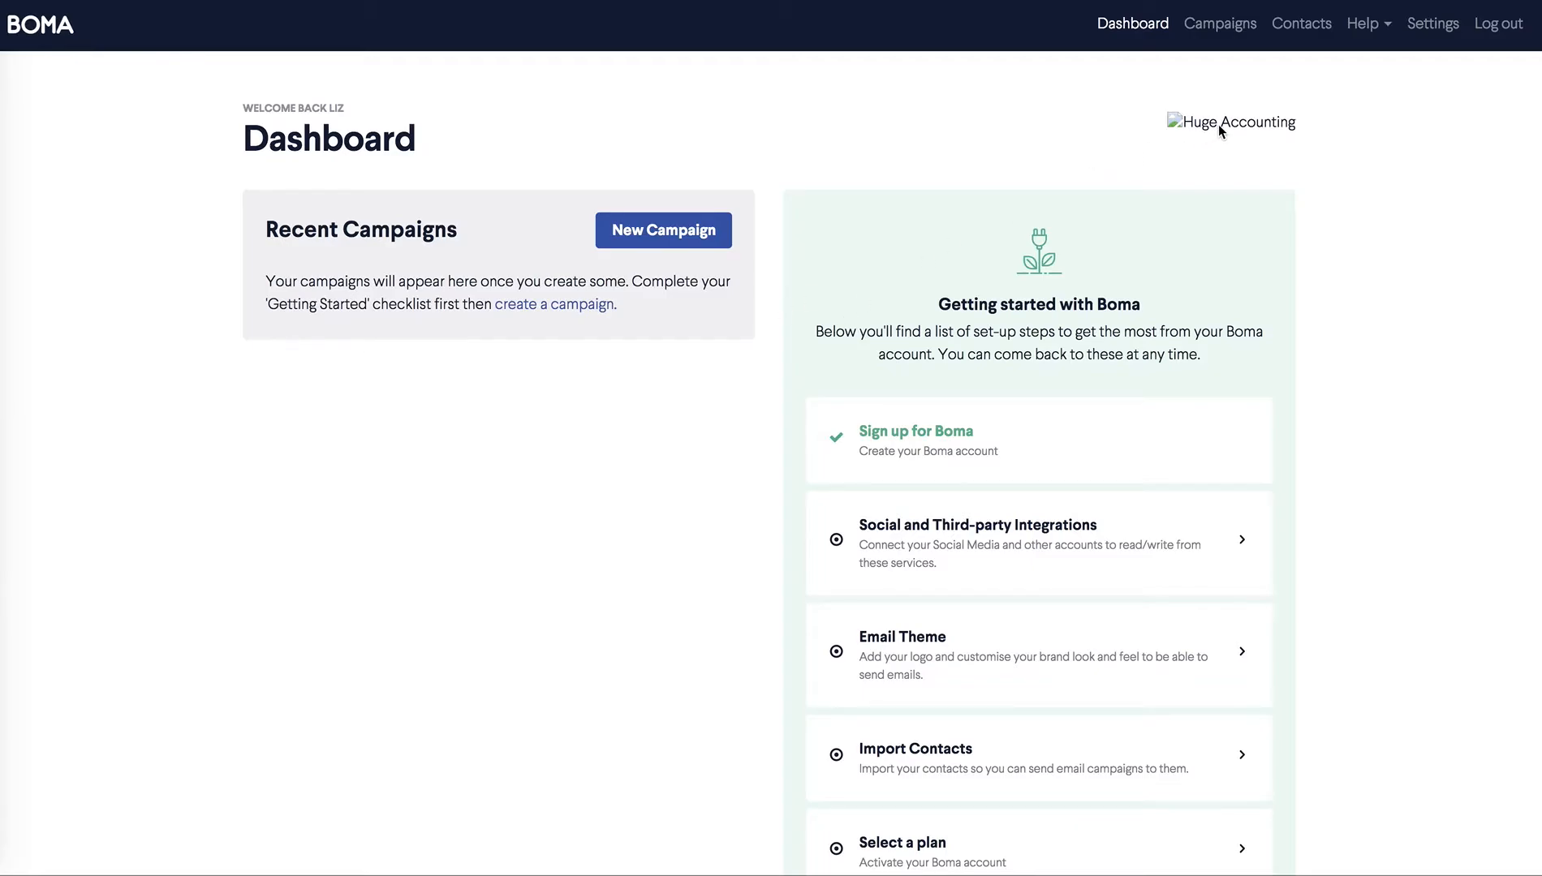
pyautogui.moveTo(983, 440)
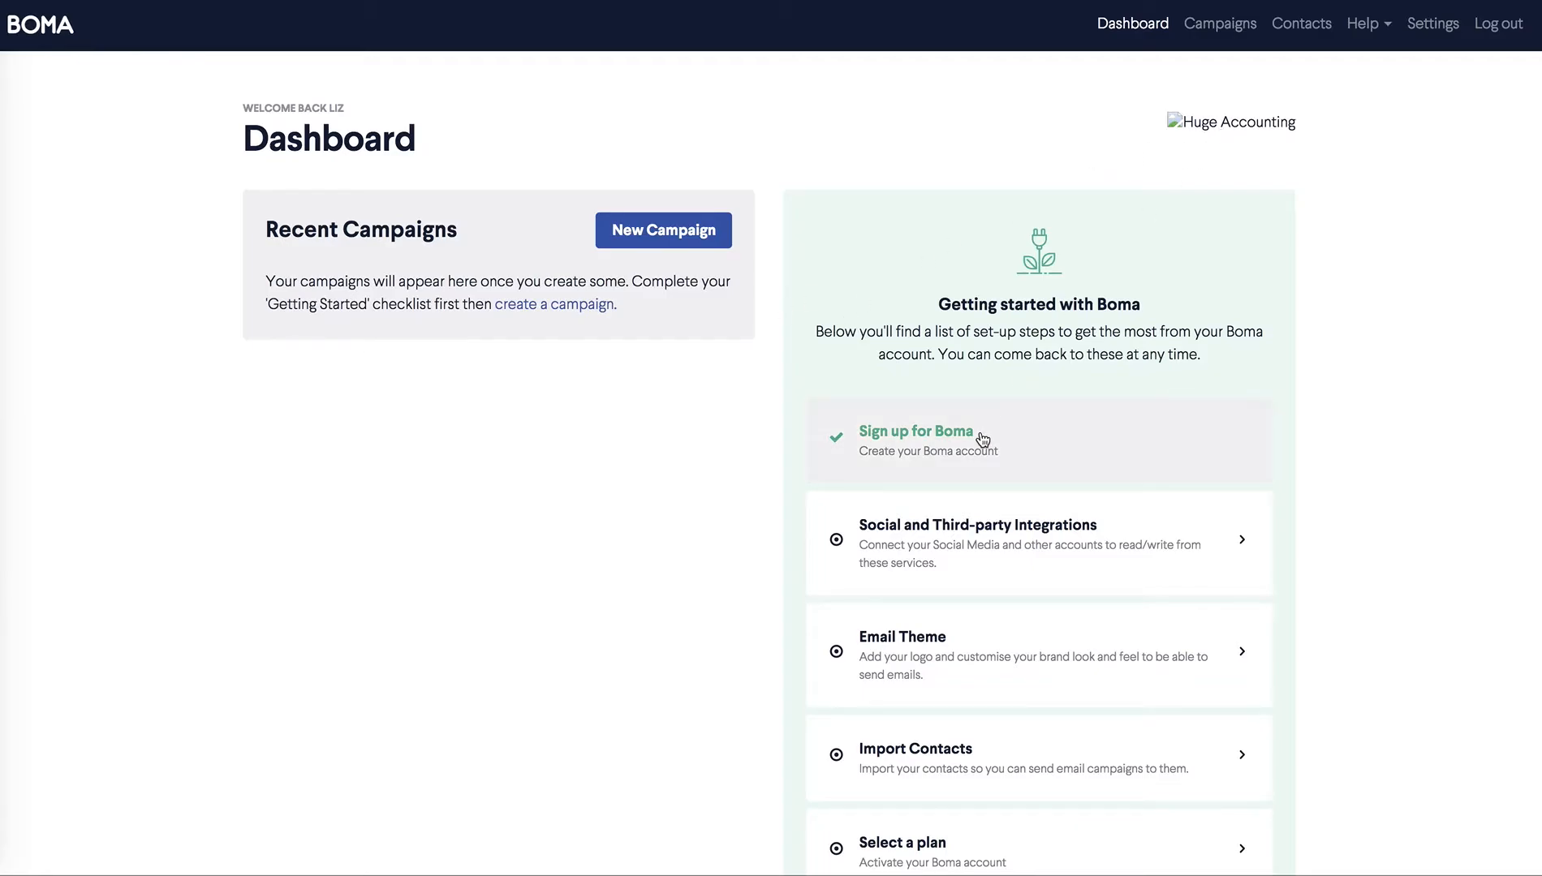
pyautogui.moveTo(982, 438)
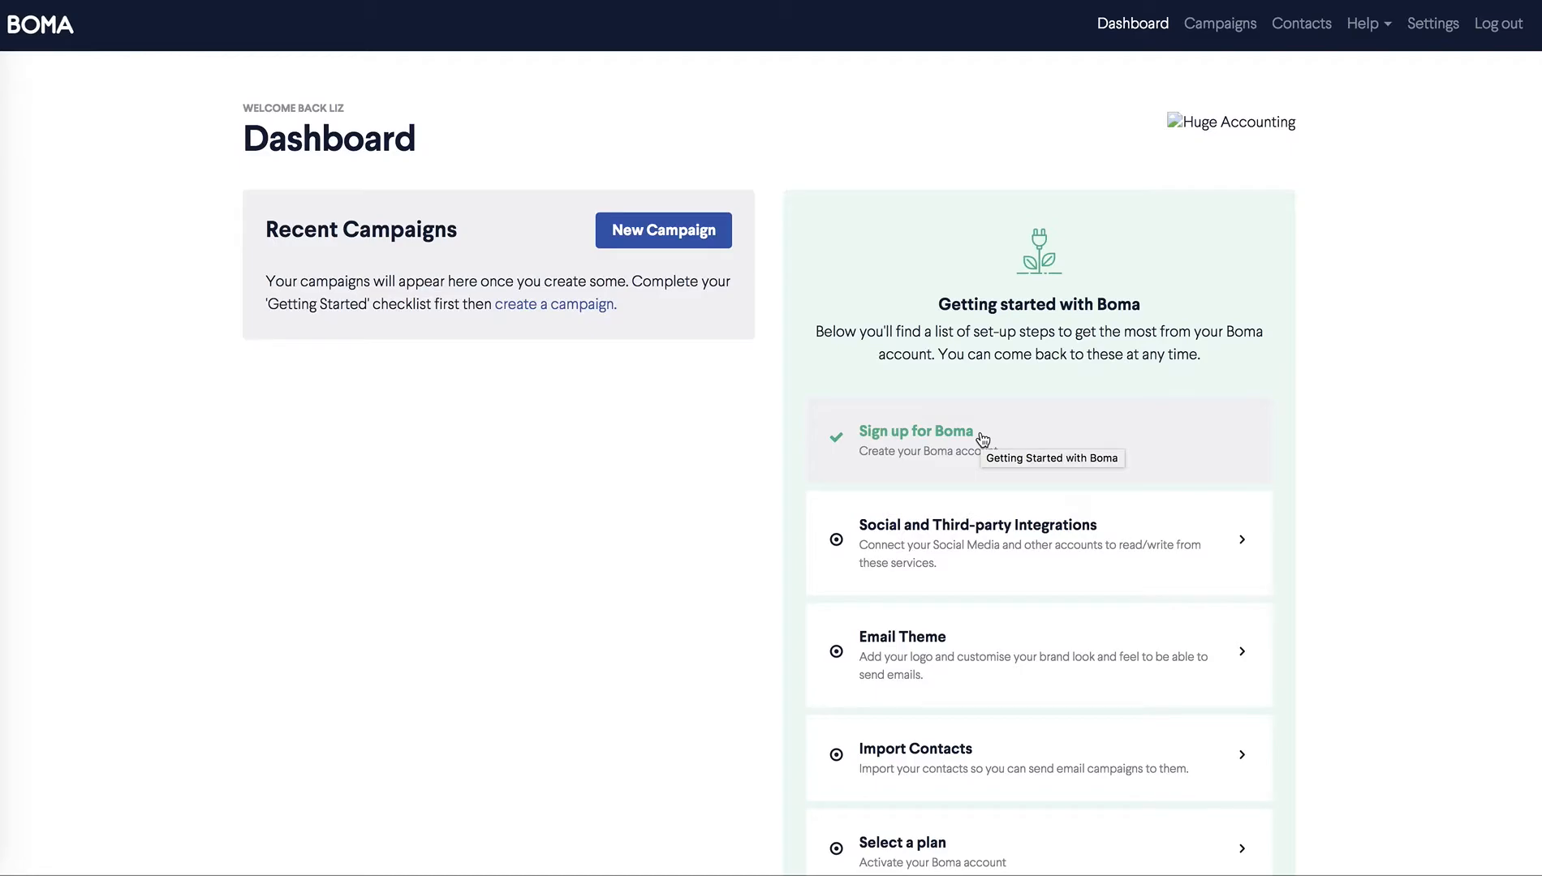
pyautogui.moveTo(912, 554)
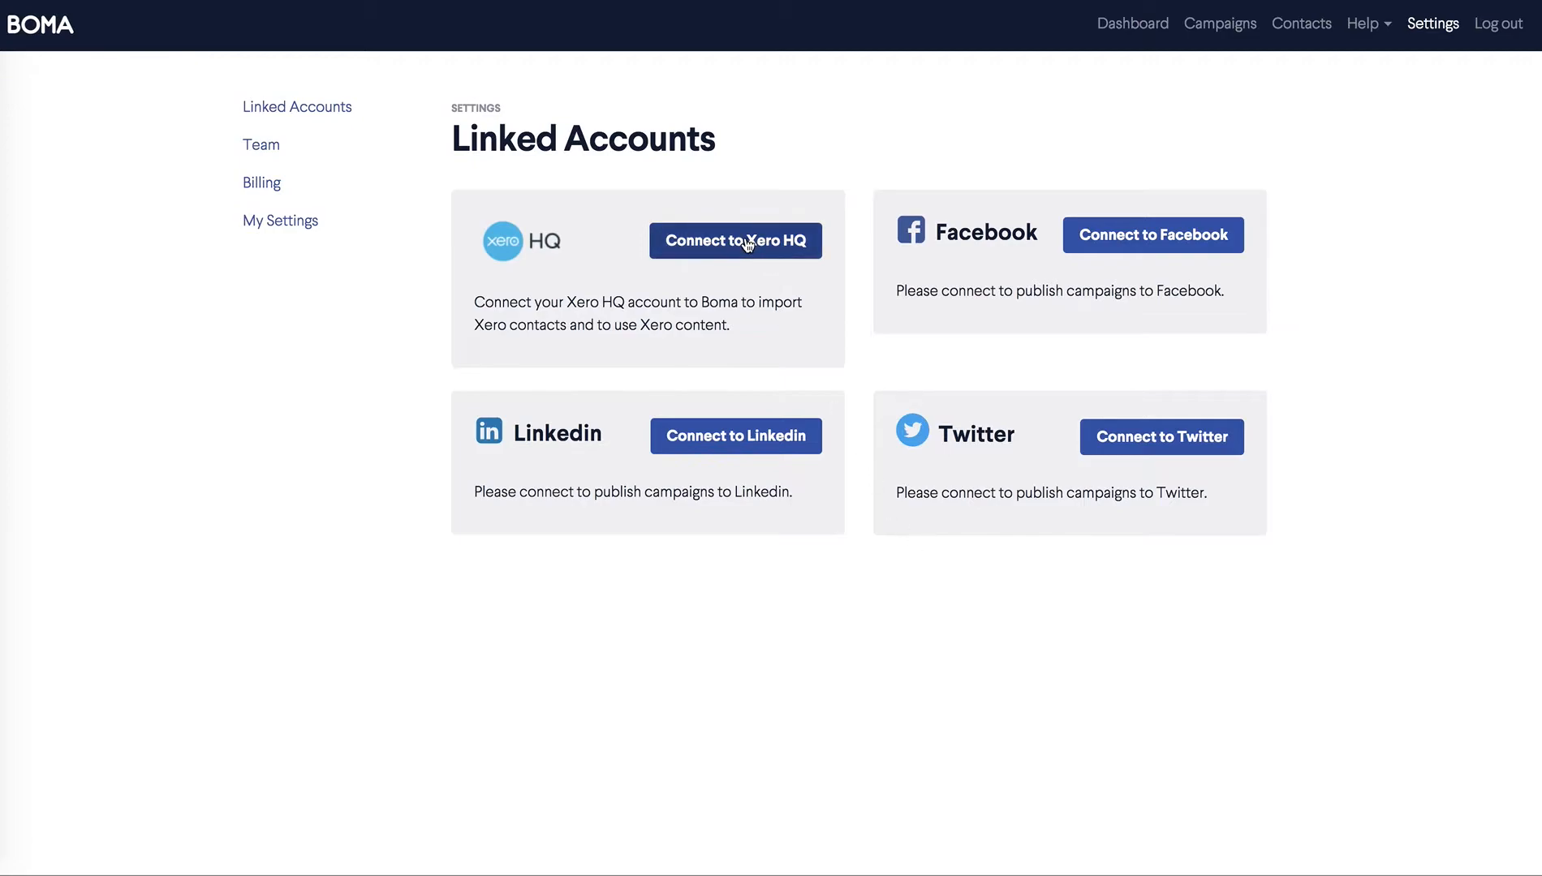
pyautogui.moveTo(716, 247)
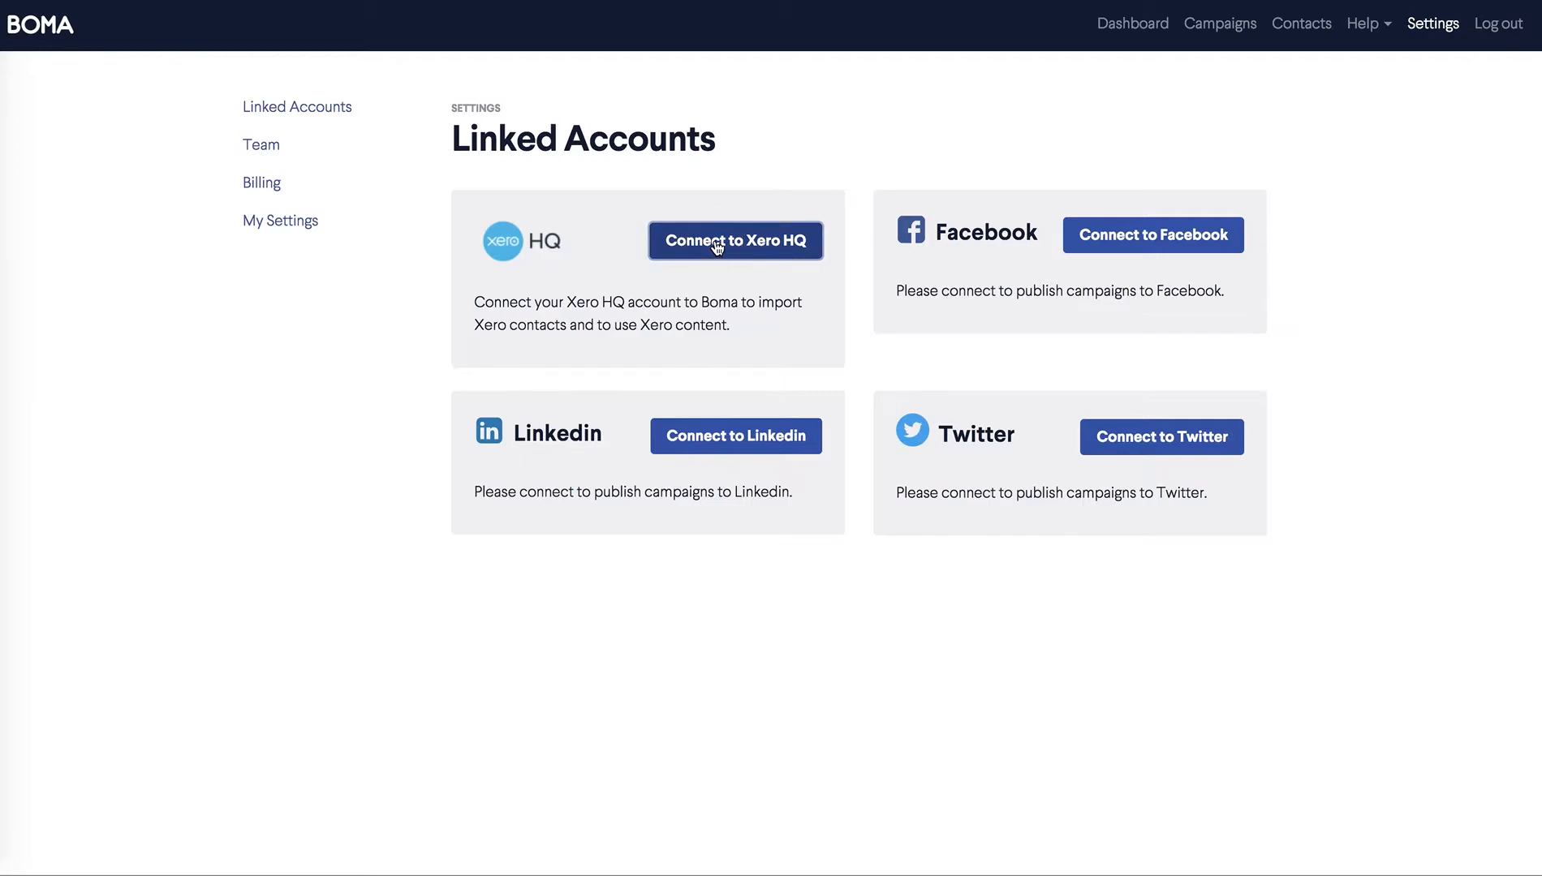
# - Connect Boma to Xero HQ and allow access on the Xero authorisation page
pyautogui.click(736, 242)
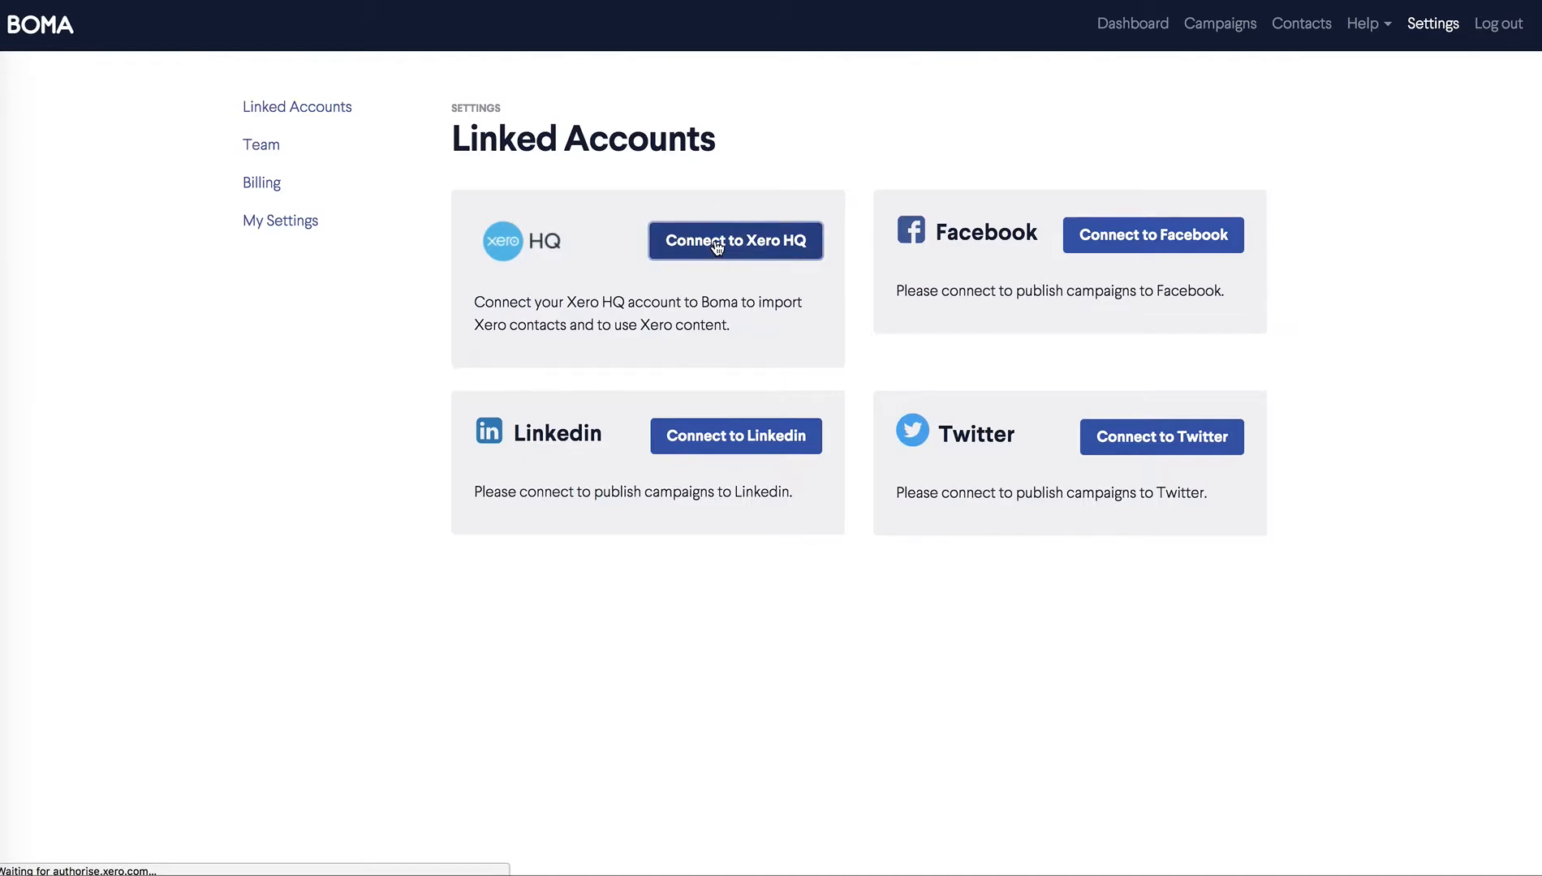
pyautogui.click(735, 241)
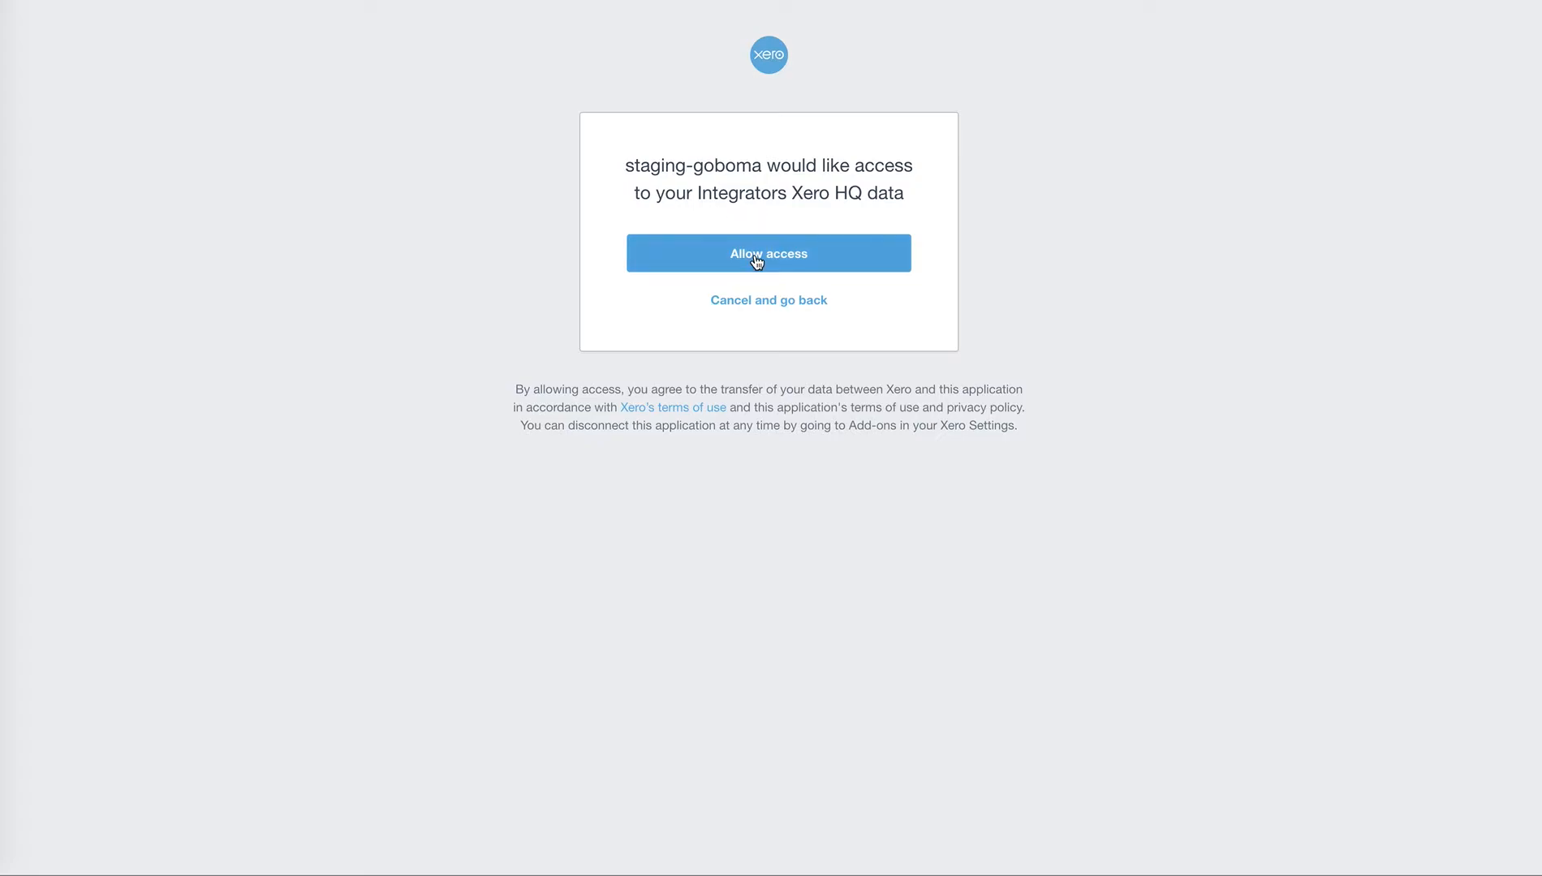
pyautogui.click(769, 254)
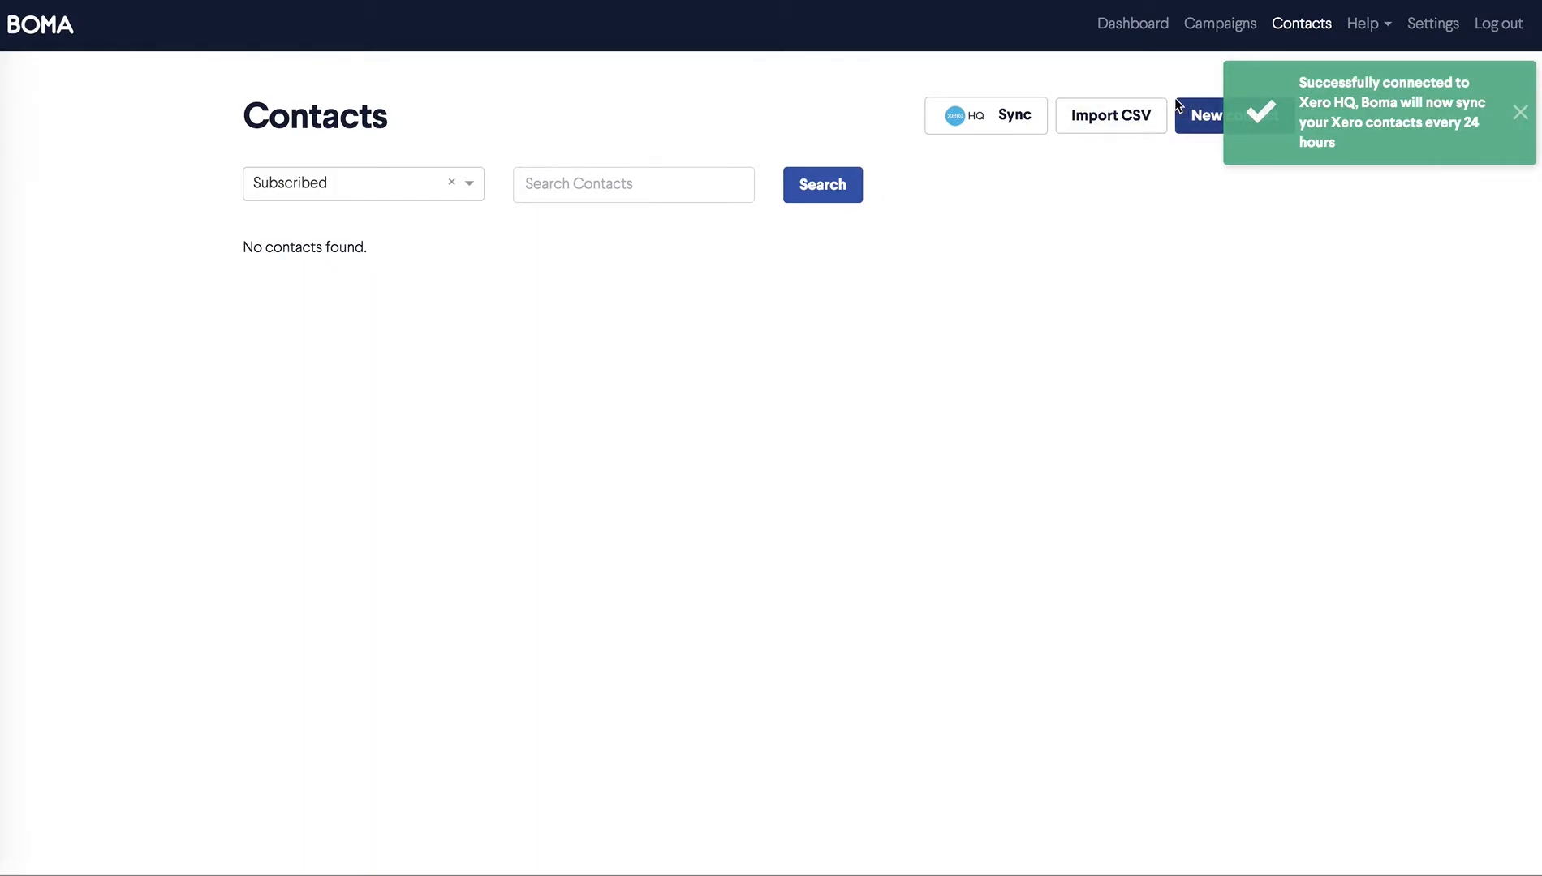
pyautogui.moveTo(997, 121)
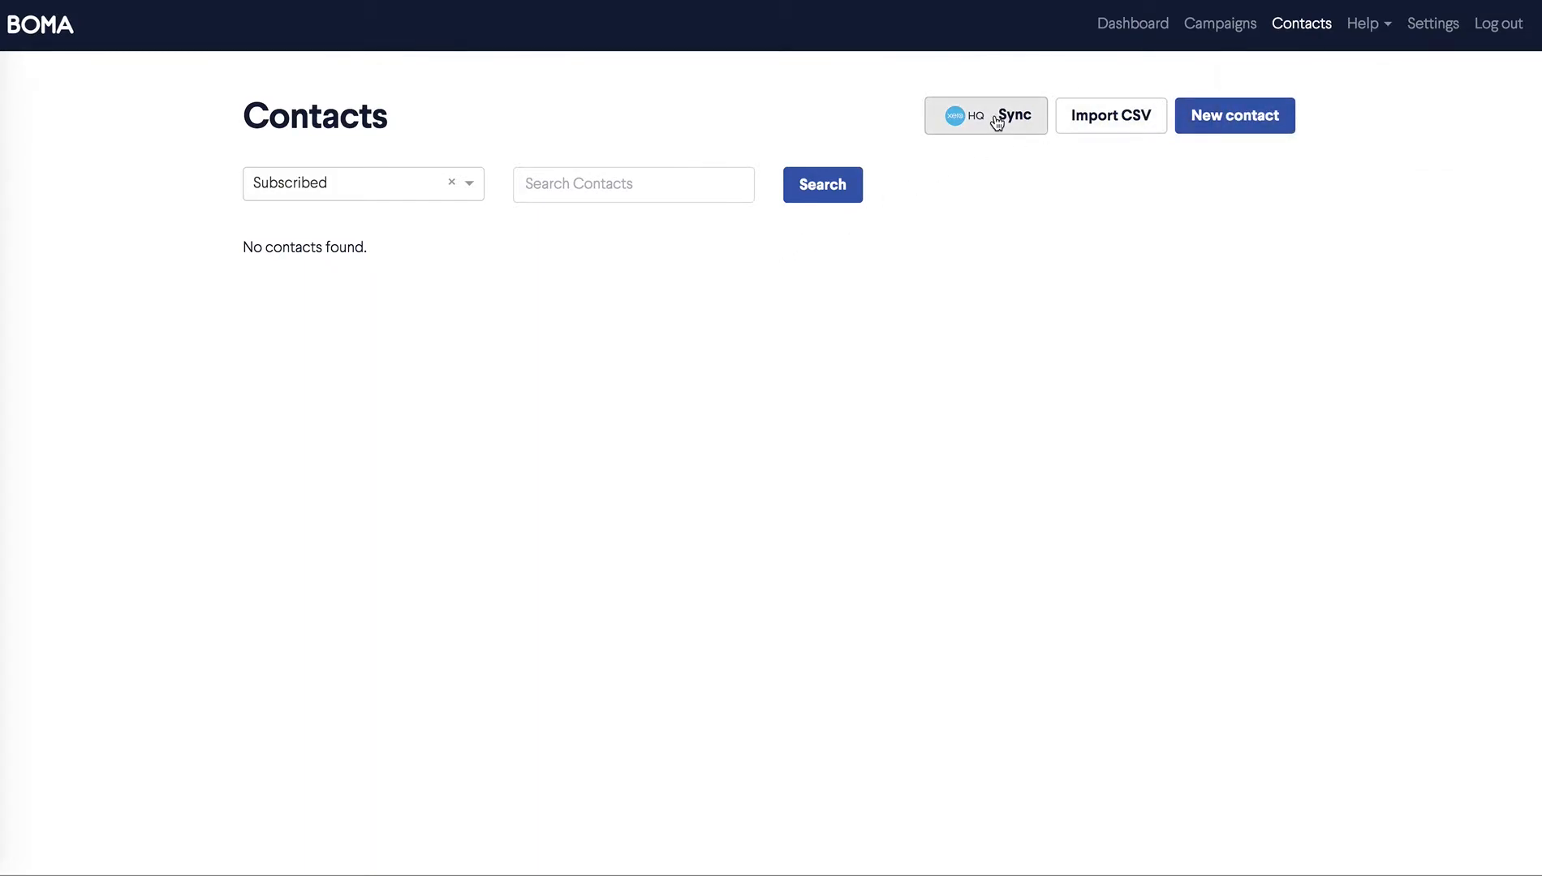
# - Import the Xero HQ contacts and view the 14 subscribed contacts on the Contacts page
pyautogui.click(986, 115)
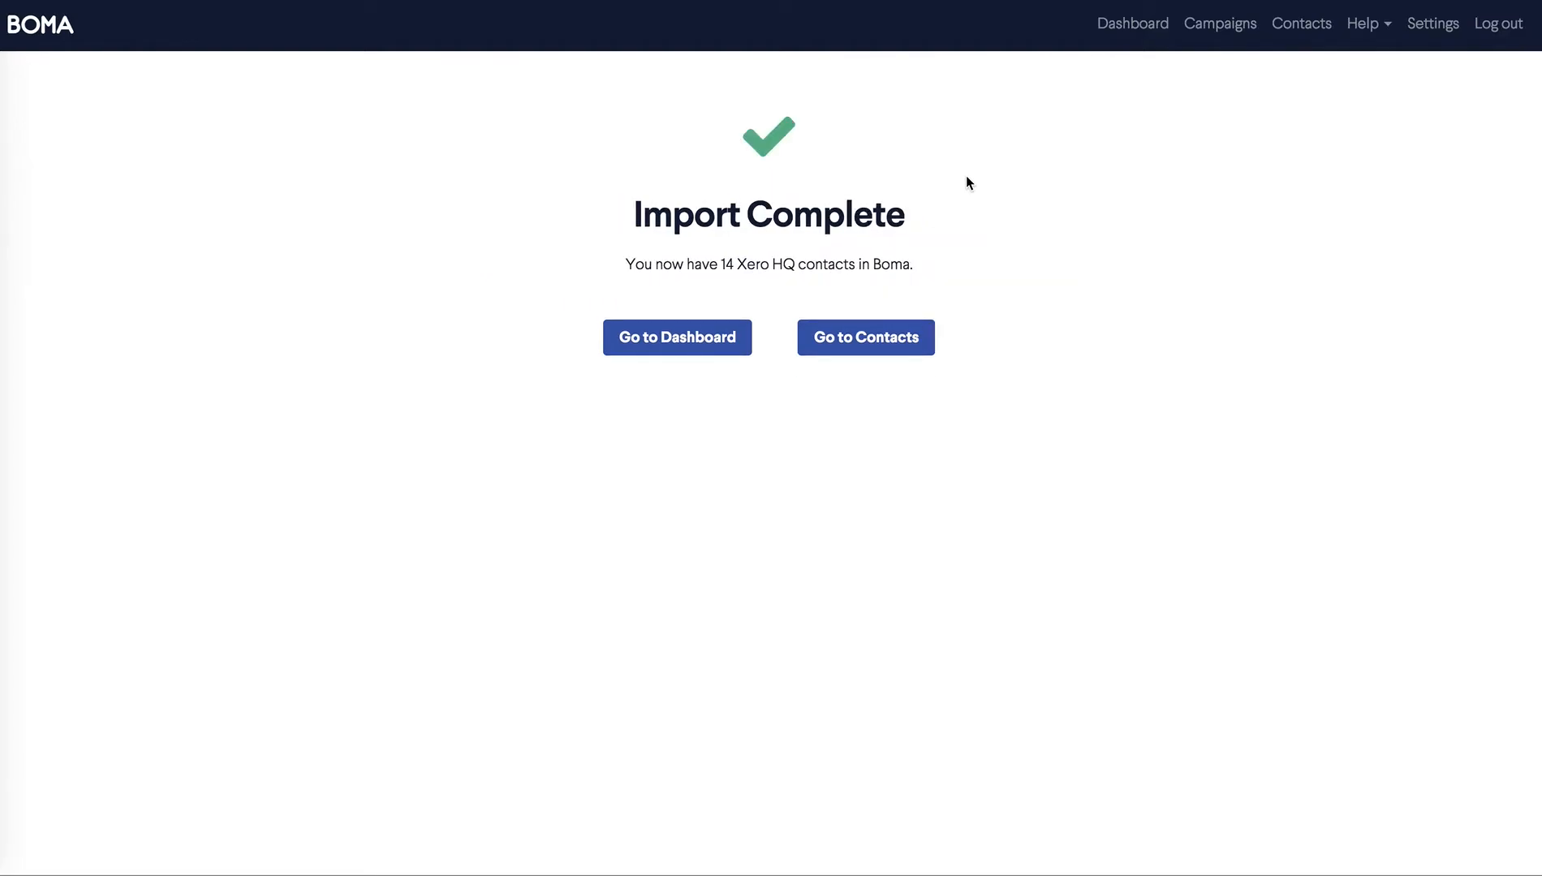
pyautogui.moveTo(919, 364)
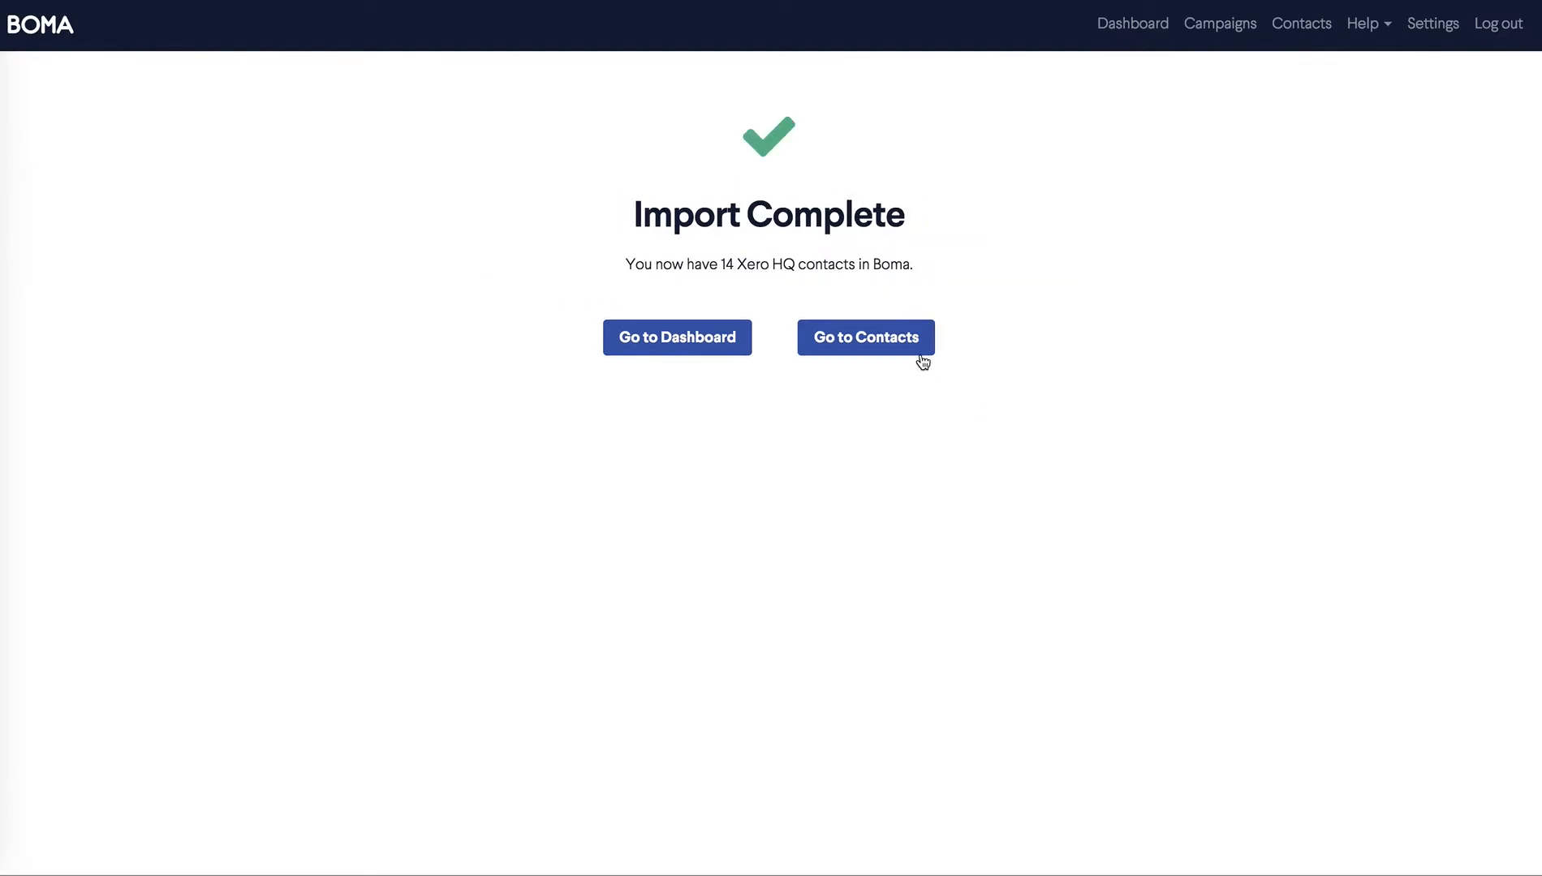
pyautogui.click(865, 337)
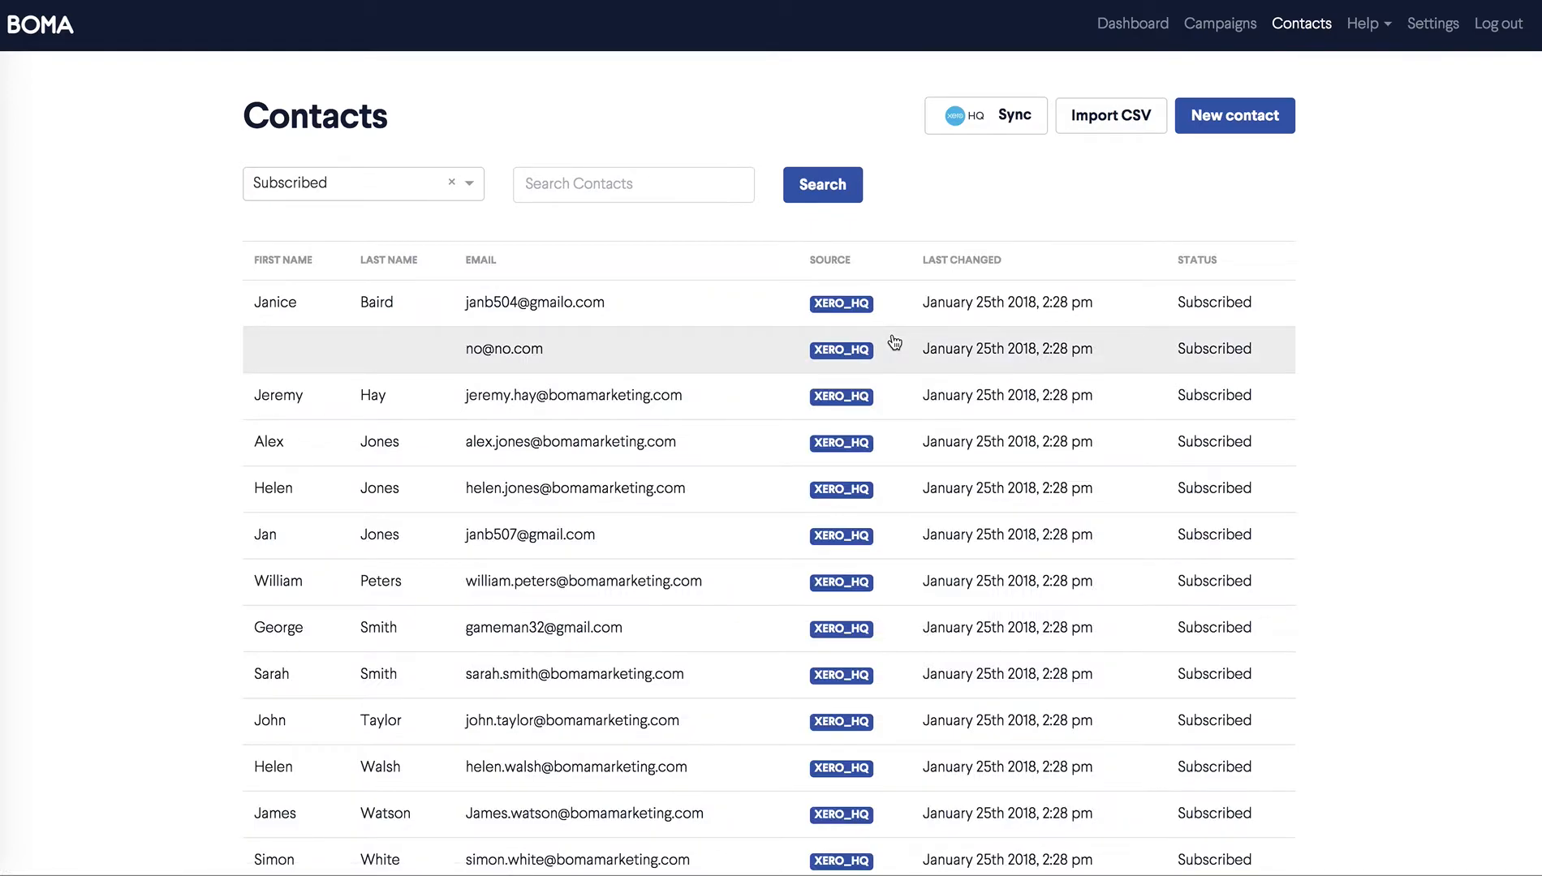
pyautogui.moveTo(1016, 246)
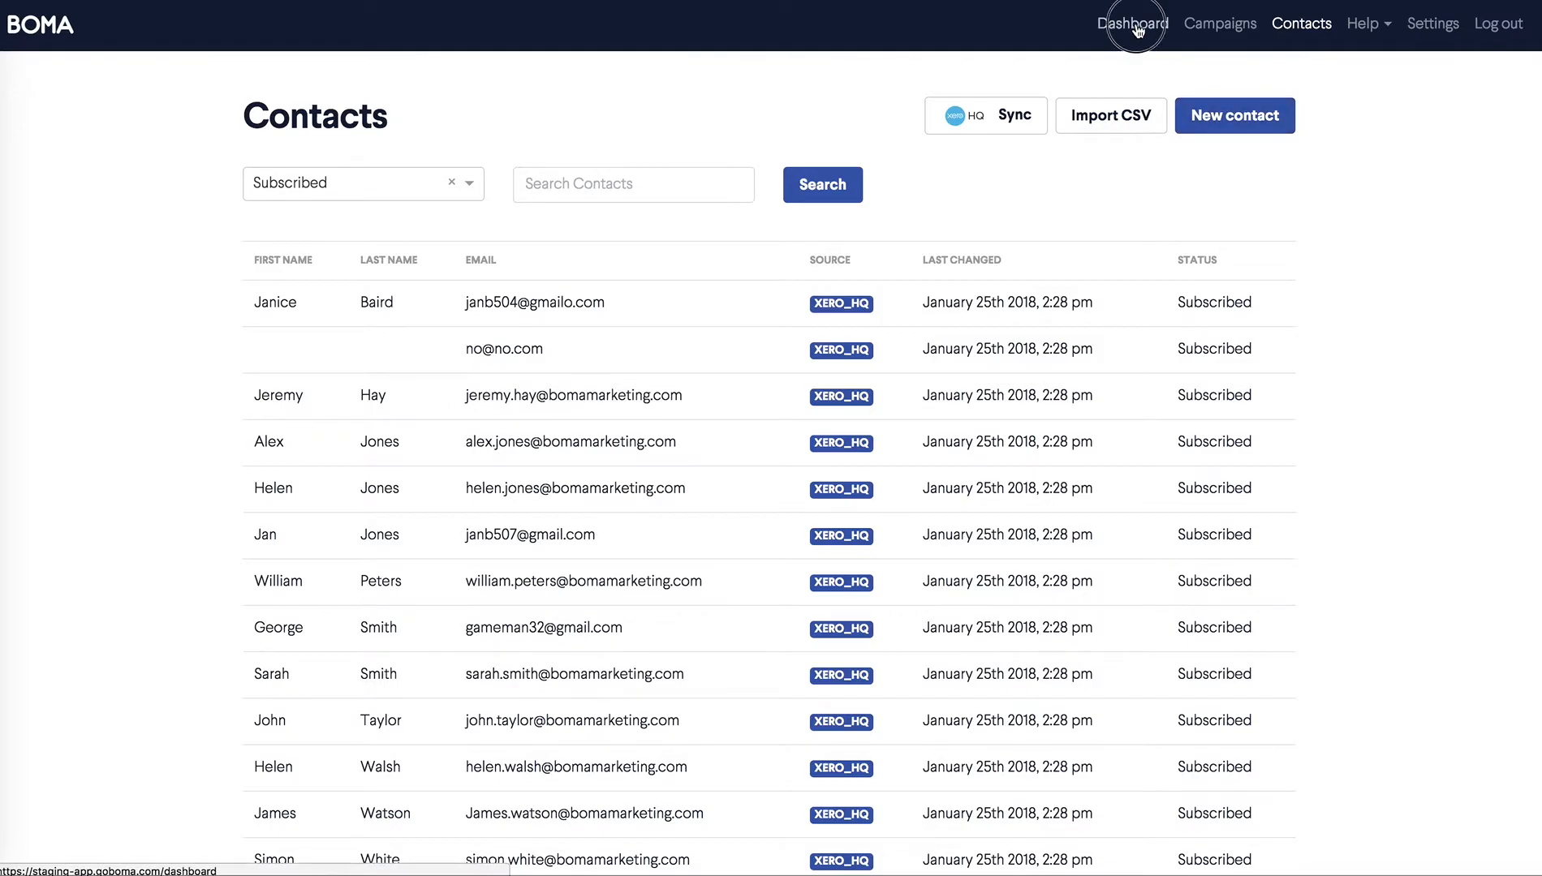
# - In Linked Accounts, connect Facebook and publish to the Huge Accounting page
pyautogui.click(1133, 25)
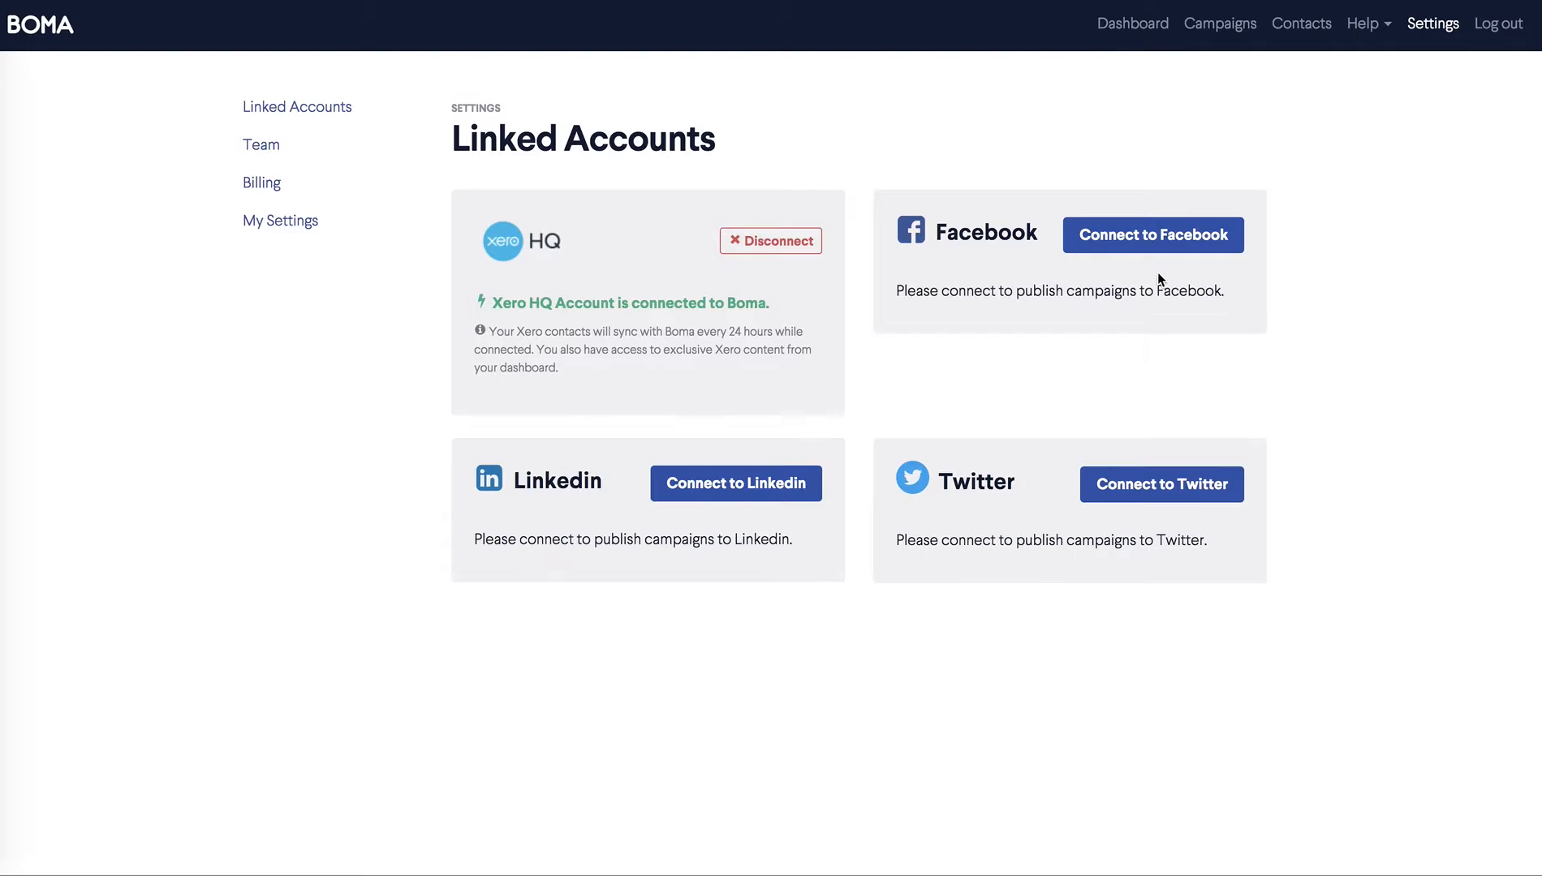
pyautogui.click(1162, 236)
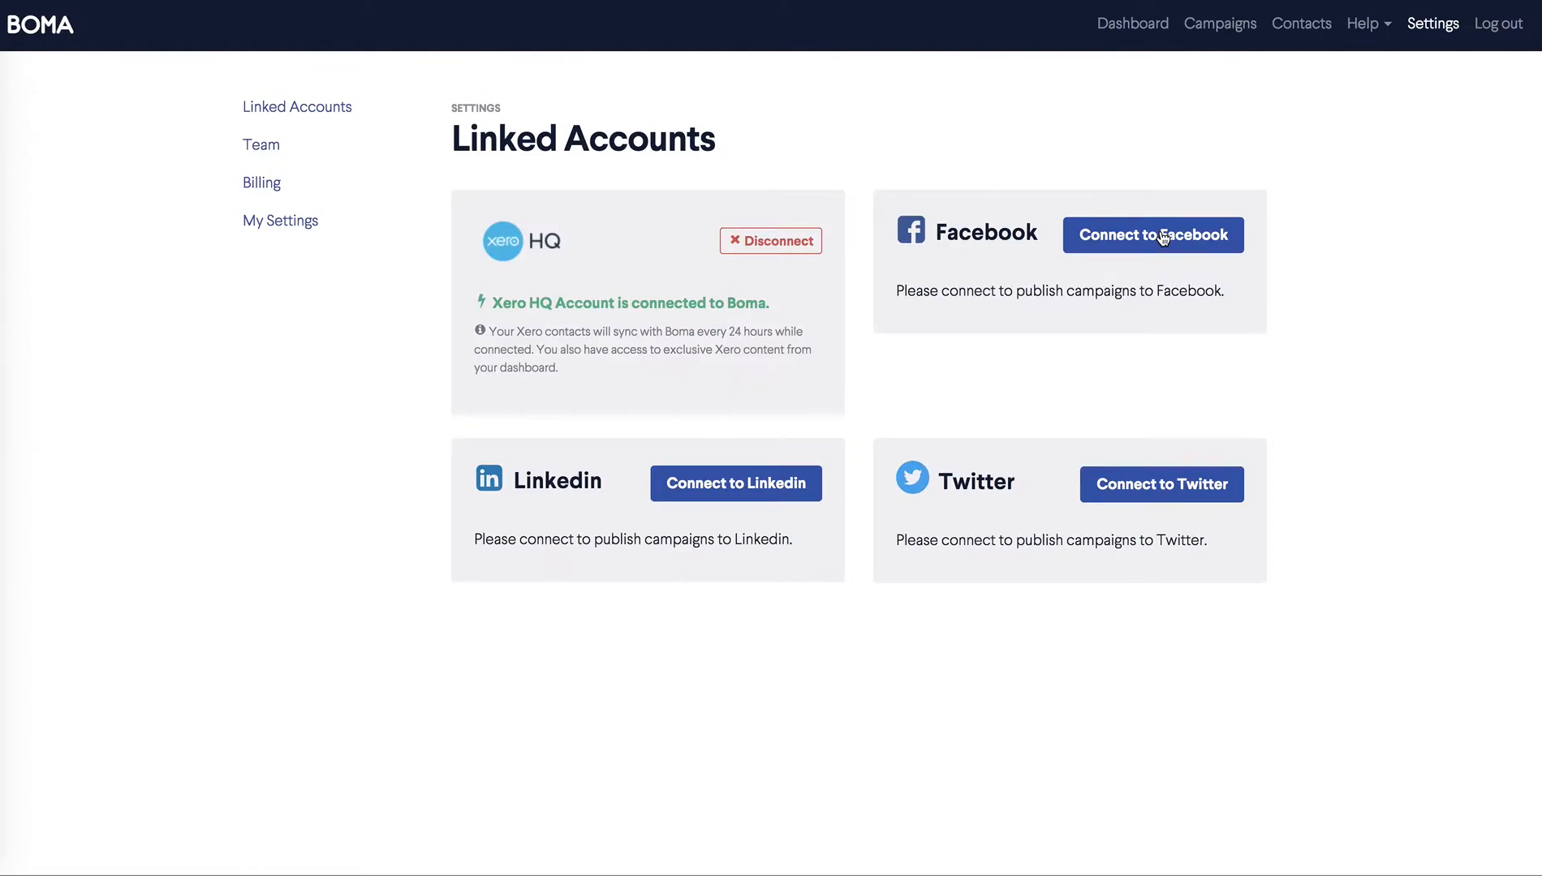
pyautogui.click(1153, 235)
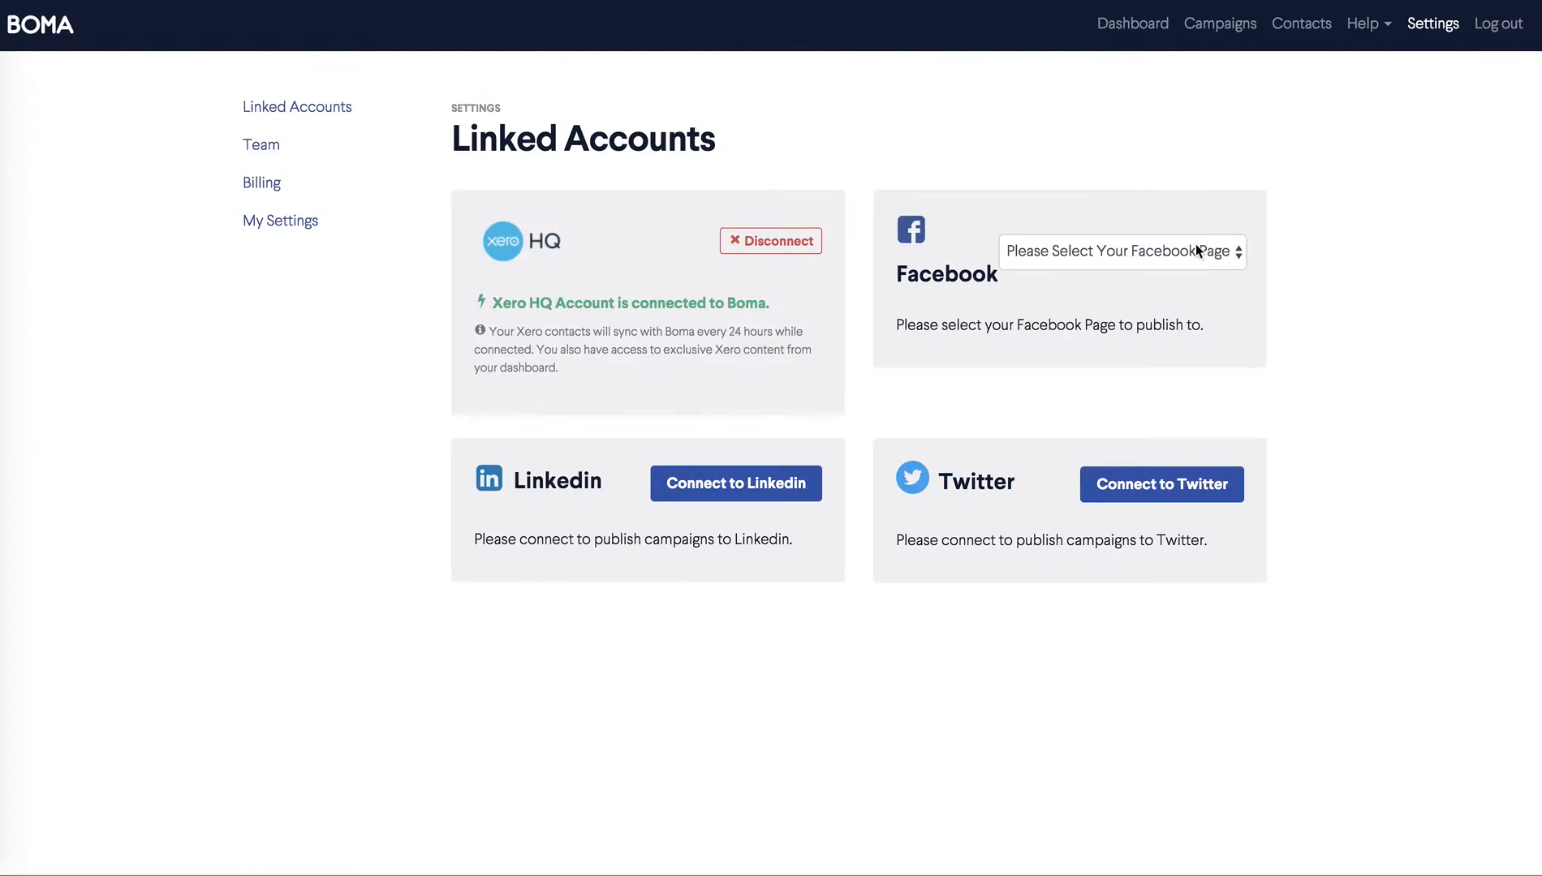
pyautogui.click(1123, 252)
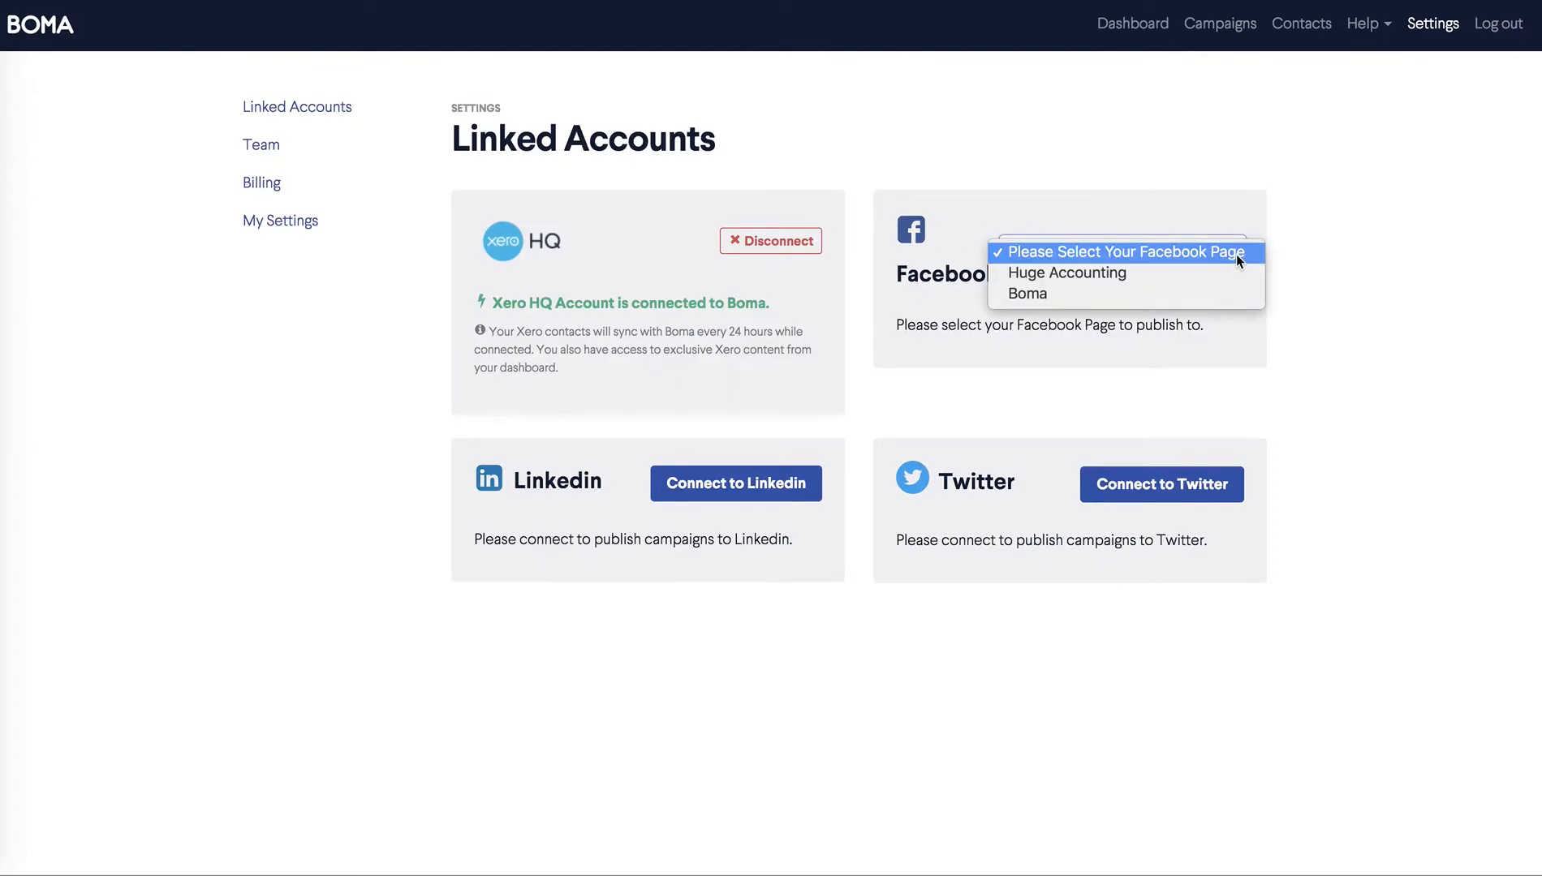
pyautogui.click(1066, 273)
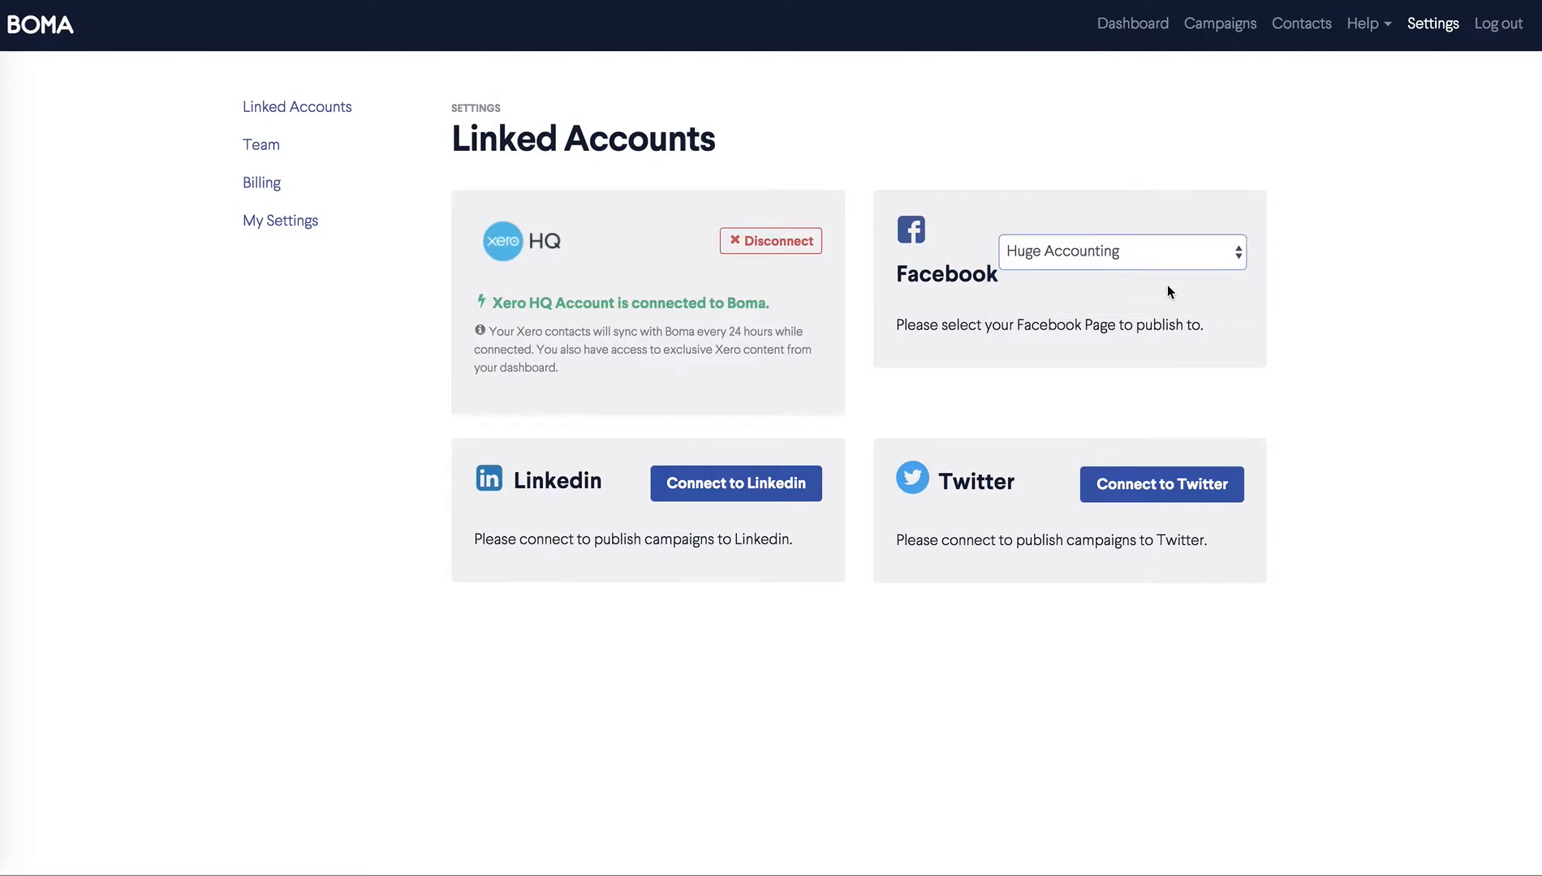
pyautogui.moveTo(757, 487)
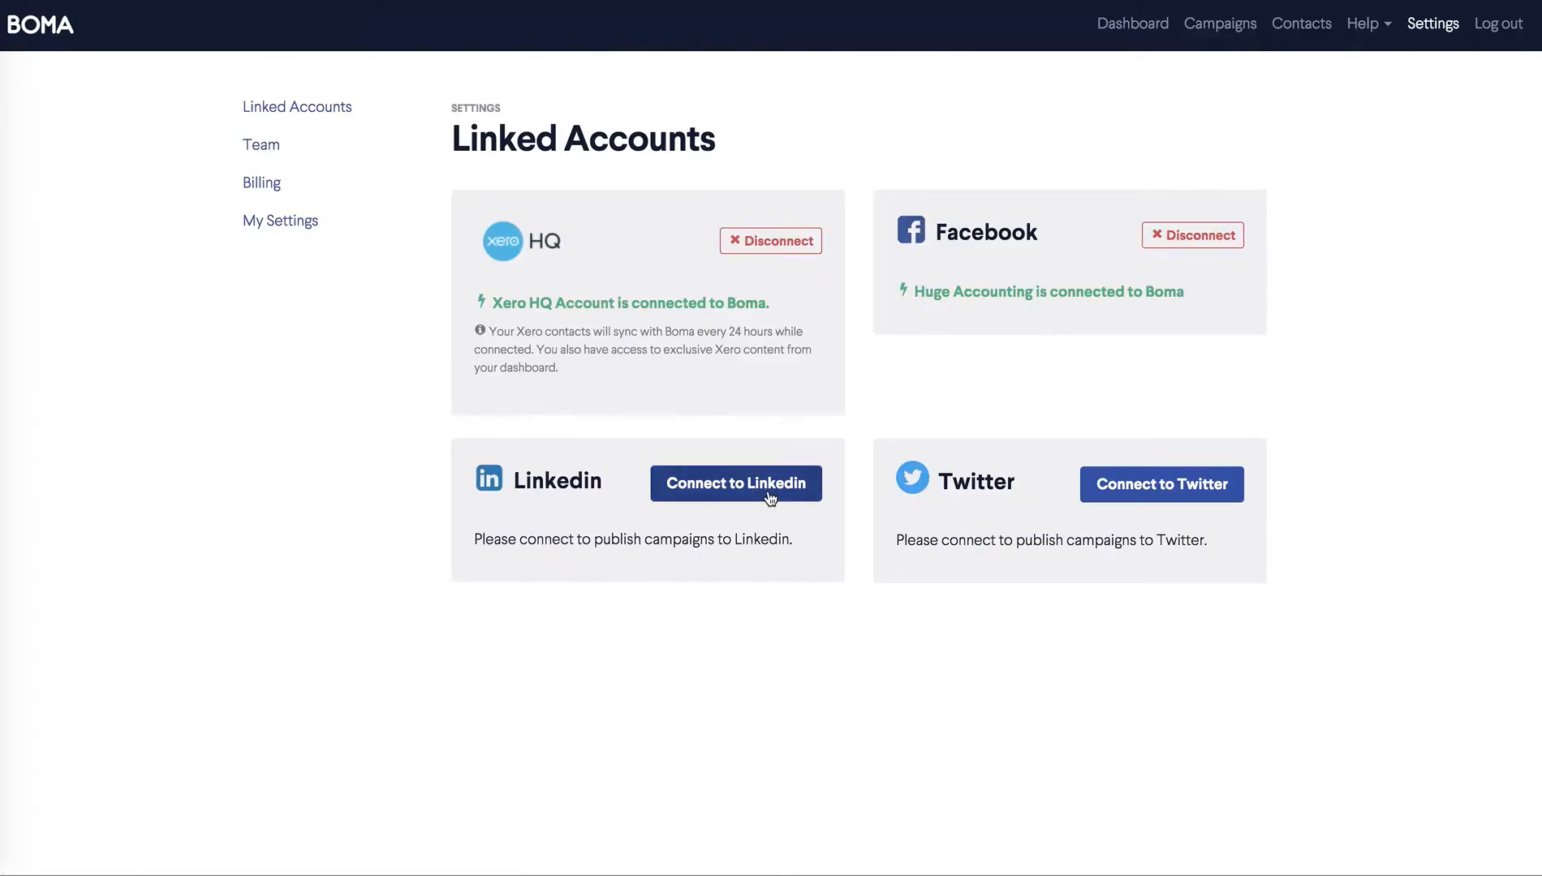
# - Connect LinkedIn to the Huge Accounting page and link the Twitter account, returning to the dashboard
pyautogui.click(737, 484)
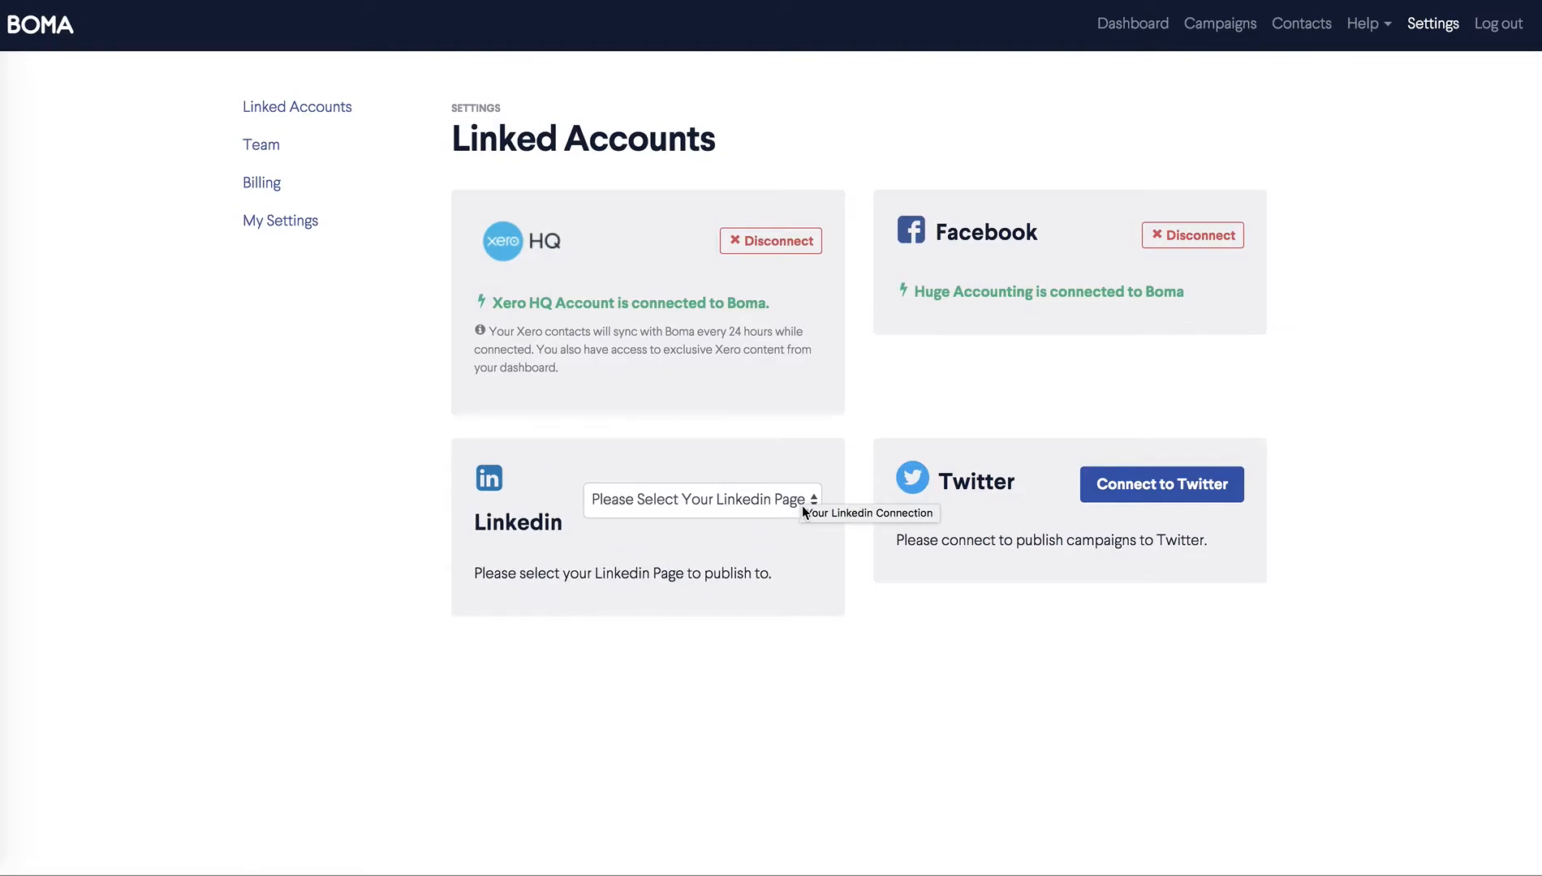
pyautogui.click(701, 500)
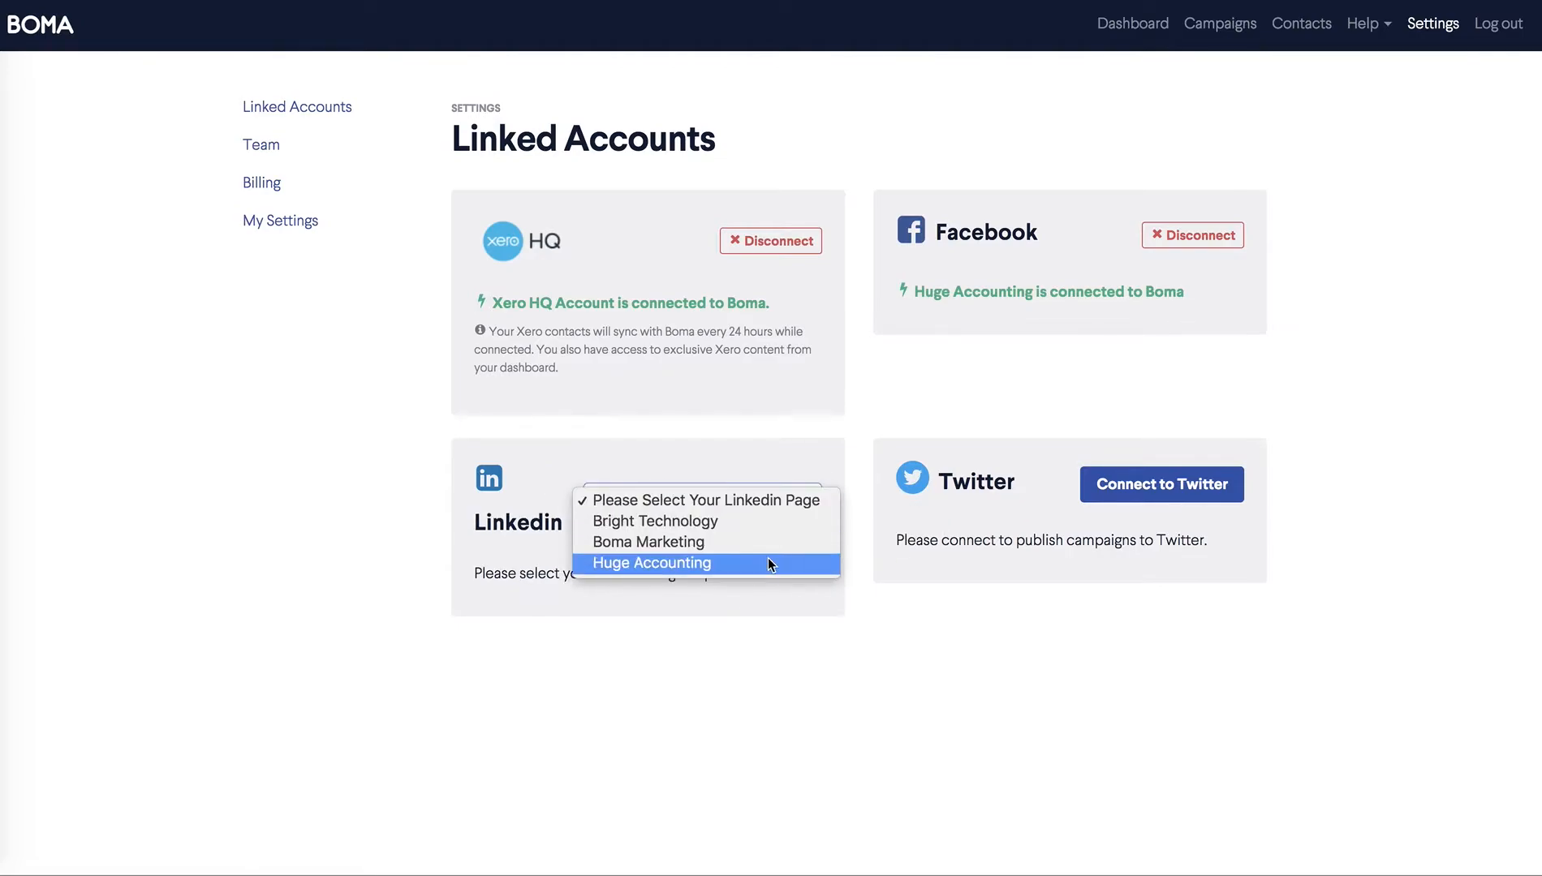
pyautogui.click(649, 563)
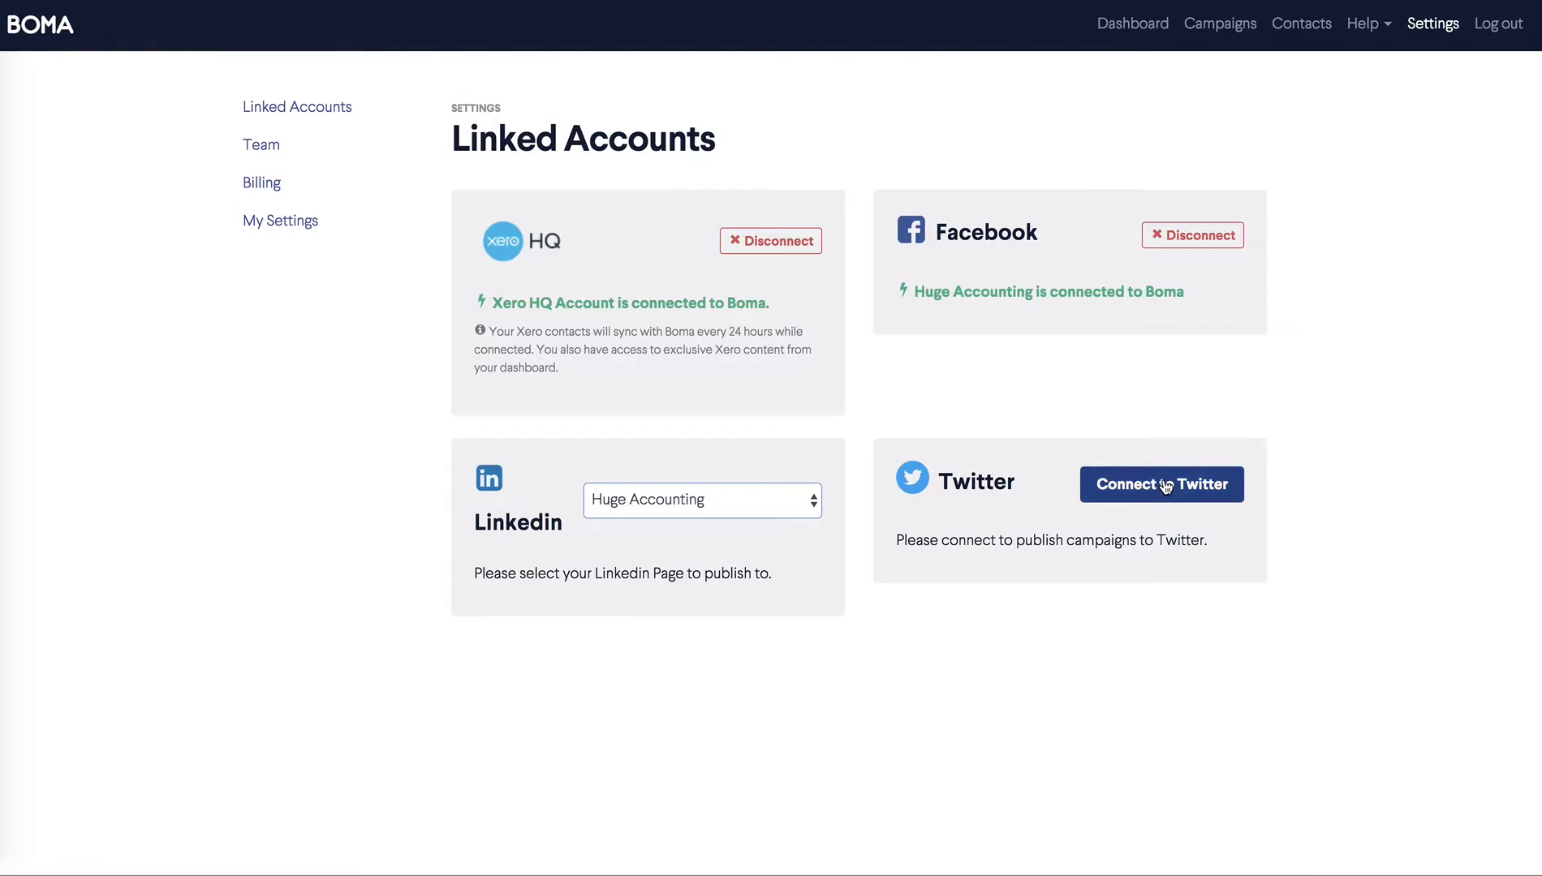
pyautogui.click(1162, 486)
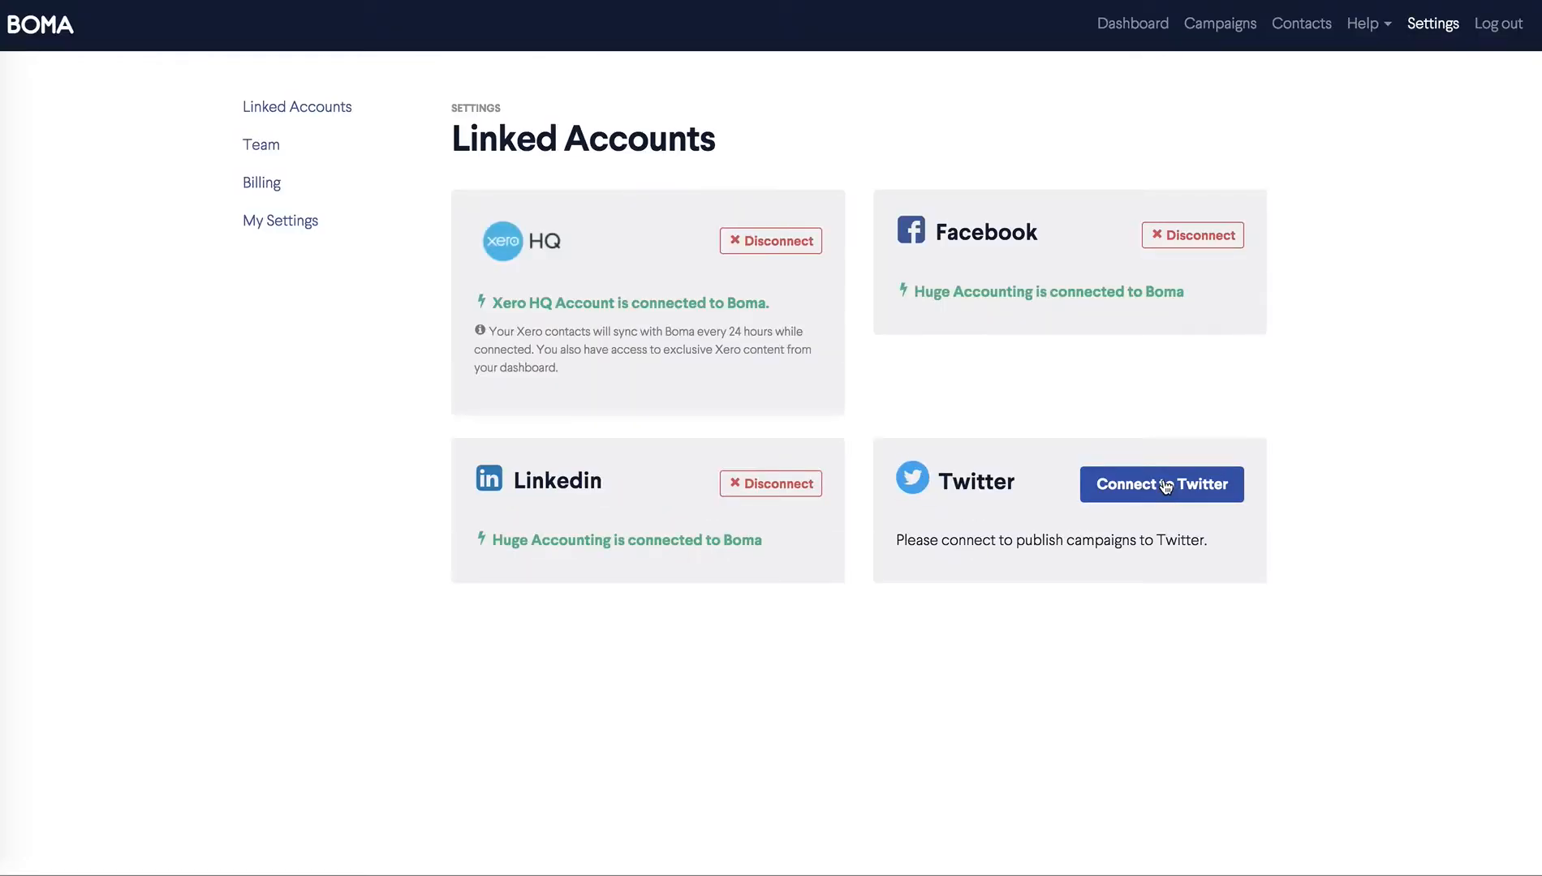
pyautogui.click(1162, 485)
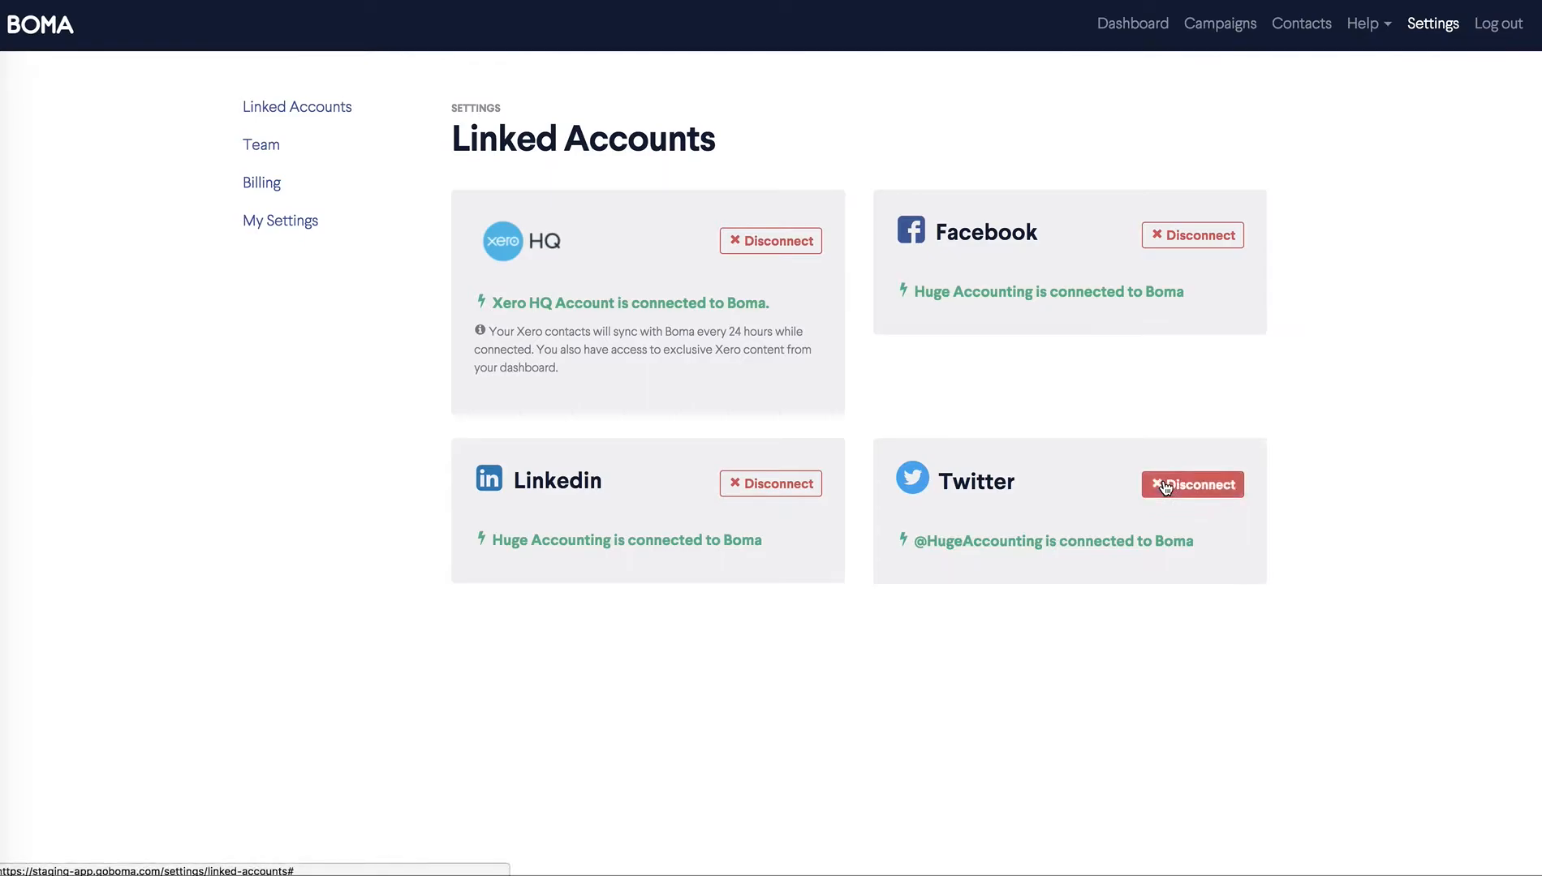
pyautogui.moveTo(986, 381)
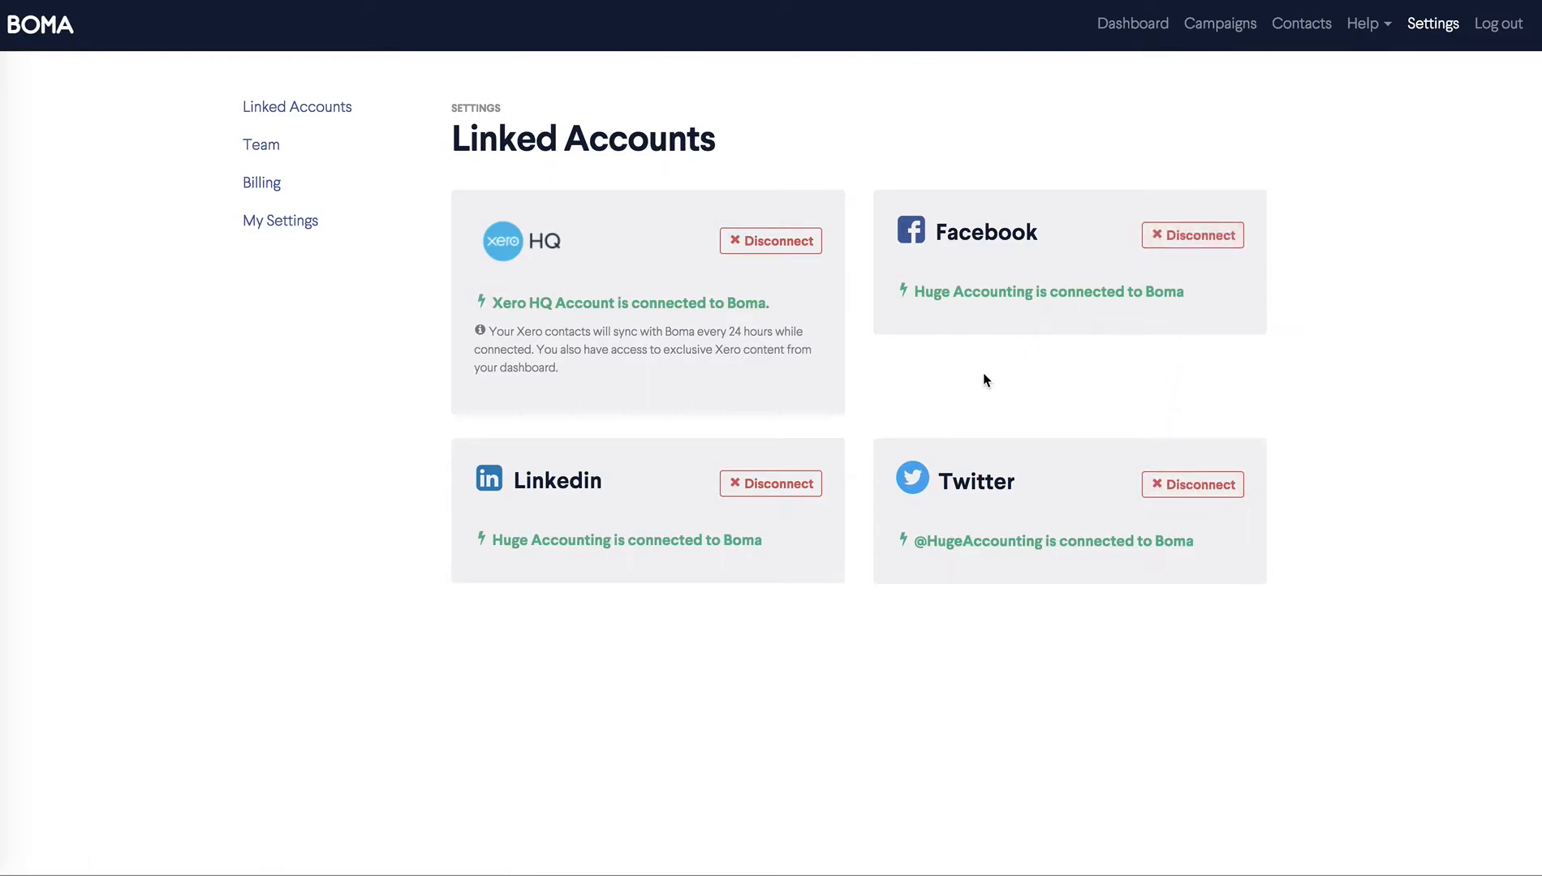
pyautogui.moveTo(784, 280)
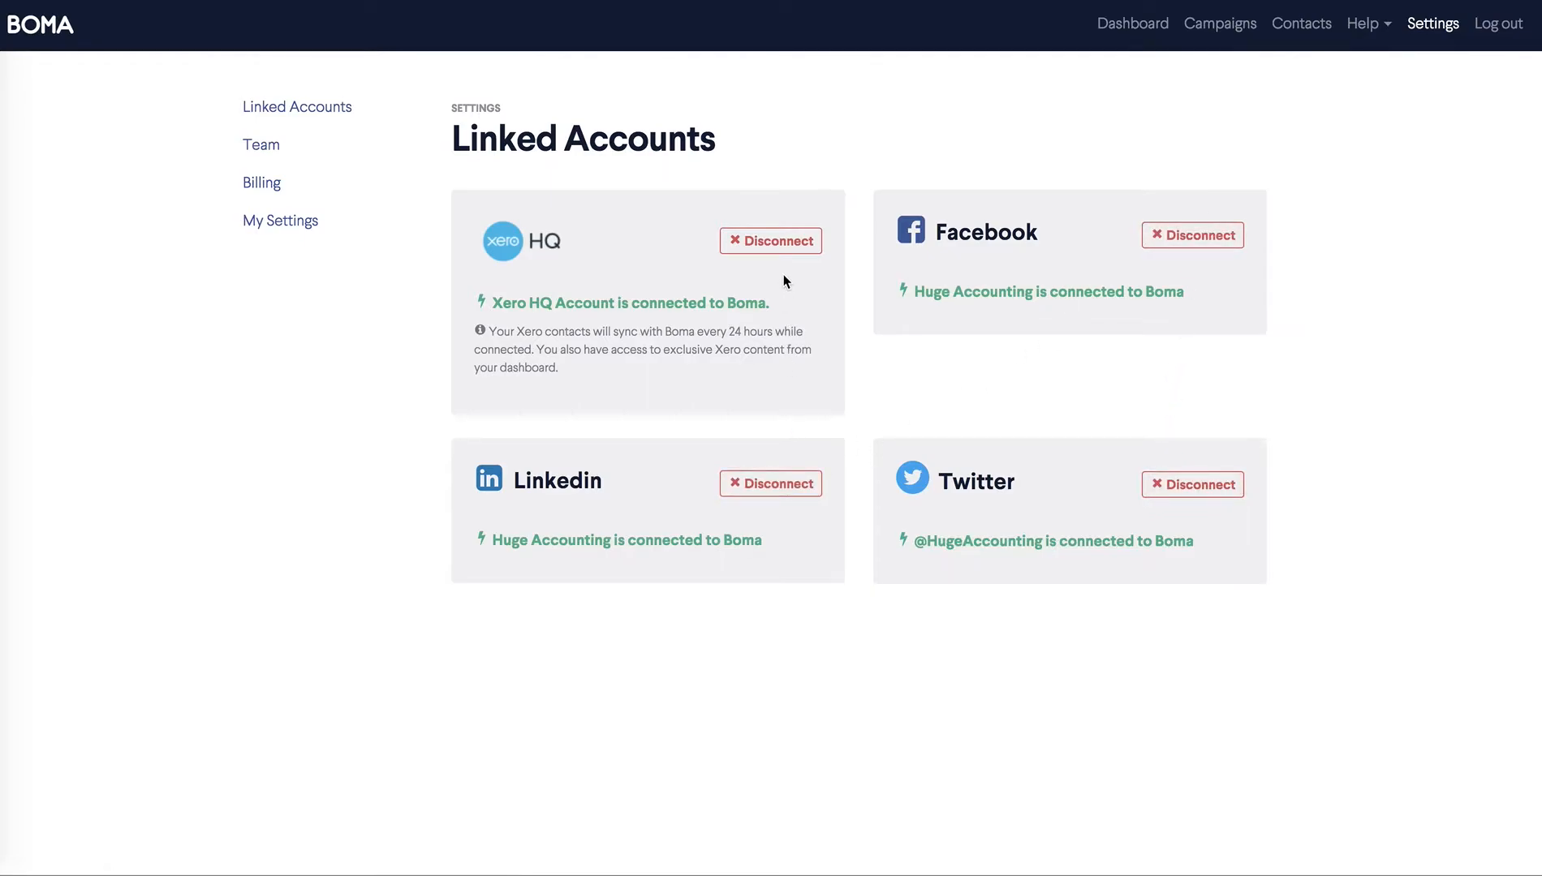
pyautogui.moveTo(825, 346)
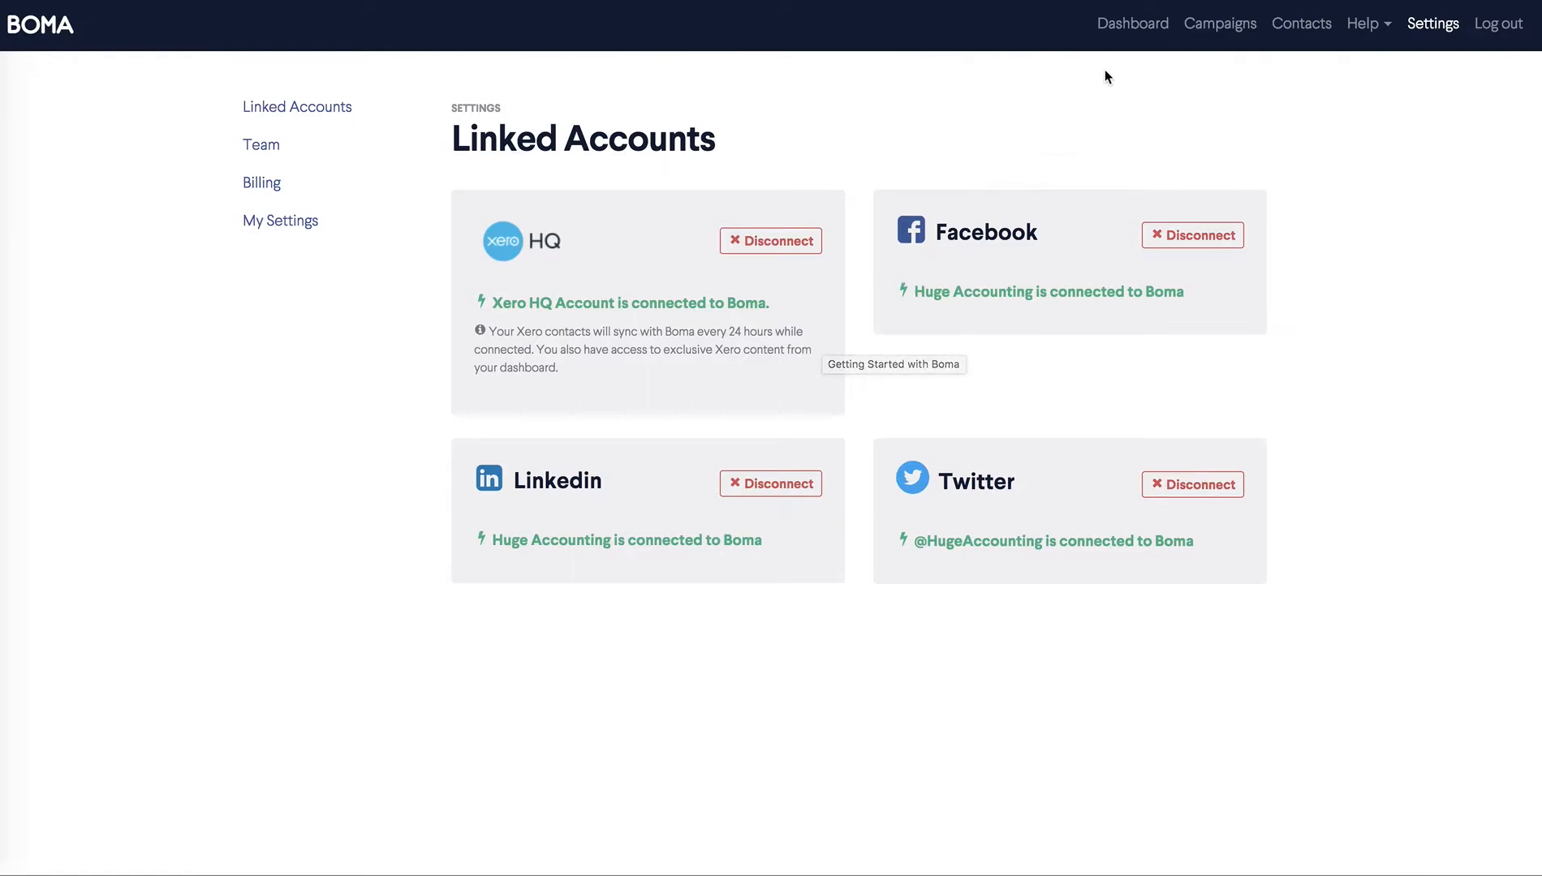
pyautogui.click(1133, 23)
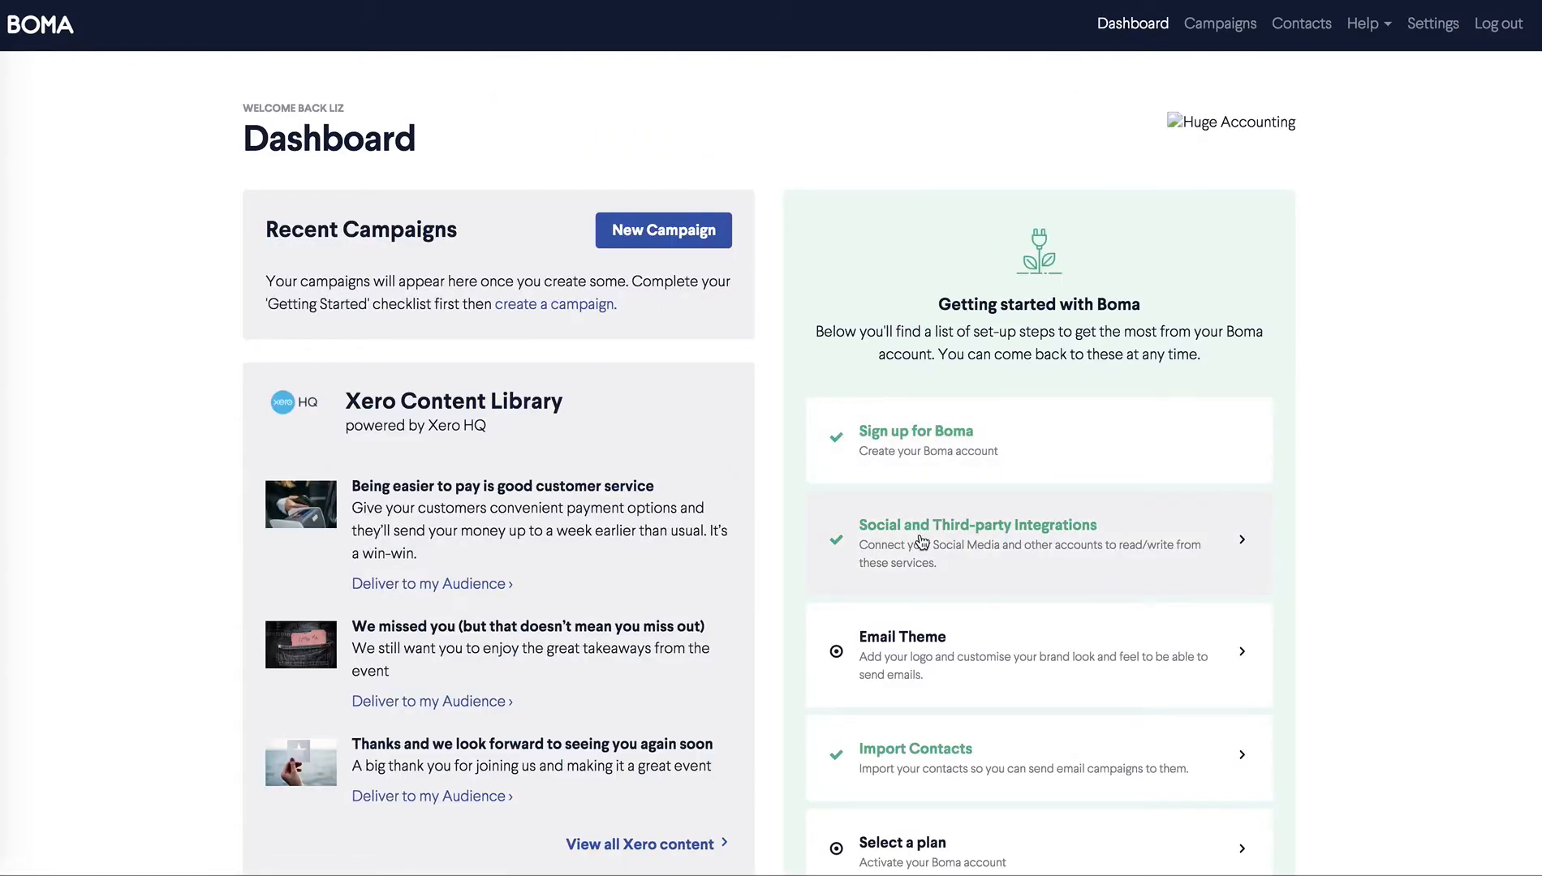
pyautogui.moveTo(921, 542)
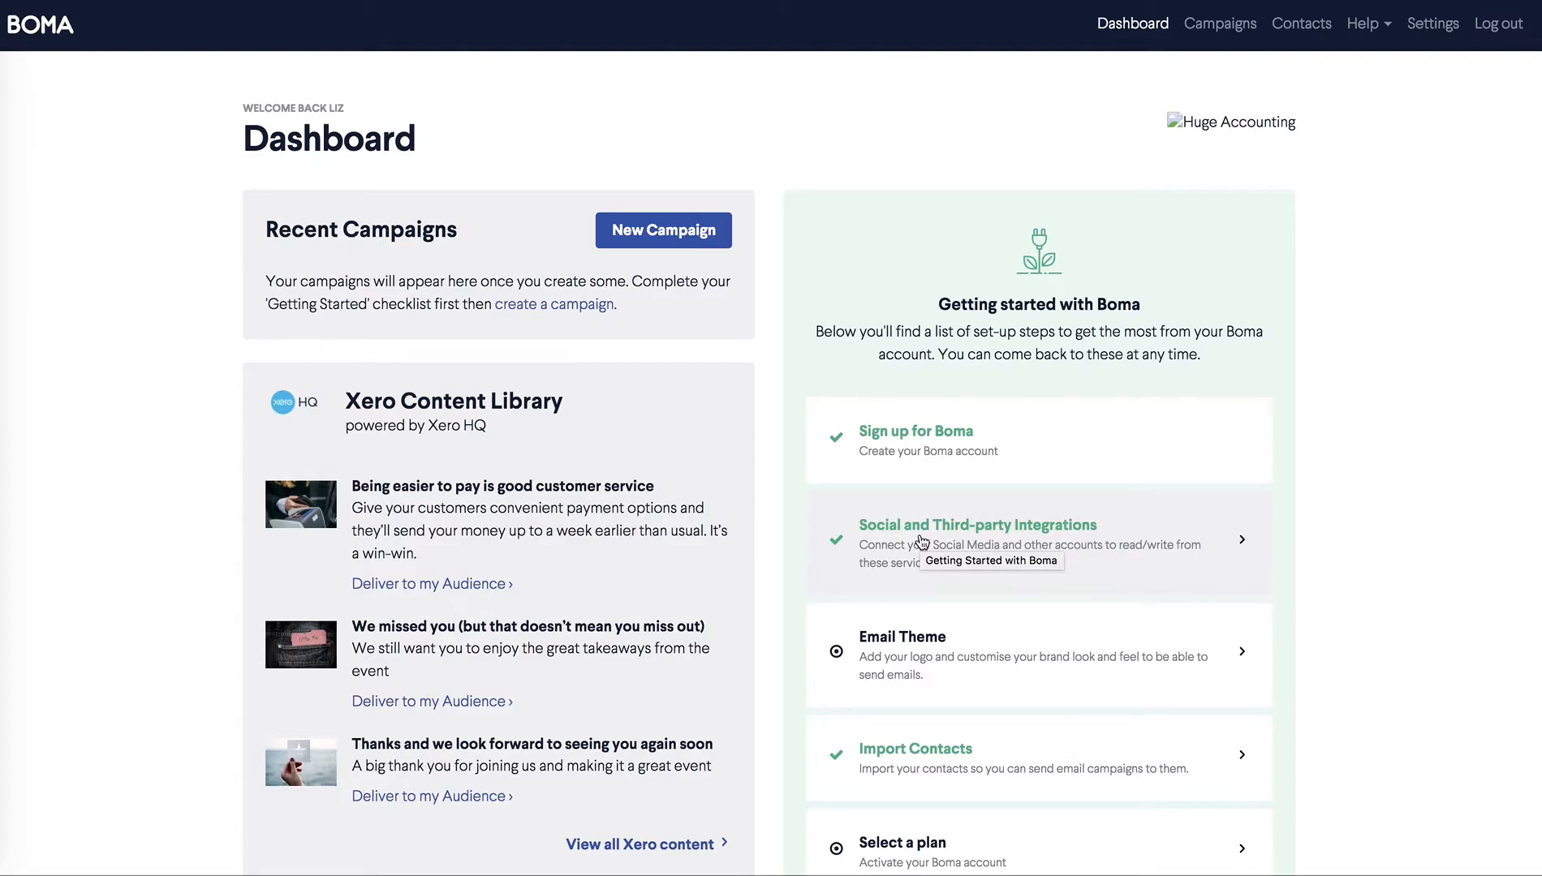
pyautogui.moveTo(642, 473)
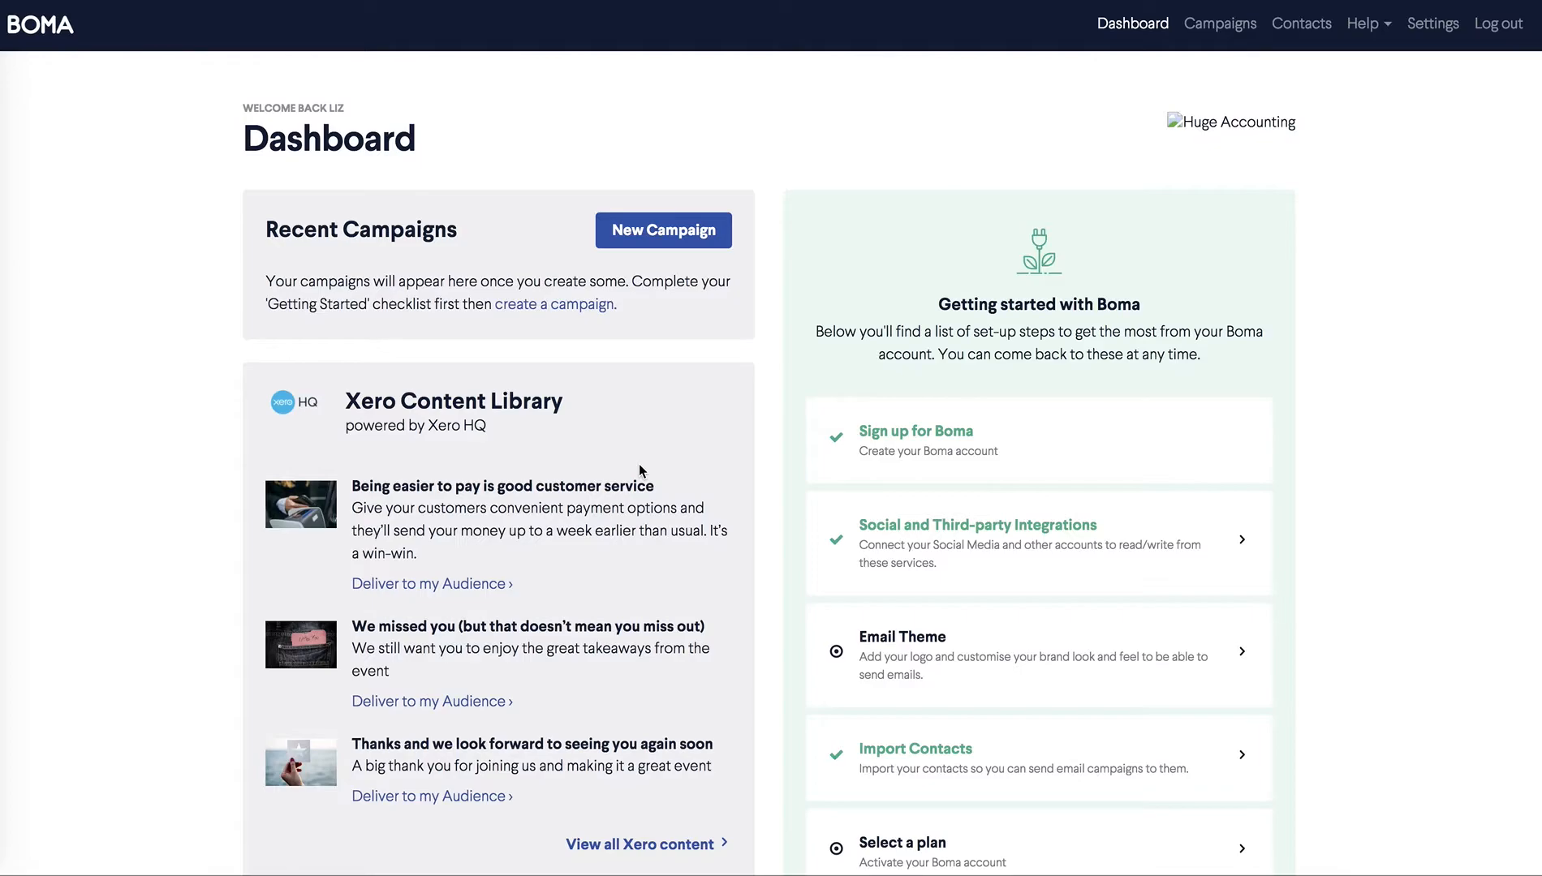
pyautogui.moveTo(668, 508)
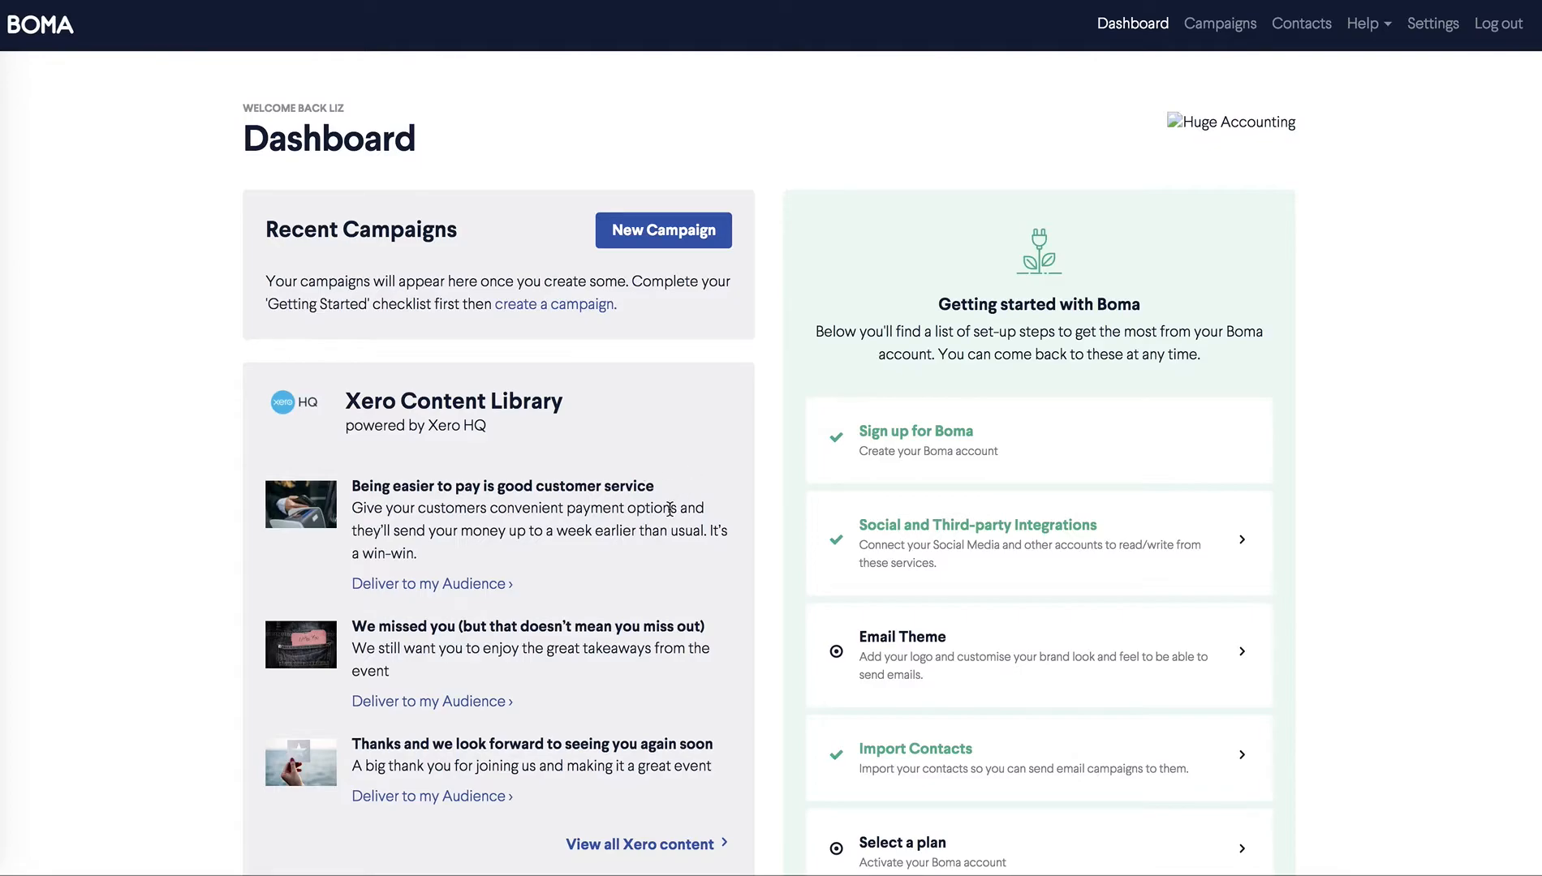
# - Start the Email Theme step from the Getting Started checklist
pyautogui.scroll(-3)
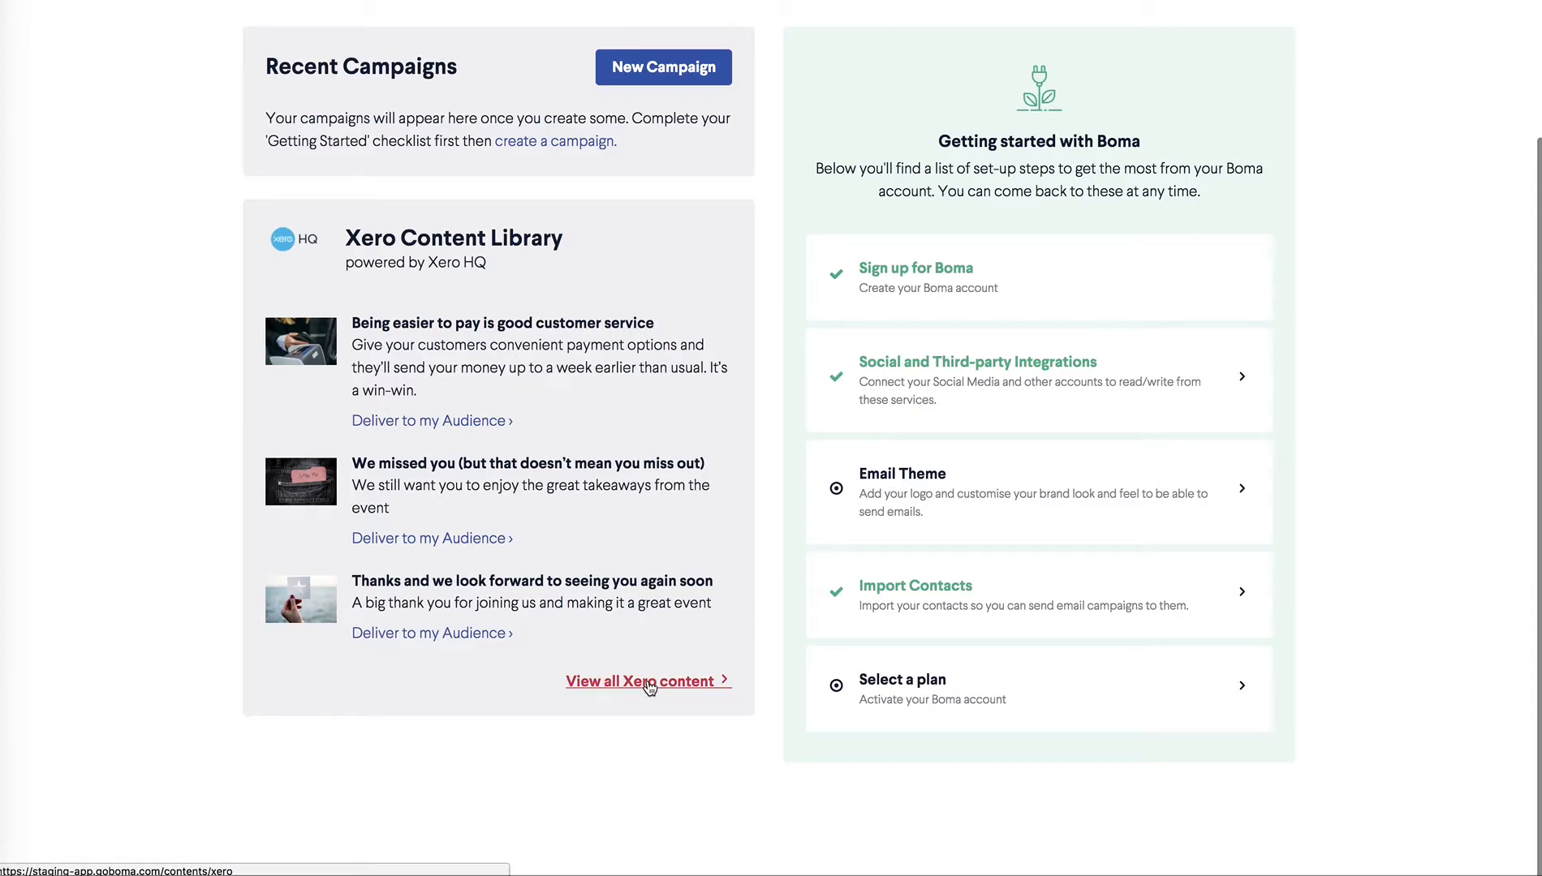
pyautogui.moveTo(948, 470)
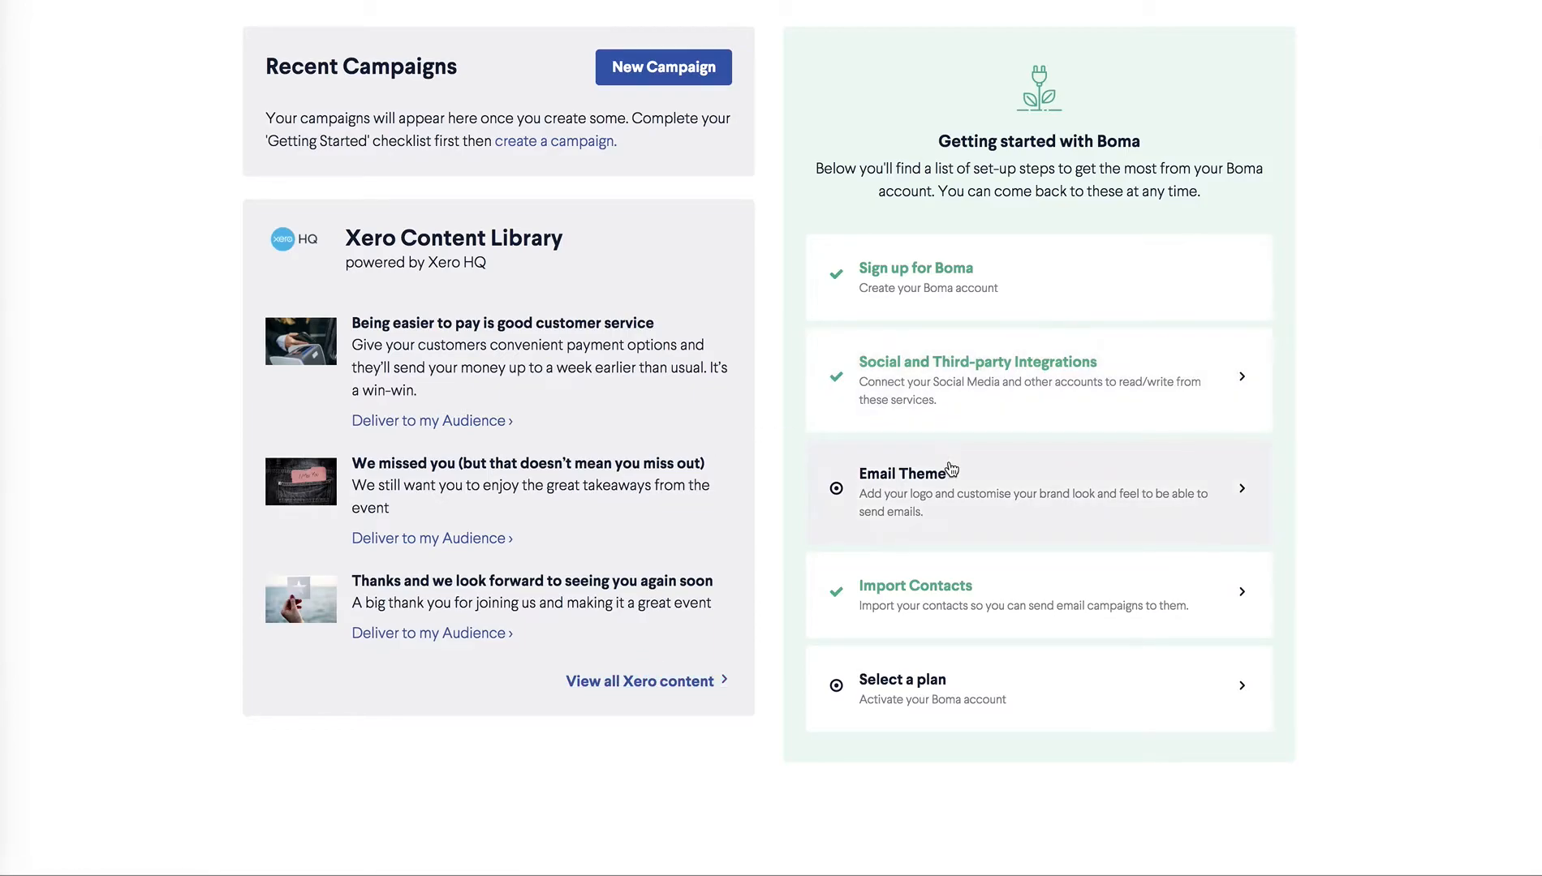
pyautogui.moveTo(935, 502)
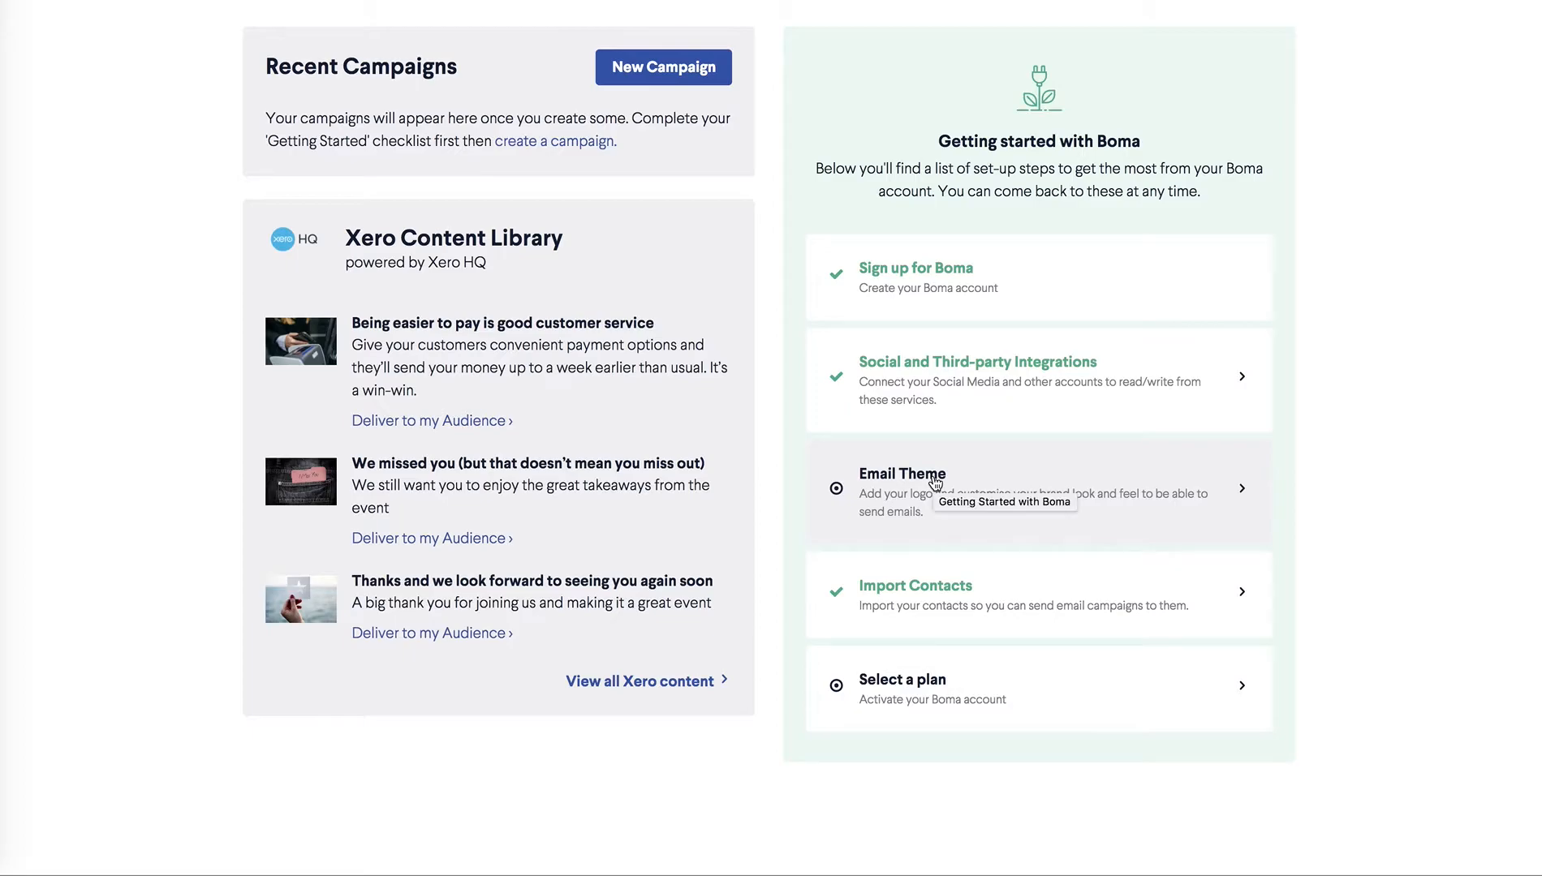
pyautogui.click(903, 485)
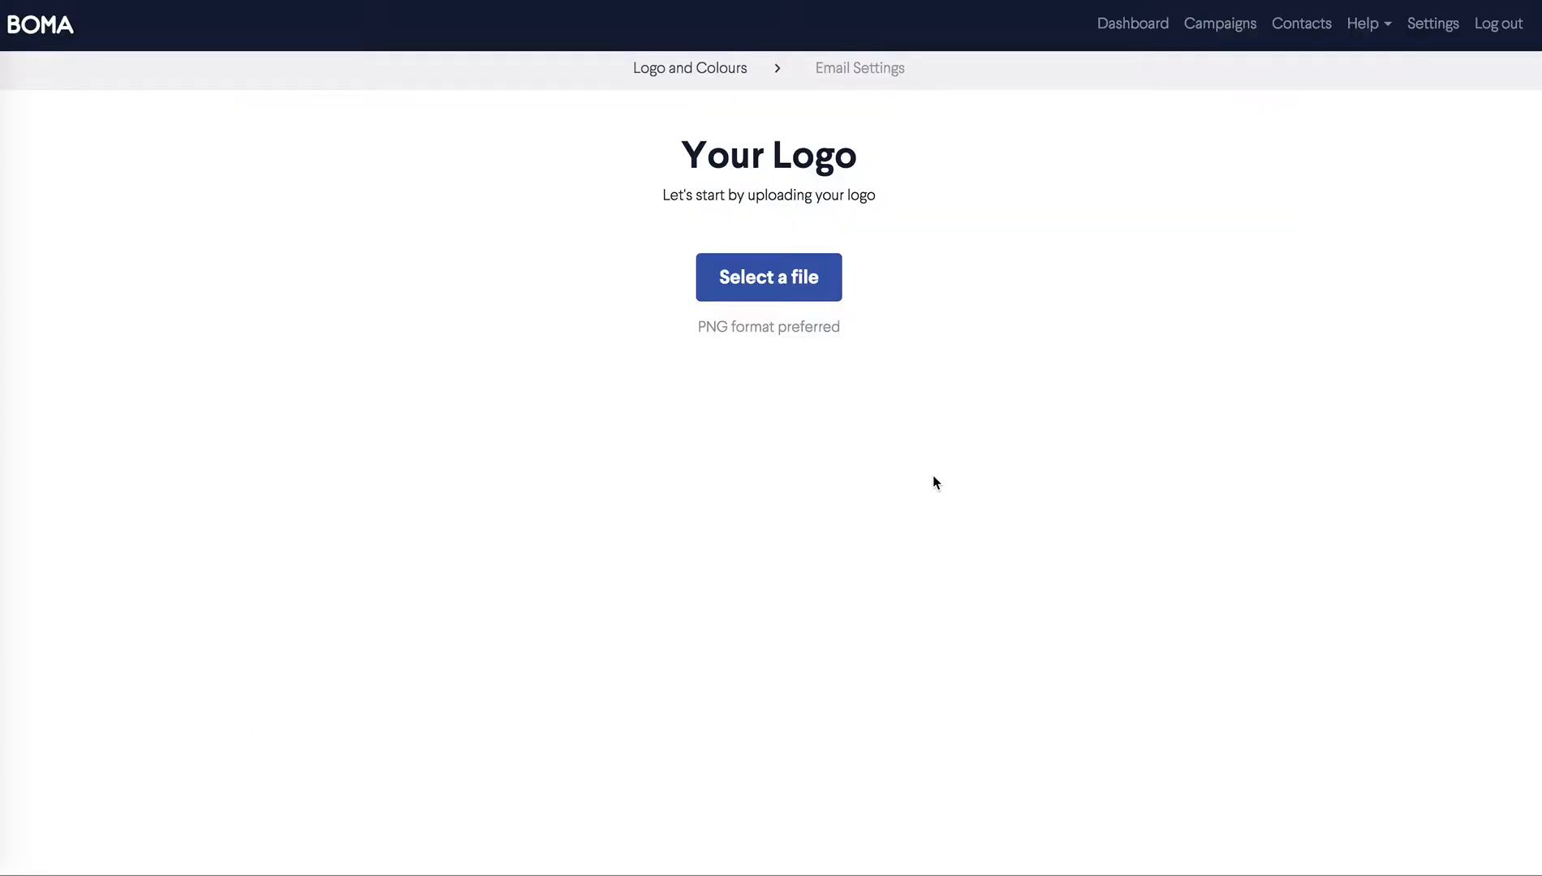
pyautogui.moveTo(781, 279)
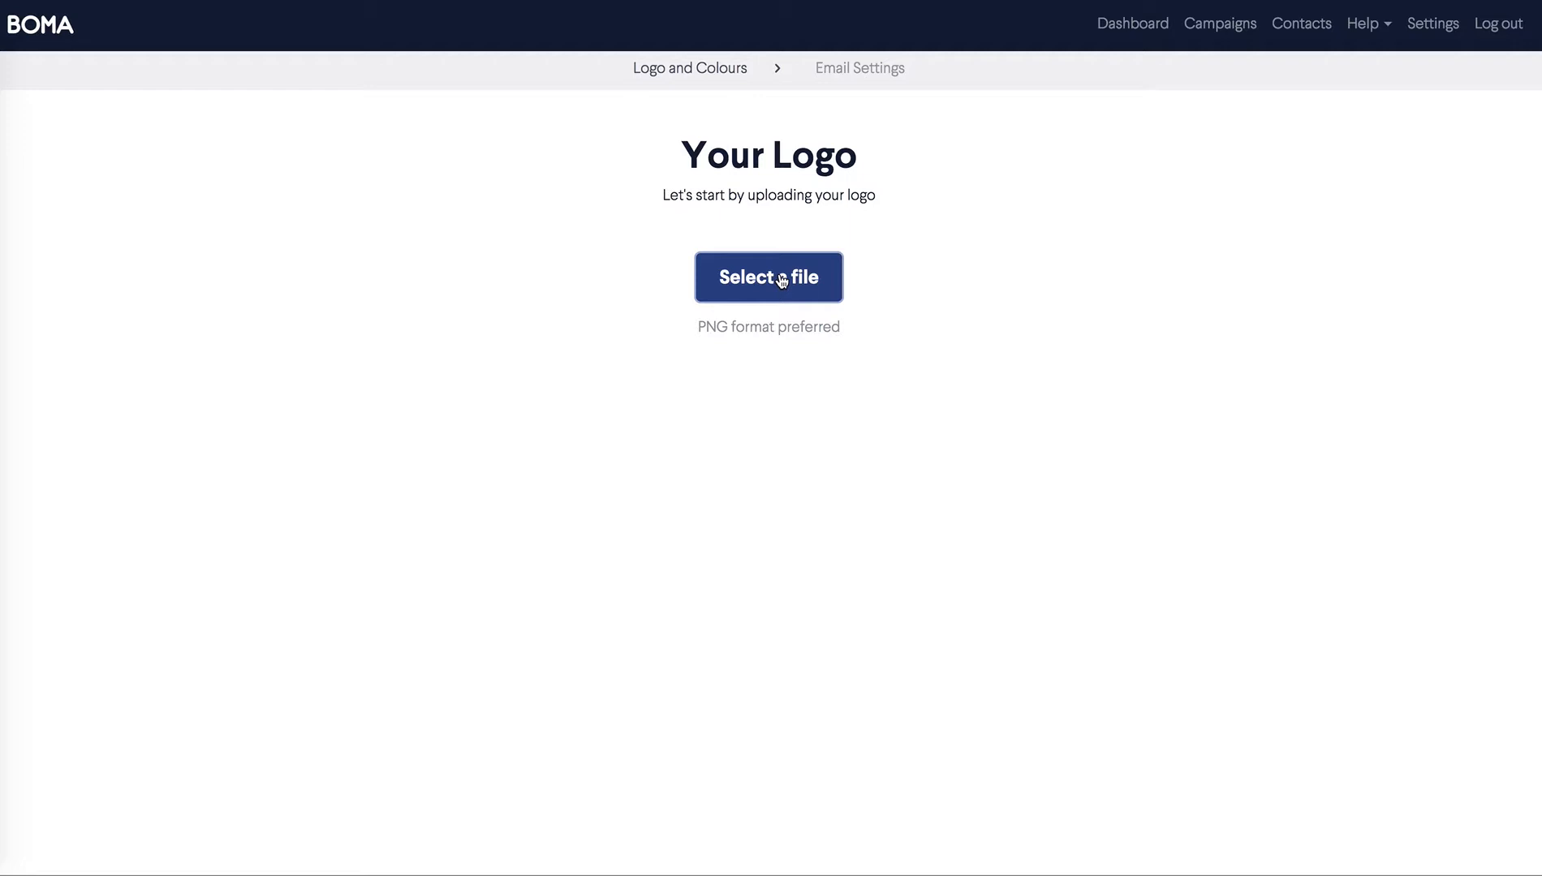
# - Upload huge.png as the logo so white, dark grey and grey brand colours are extracted
pyautogui.click(769, 277)
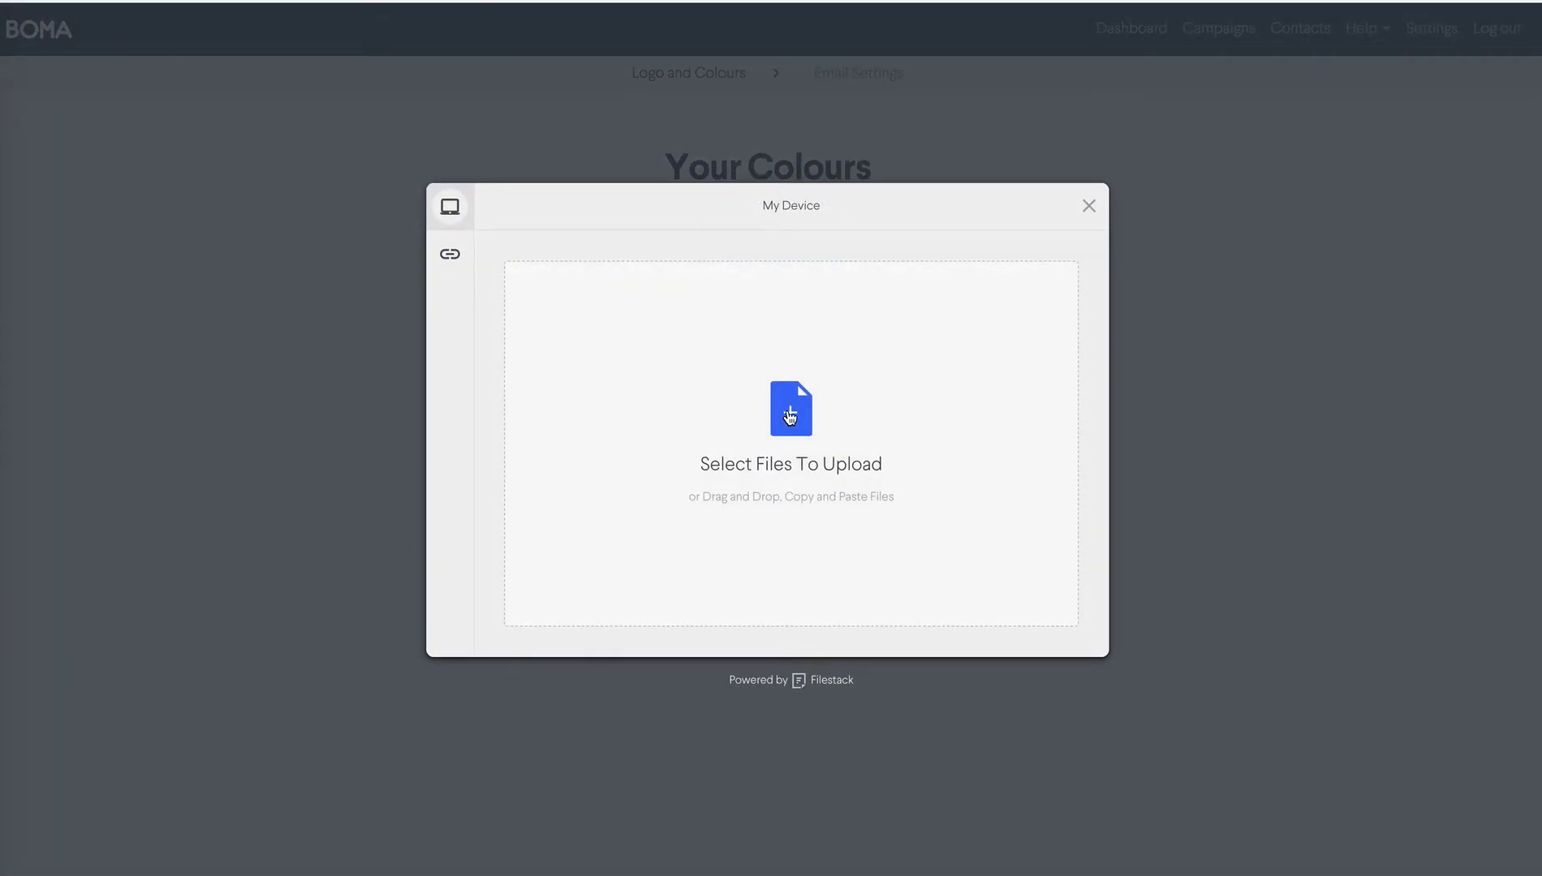
pyautogui.click(790, 414)
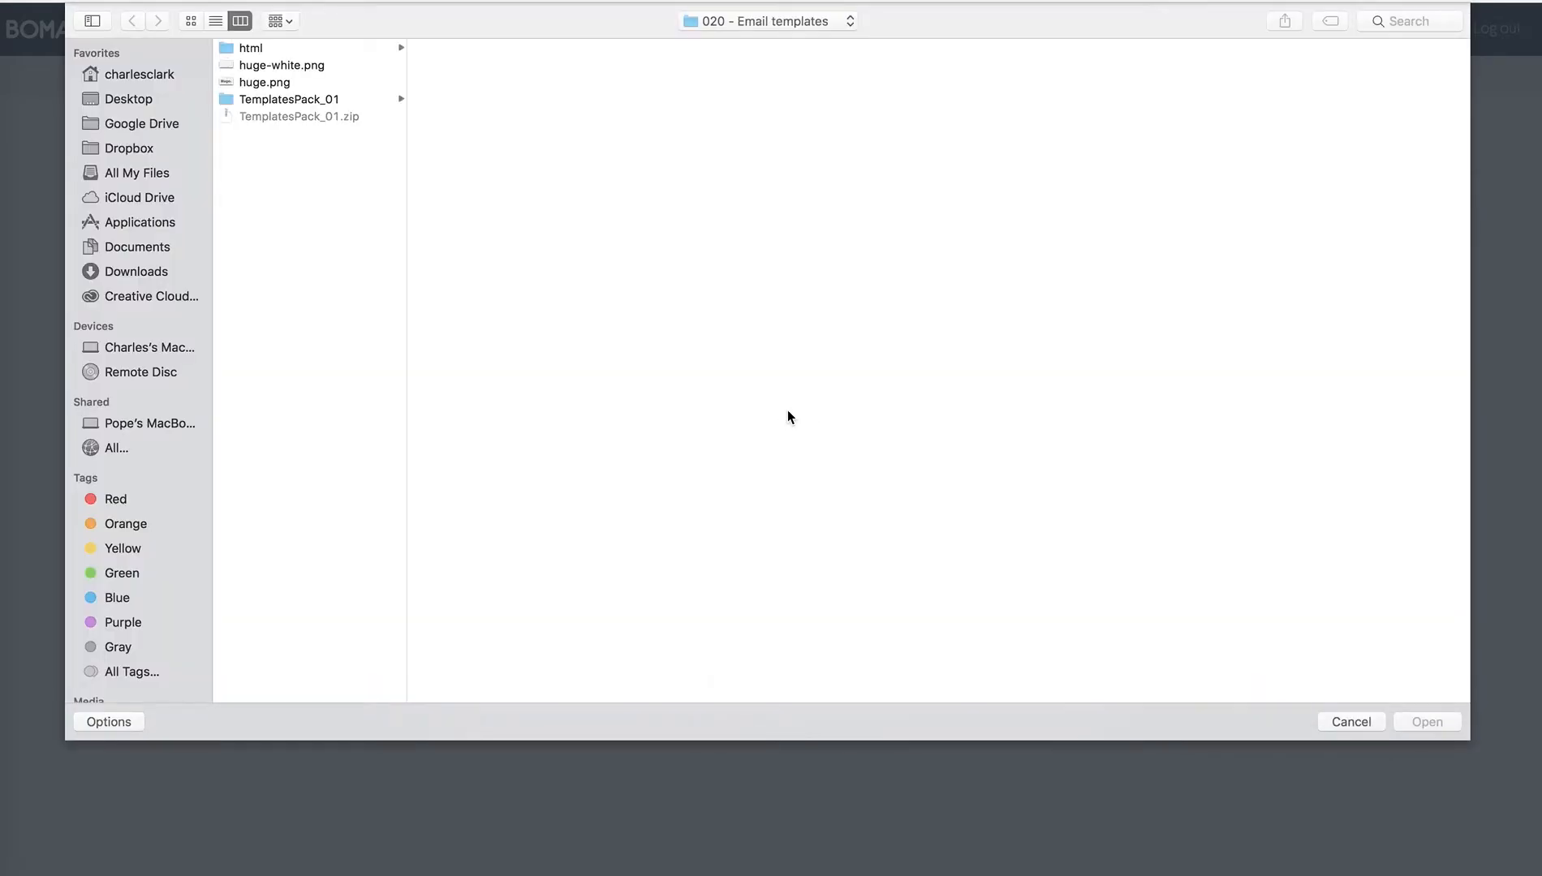
pyautogui.click(266, 83)
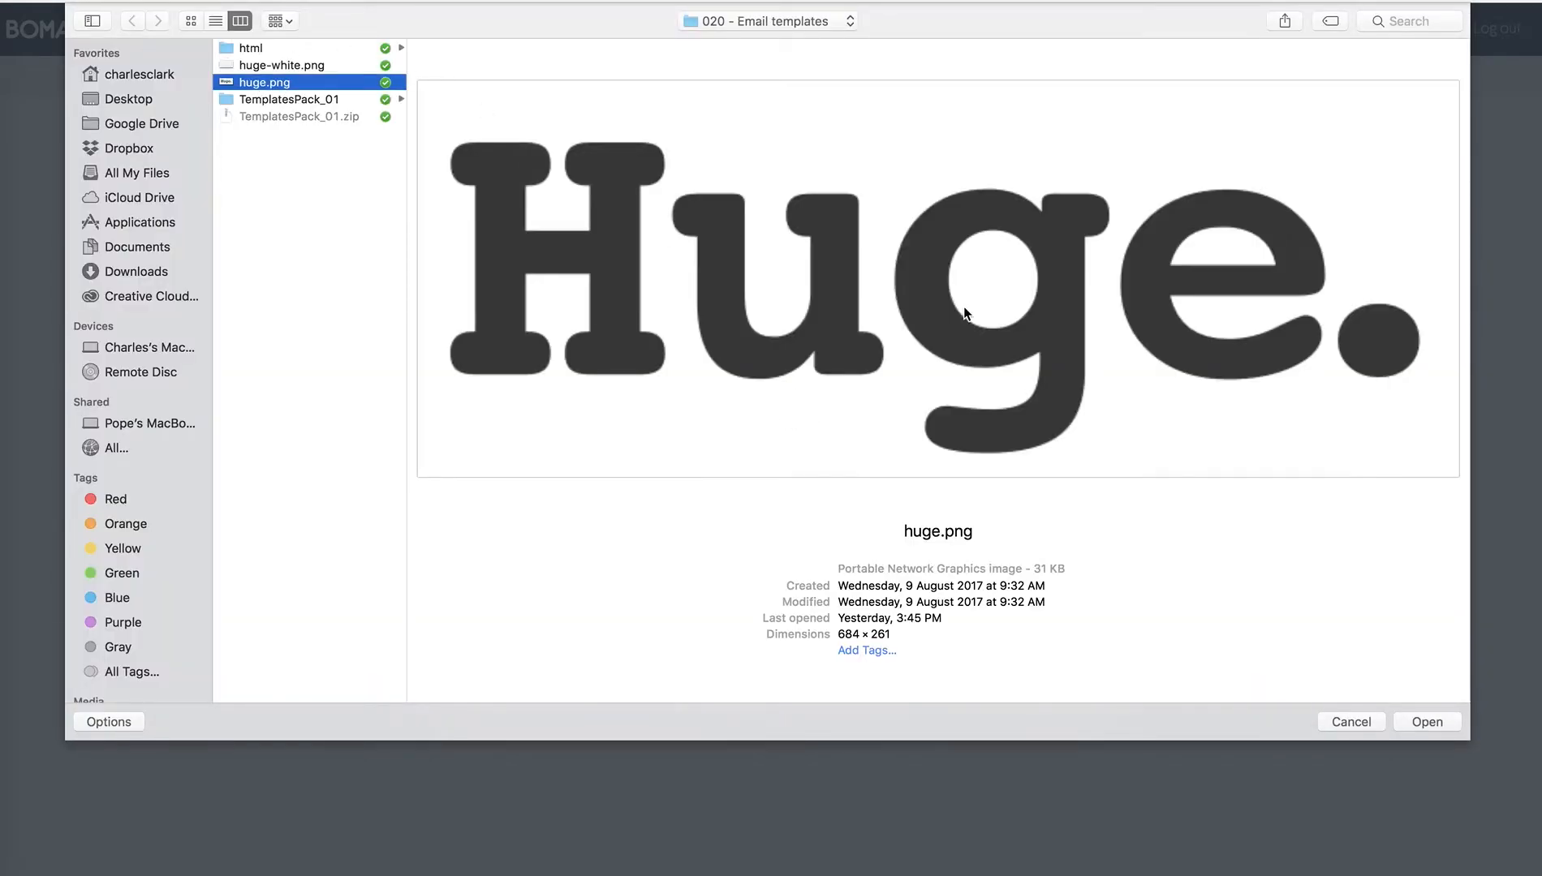
pyautogui.click(1427, 723)
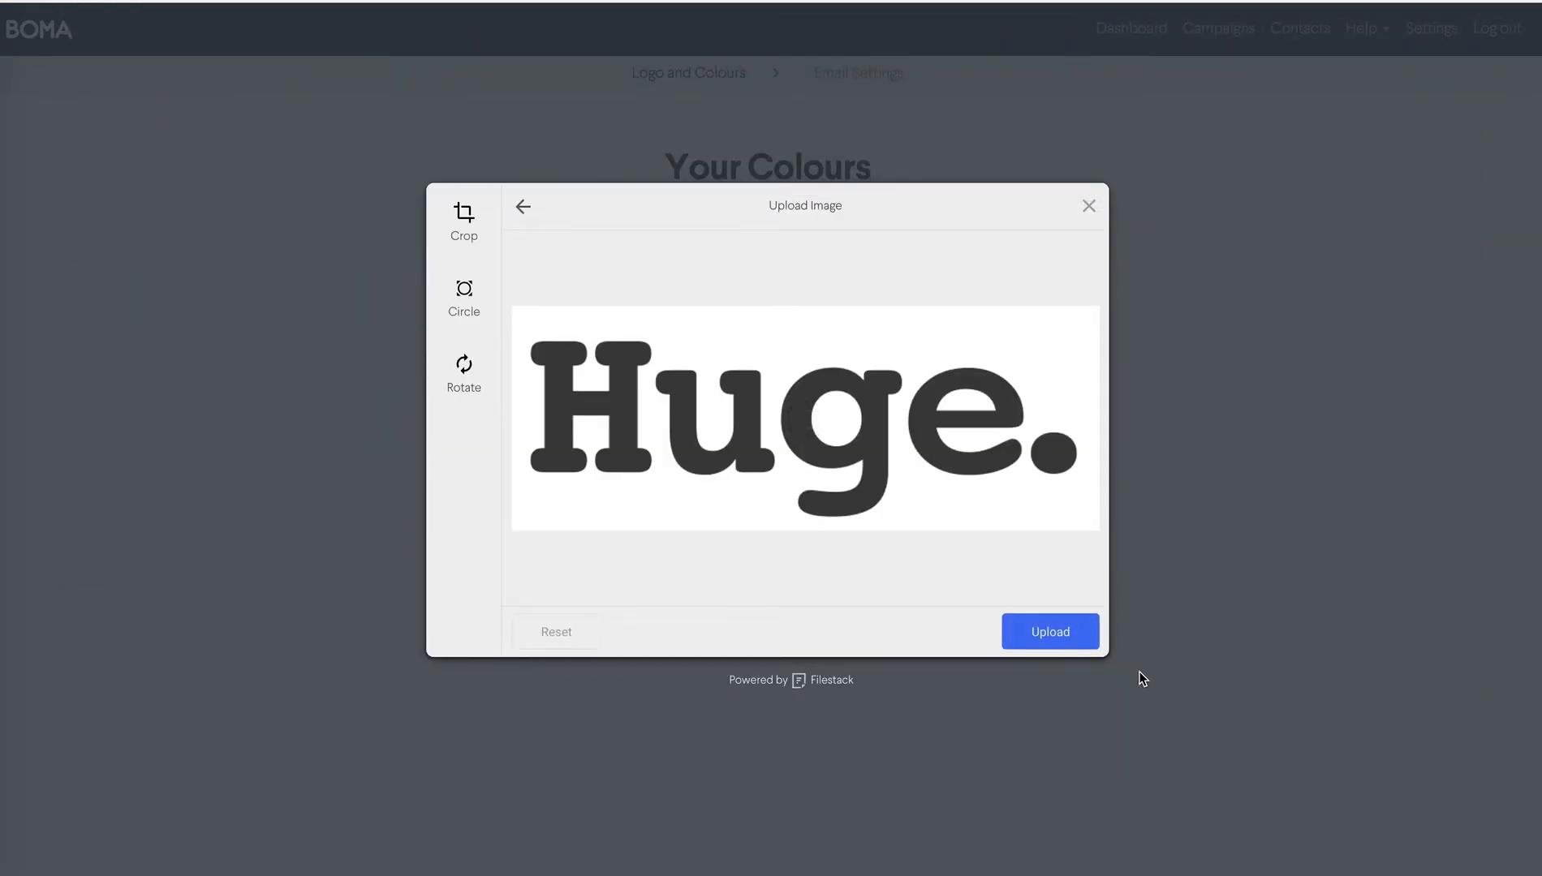
pyautogui.click(1050, 631)
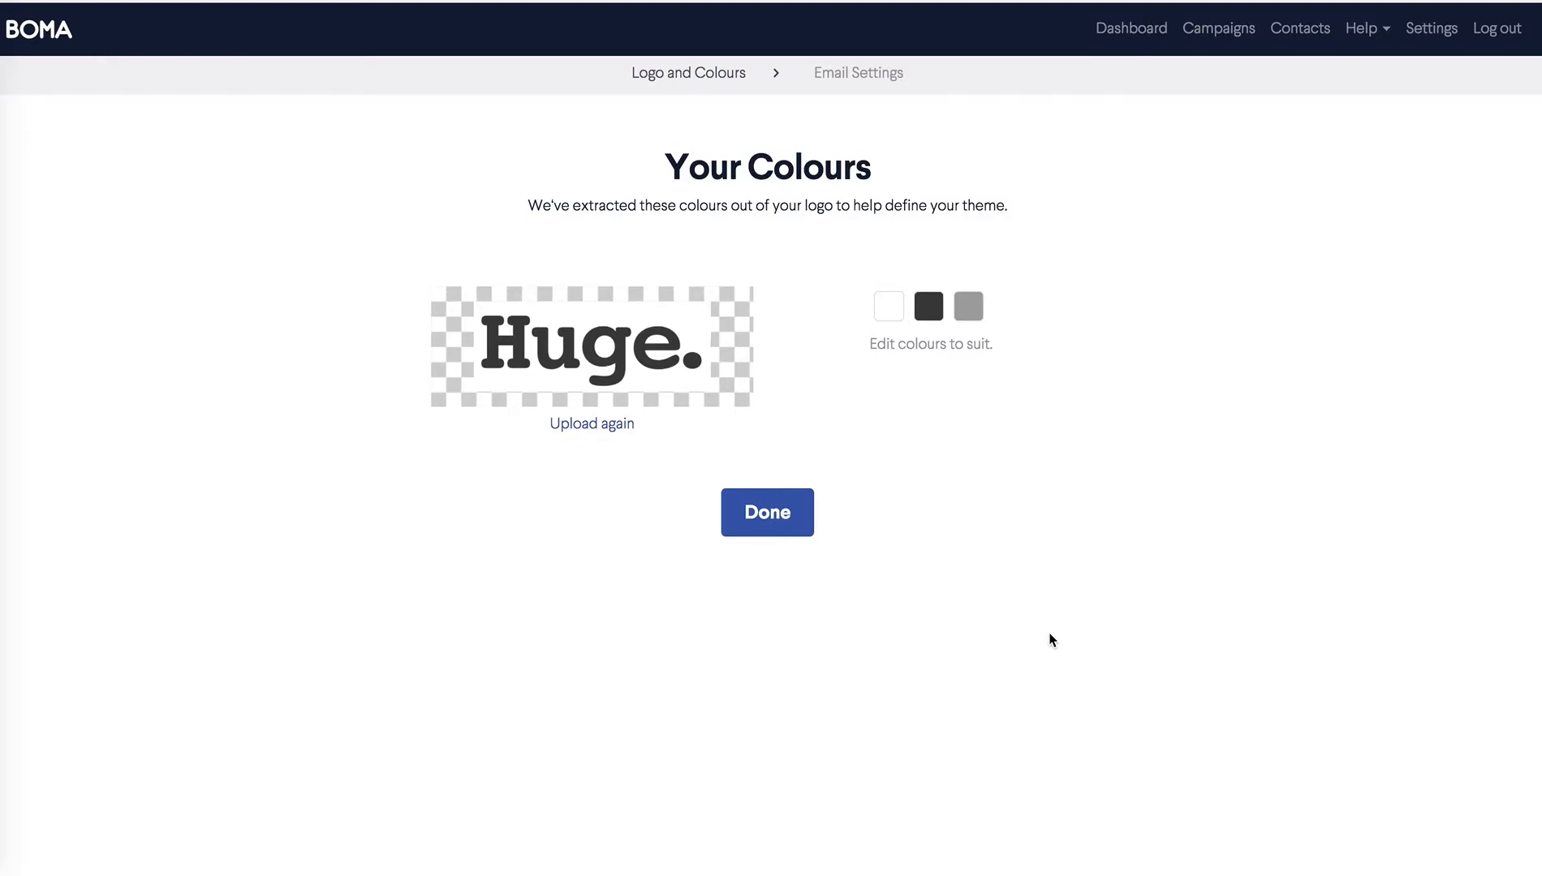
pyautogui.moveTo(1047, 609)
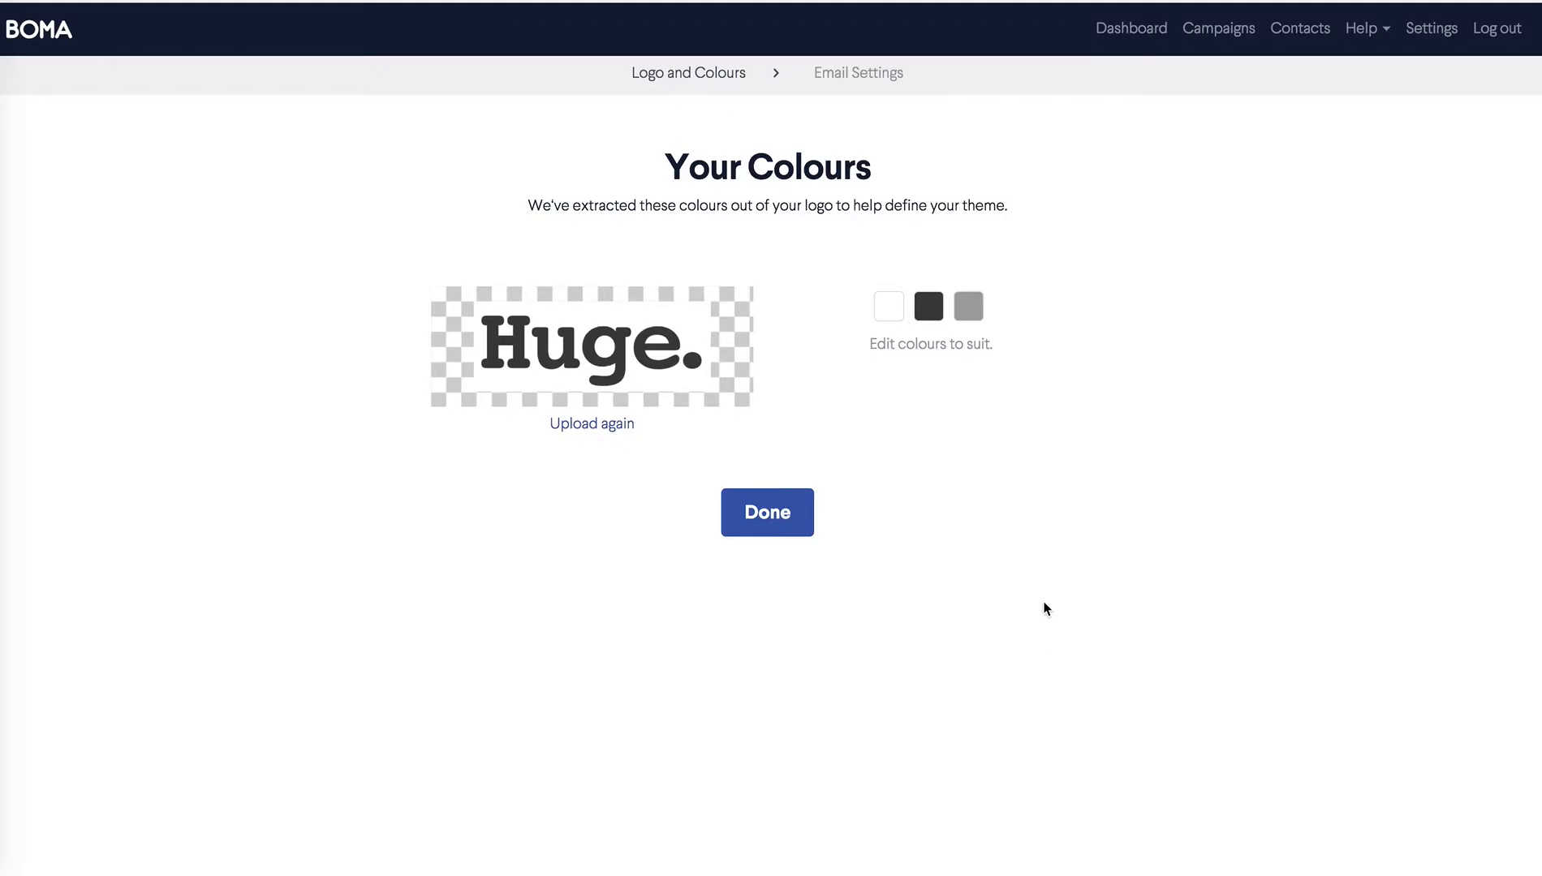
pyautogui.moveTo(982, 469)
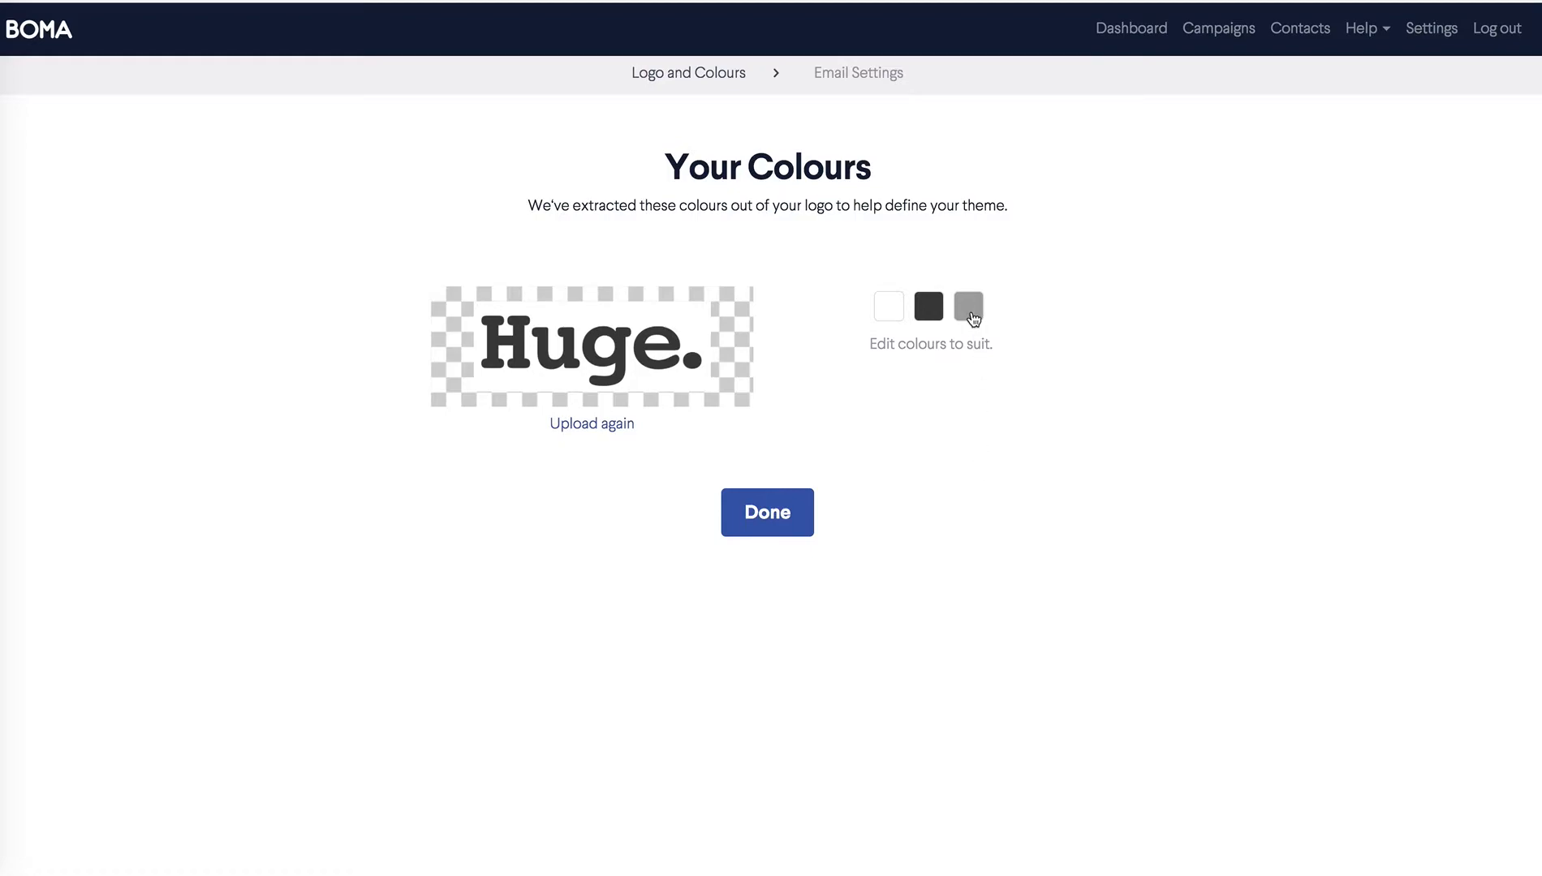
# - Change the grey brand colour to dark navy and confirm the colours with Done
pyautogui.click(967, 306)
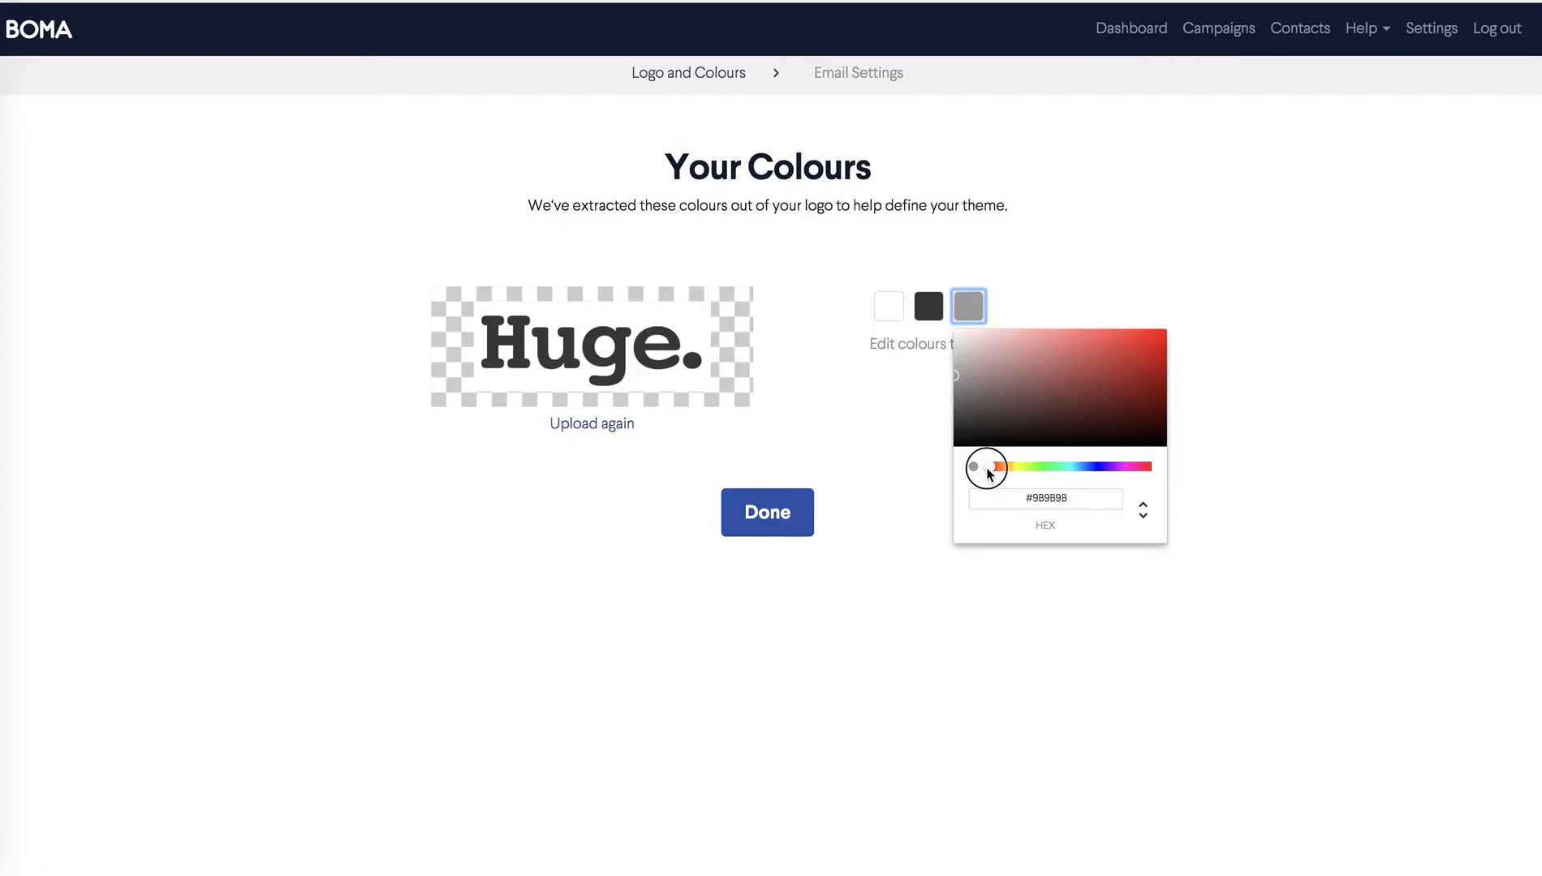
pyautogui.moveTo(986, 466); pyautogui.dragTo(1094, 466)
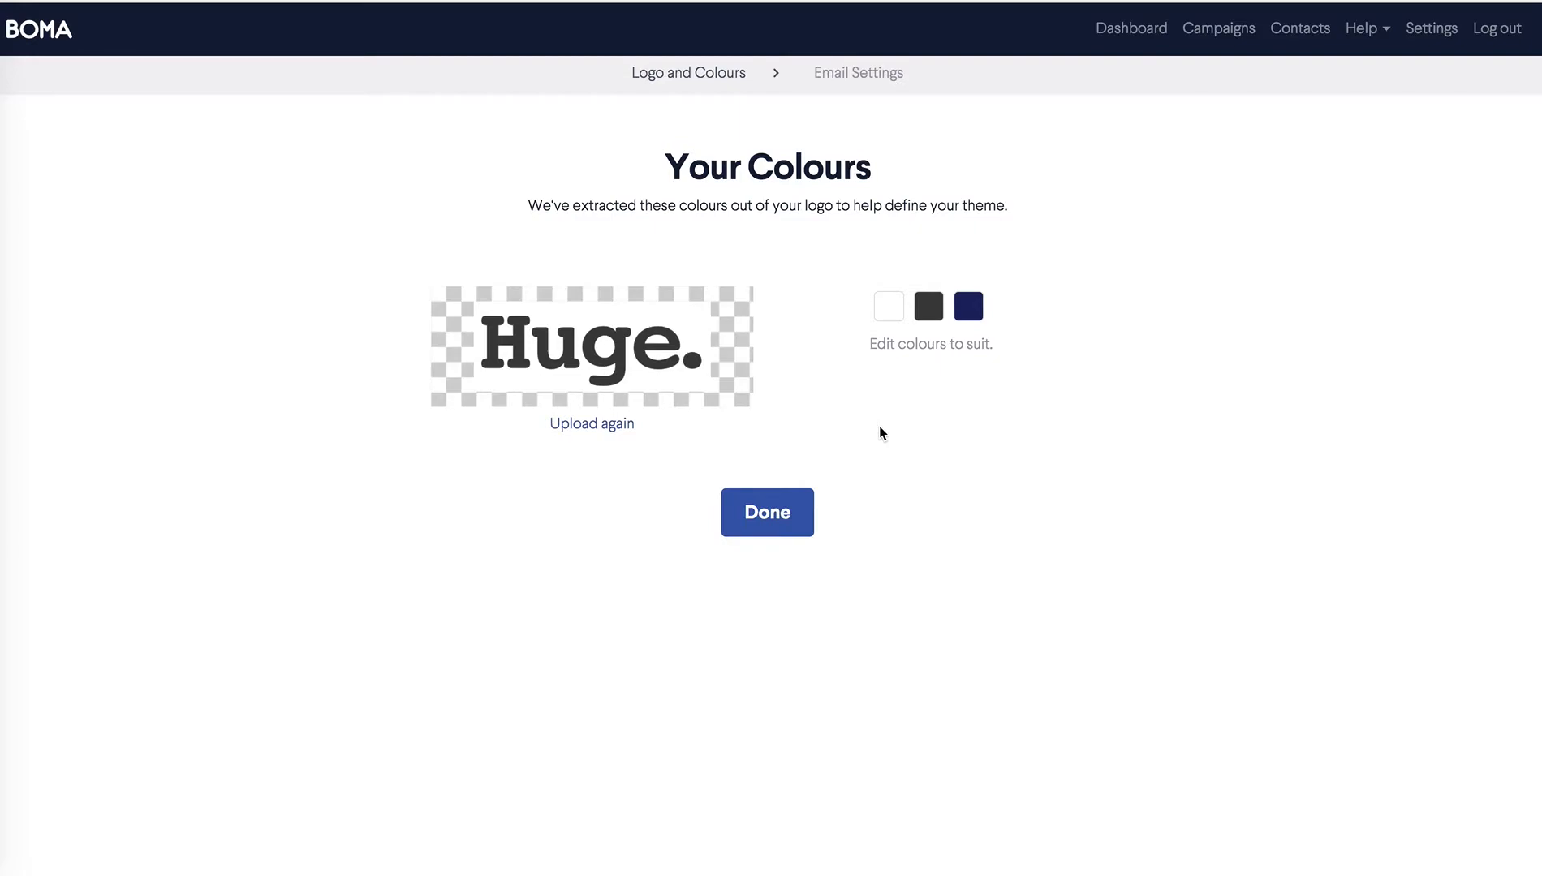
pyautogui.moveTo(783, 539)
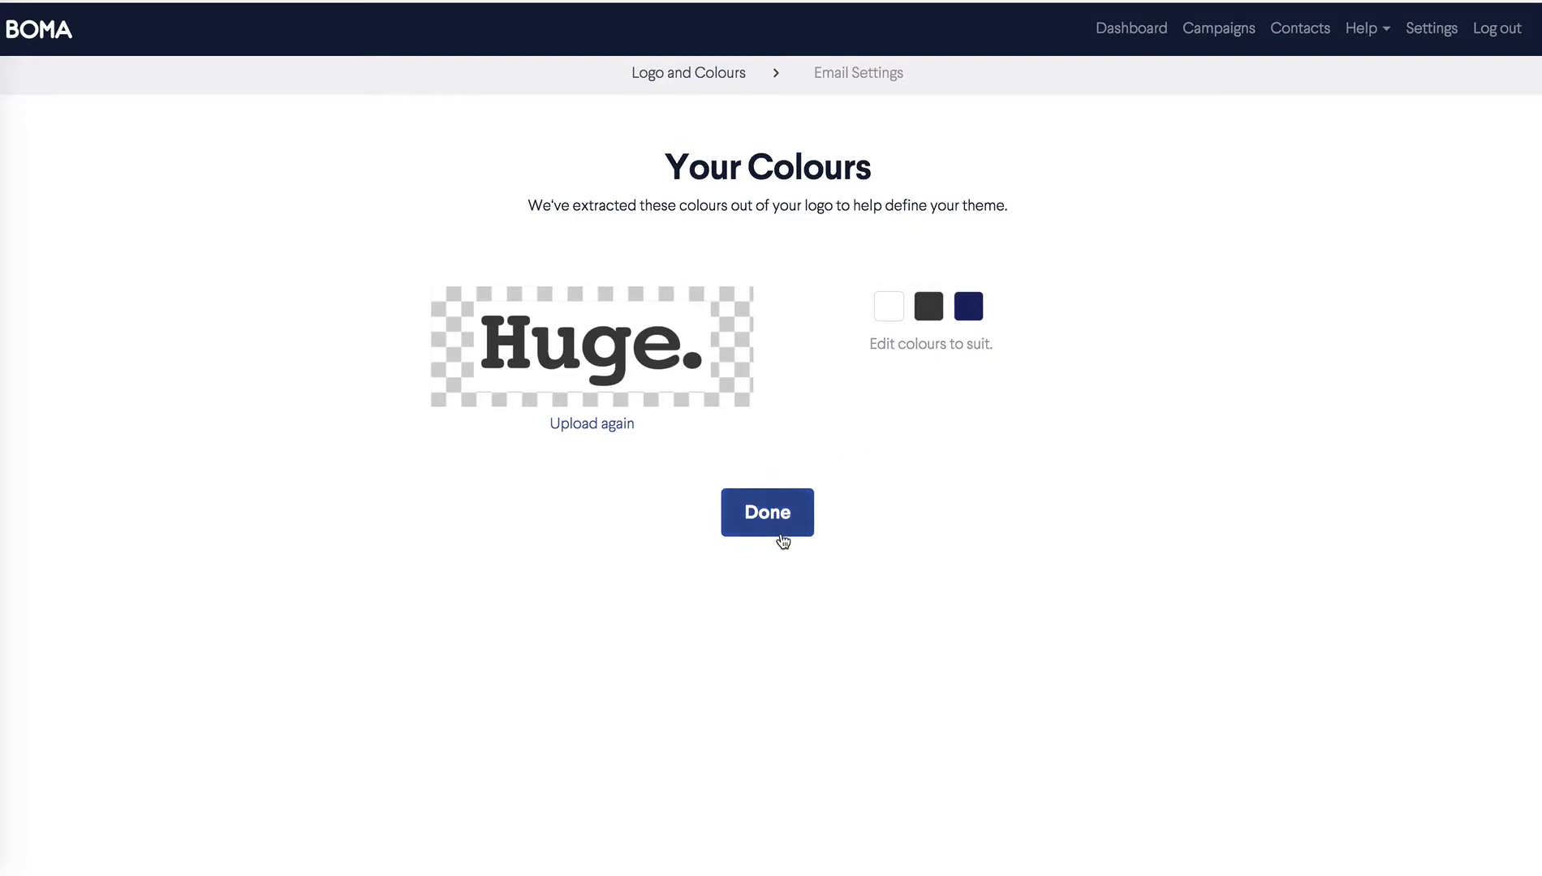
pyautogui.click(766, 513)
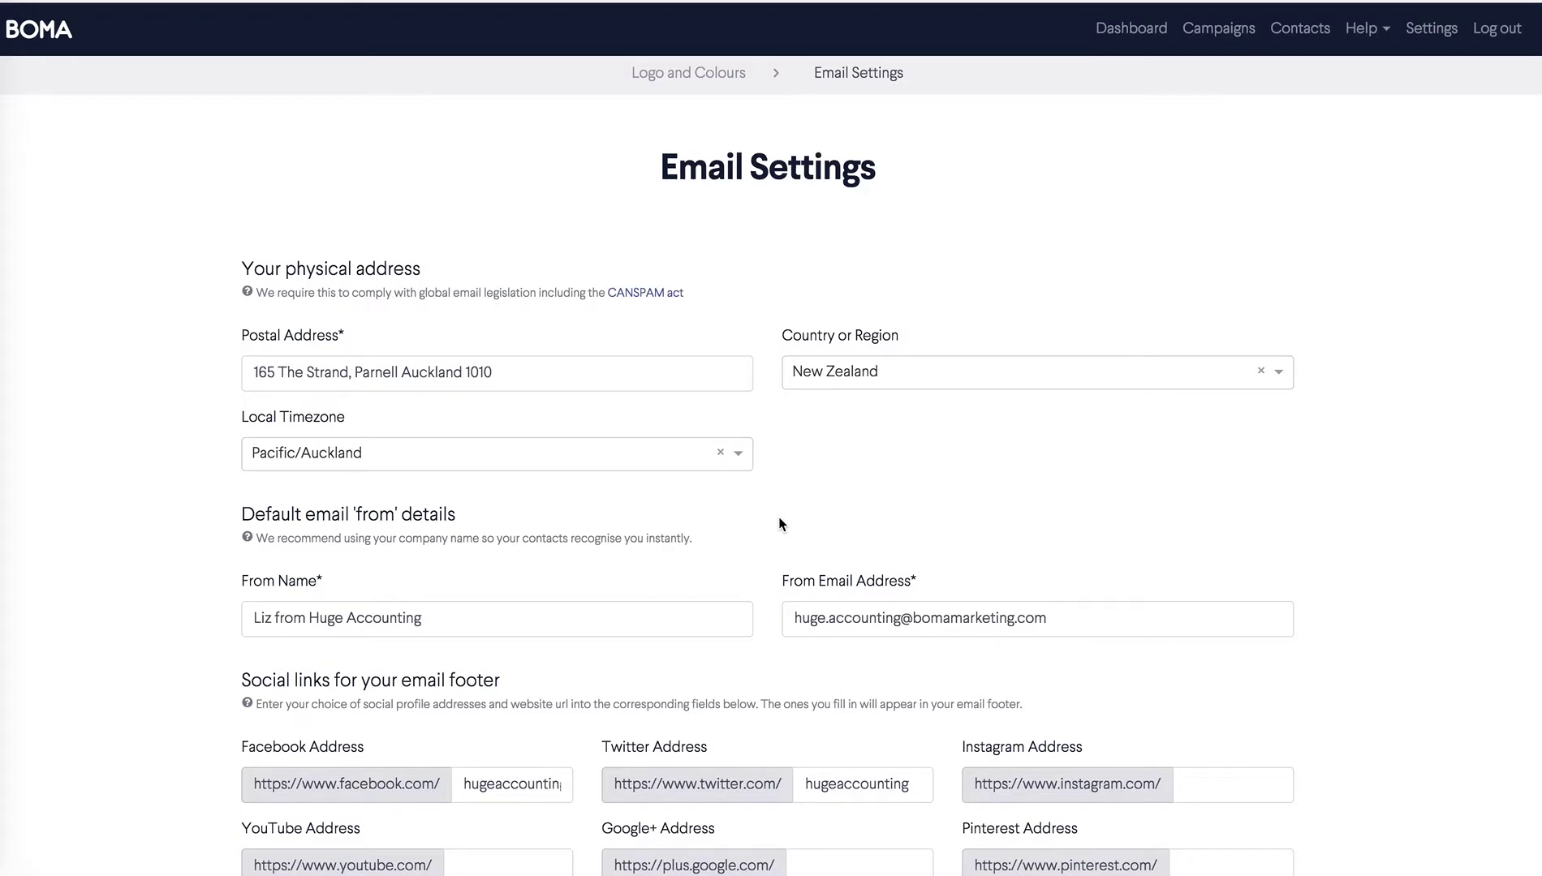
pyautogui.moveTo(425, 402)
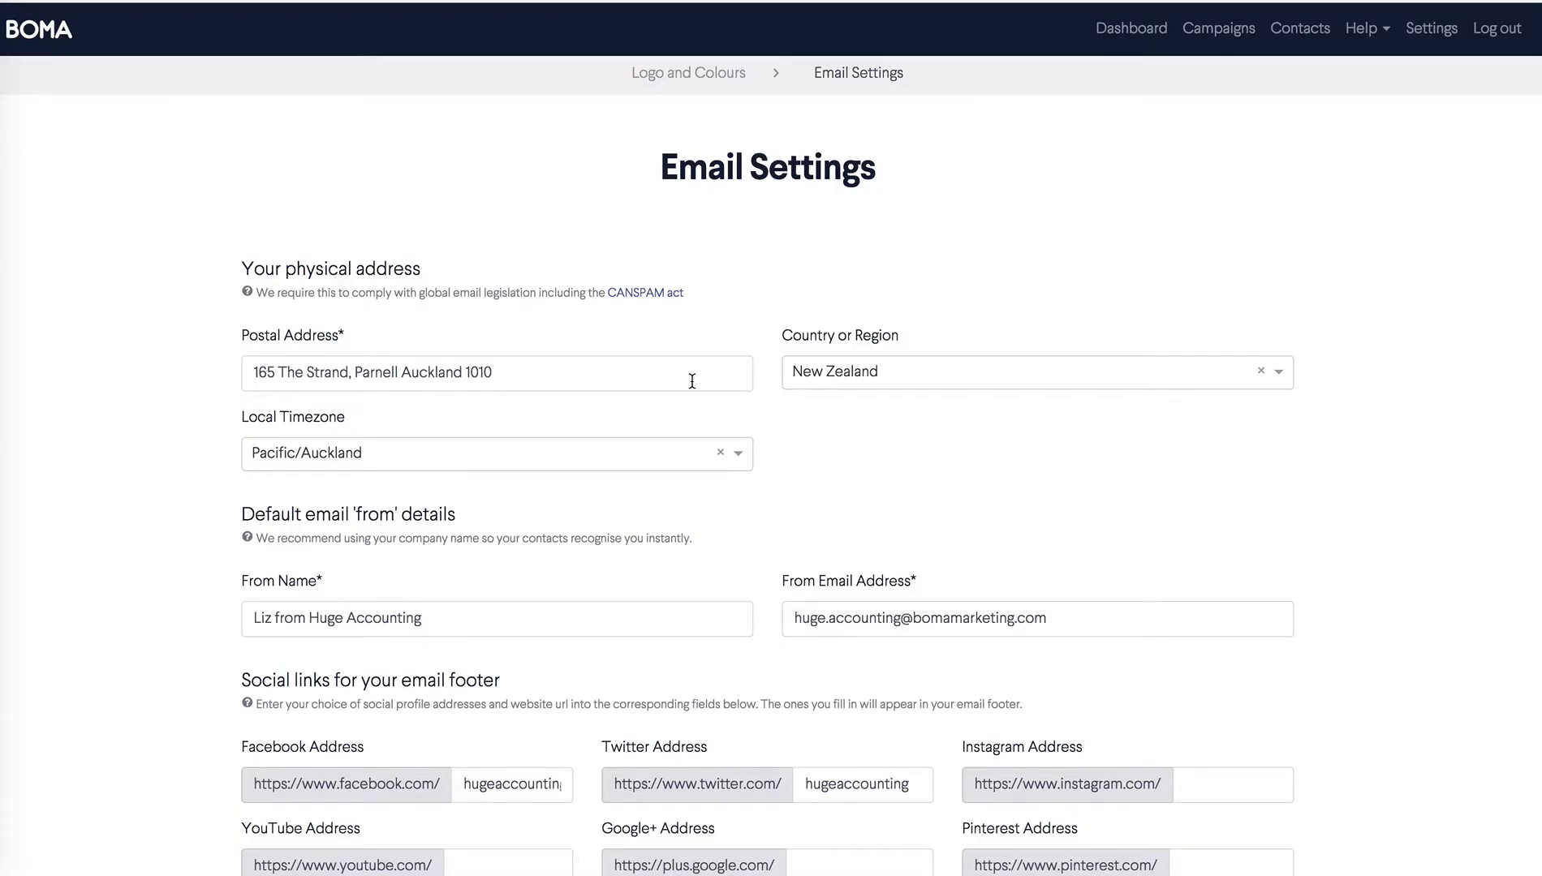
pyautogui.moveTo(763, 393)
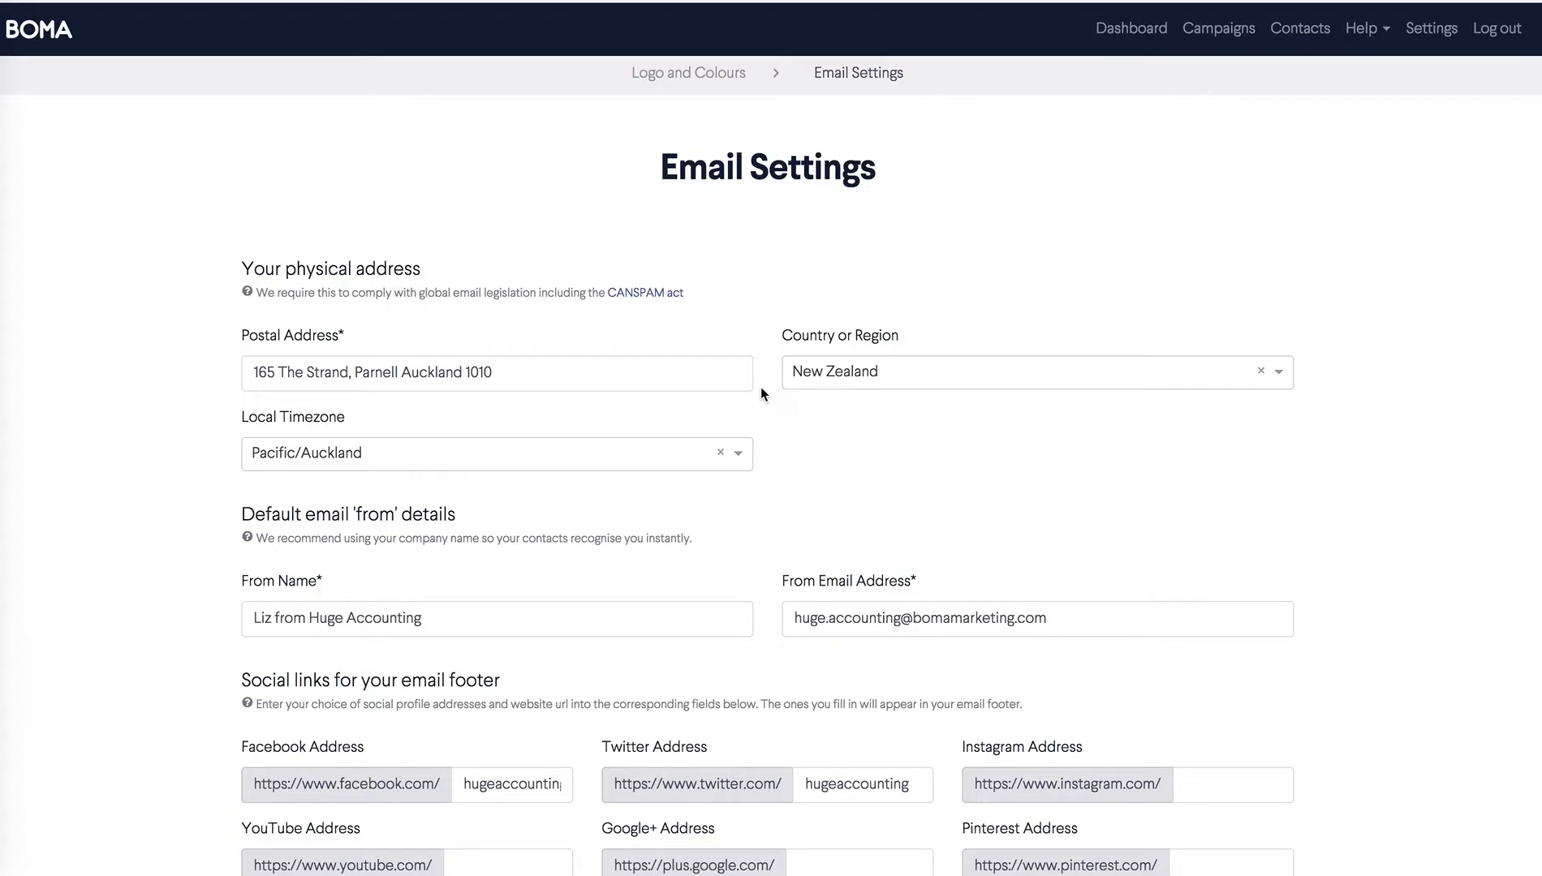
pyautogui.moveTo(463, 466)
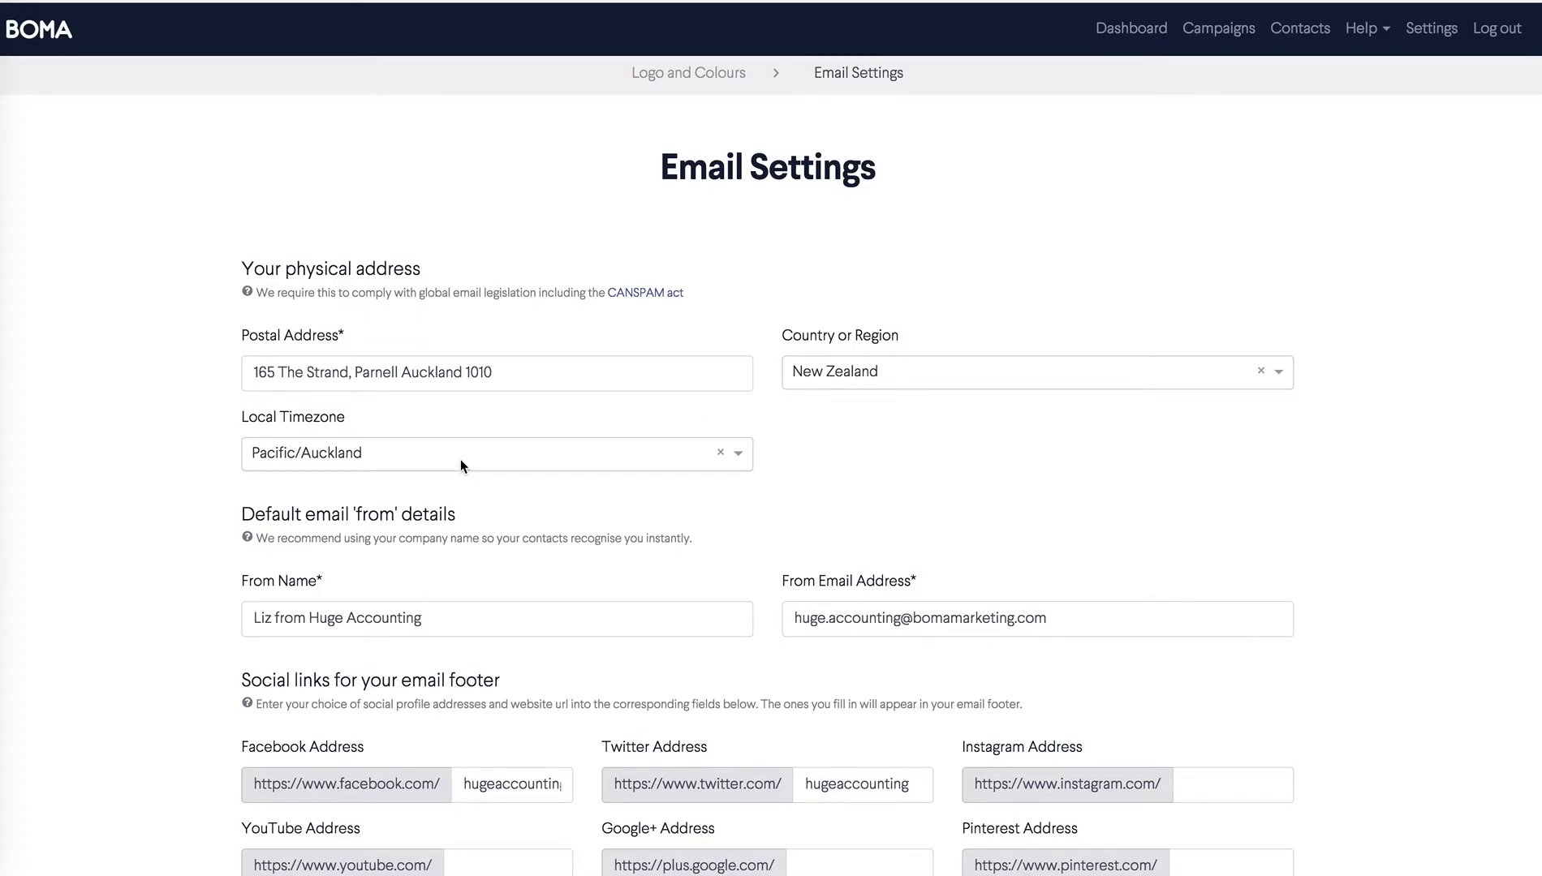
# - Review address, sender details and social footer links, then Save & Exit to the dashboard
pyautogui.scroll(-3)
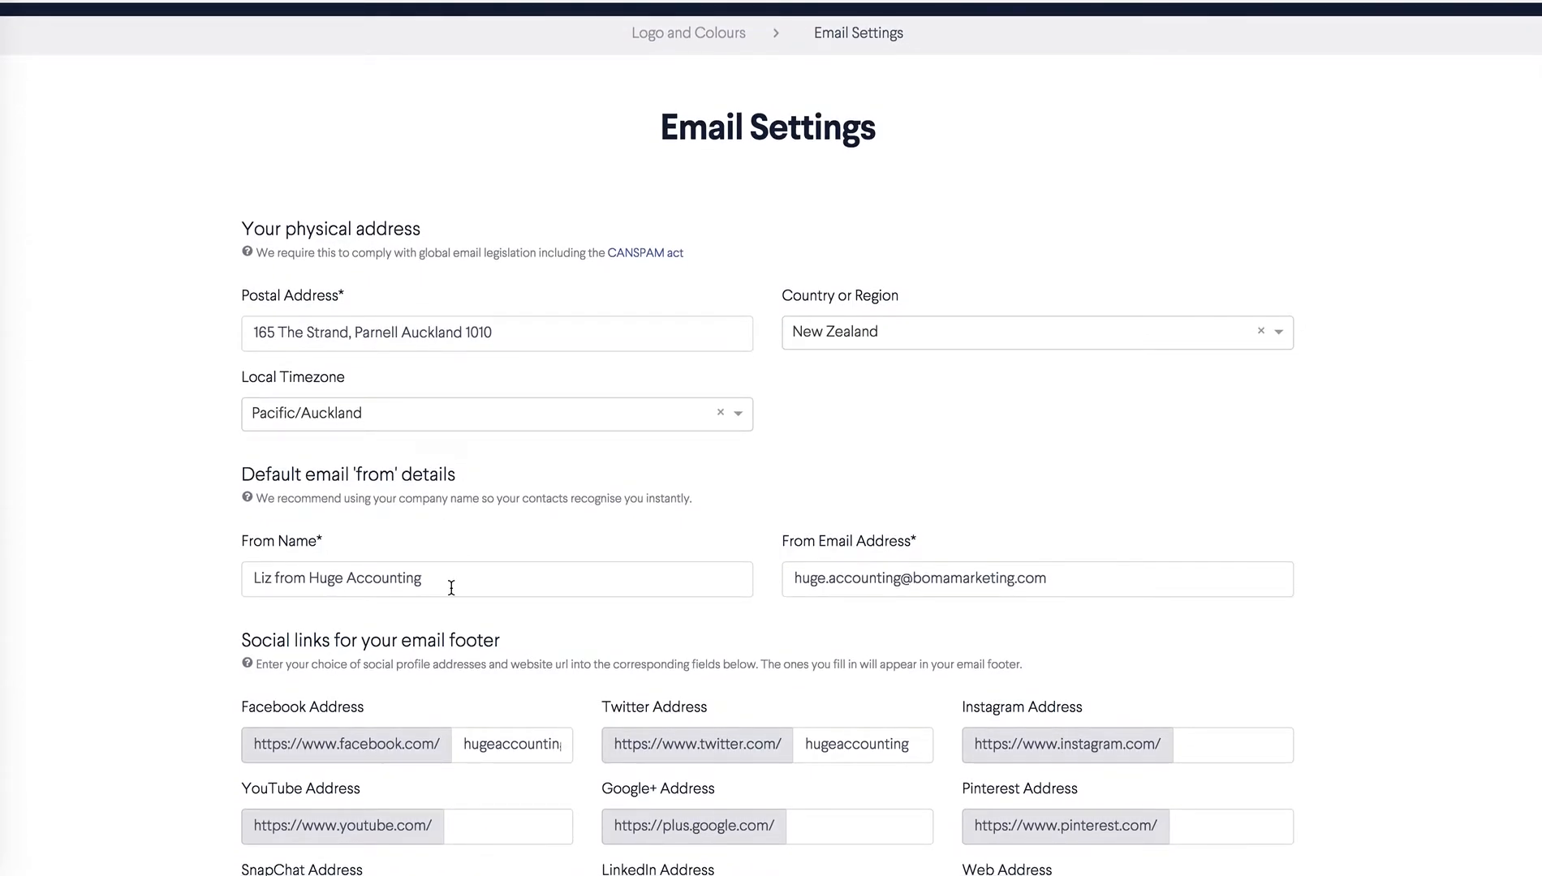
pyautogui.scroll(-3)
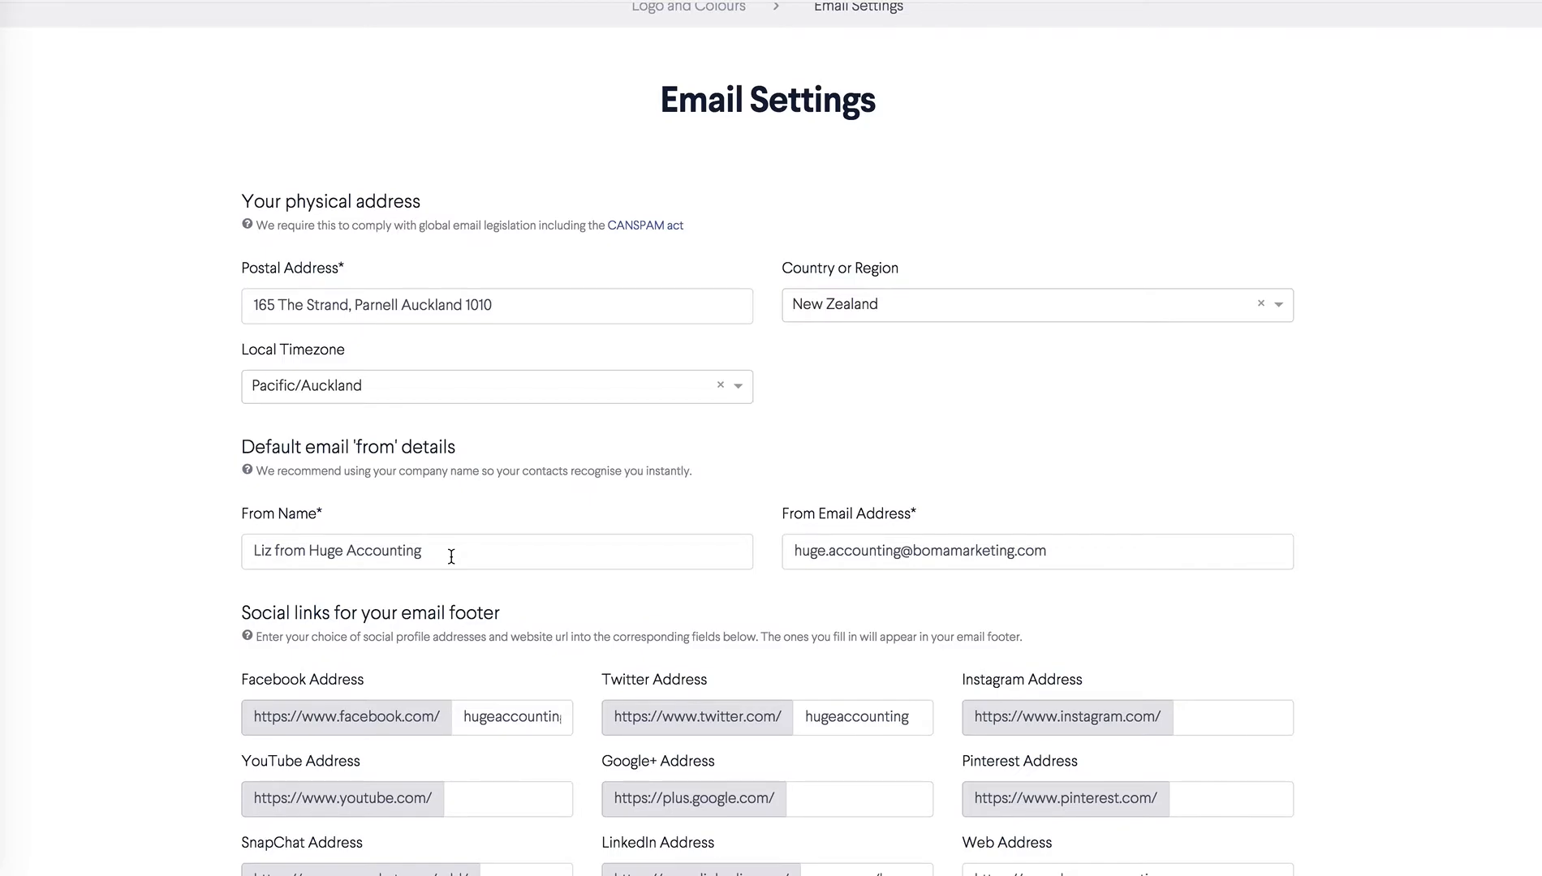
pyautogui.moveTo(552, 636)
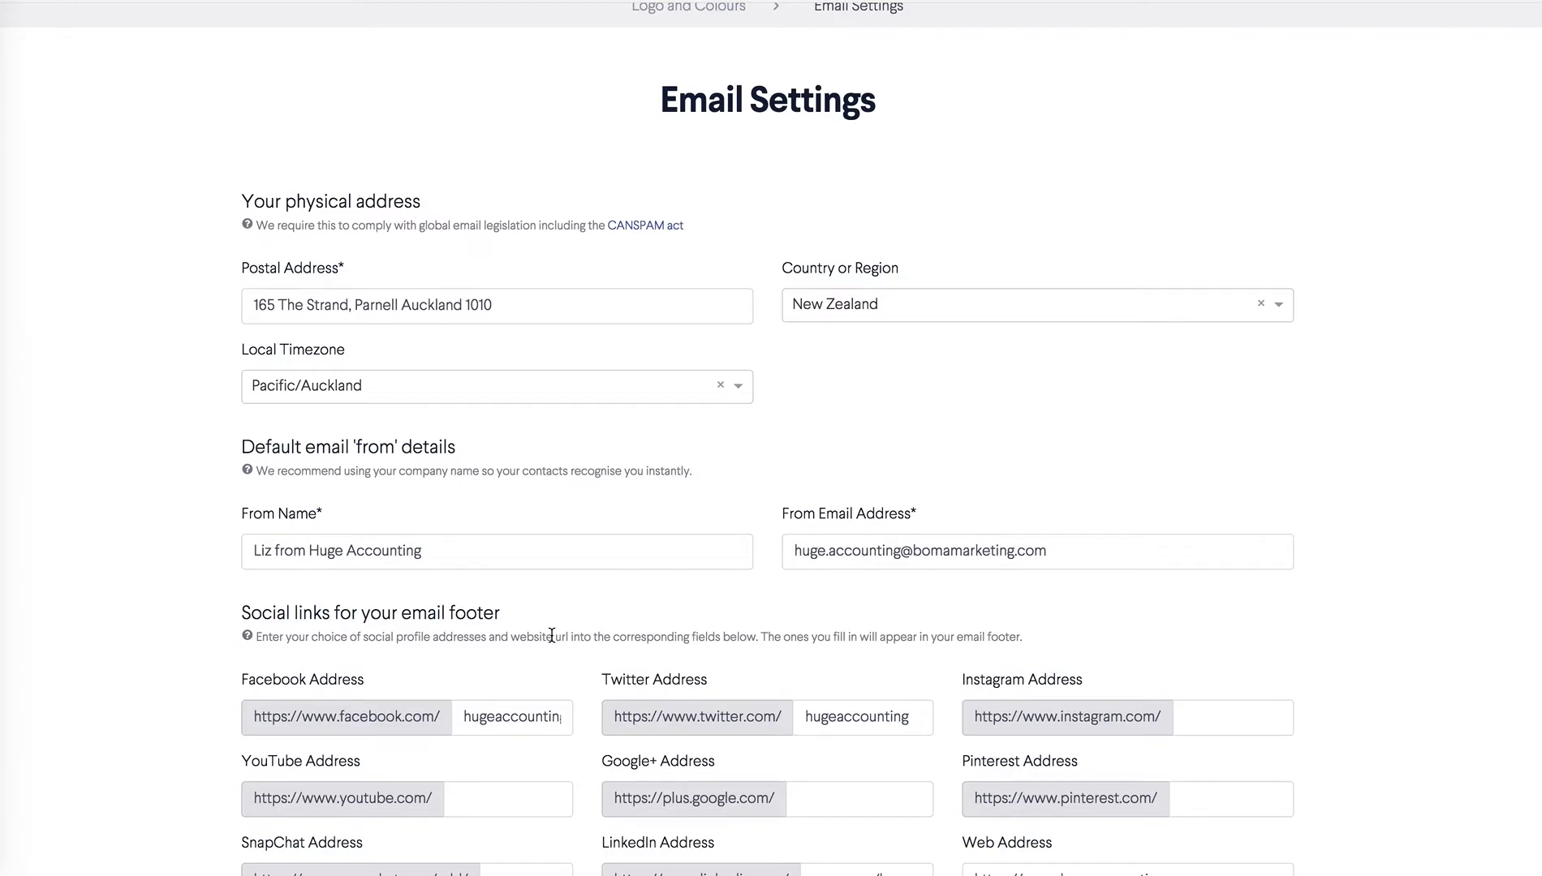
pyautogui.scroll(-3)
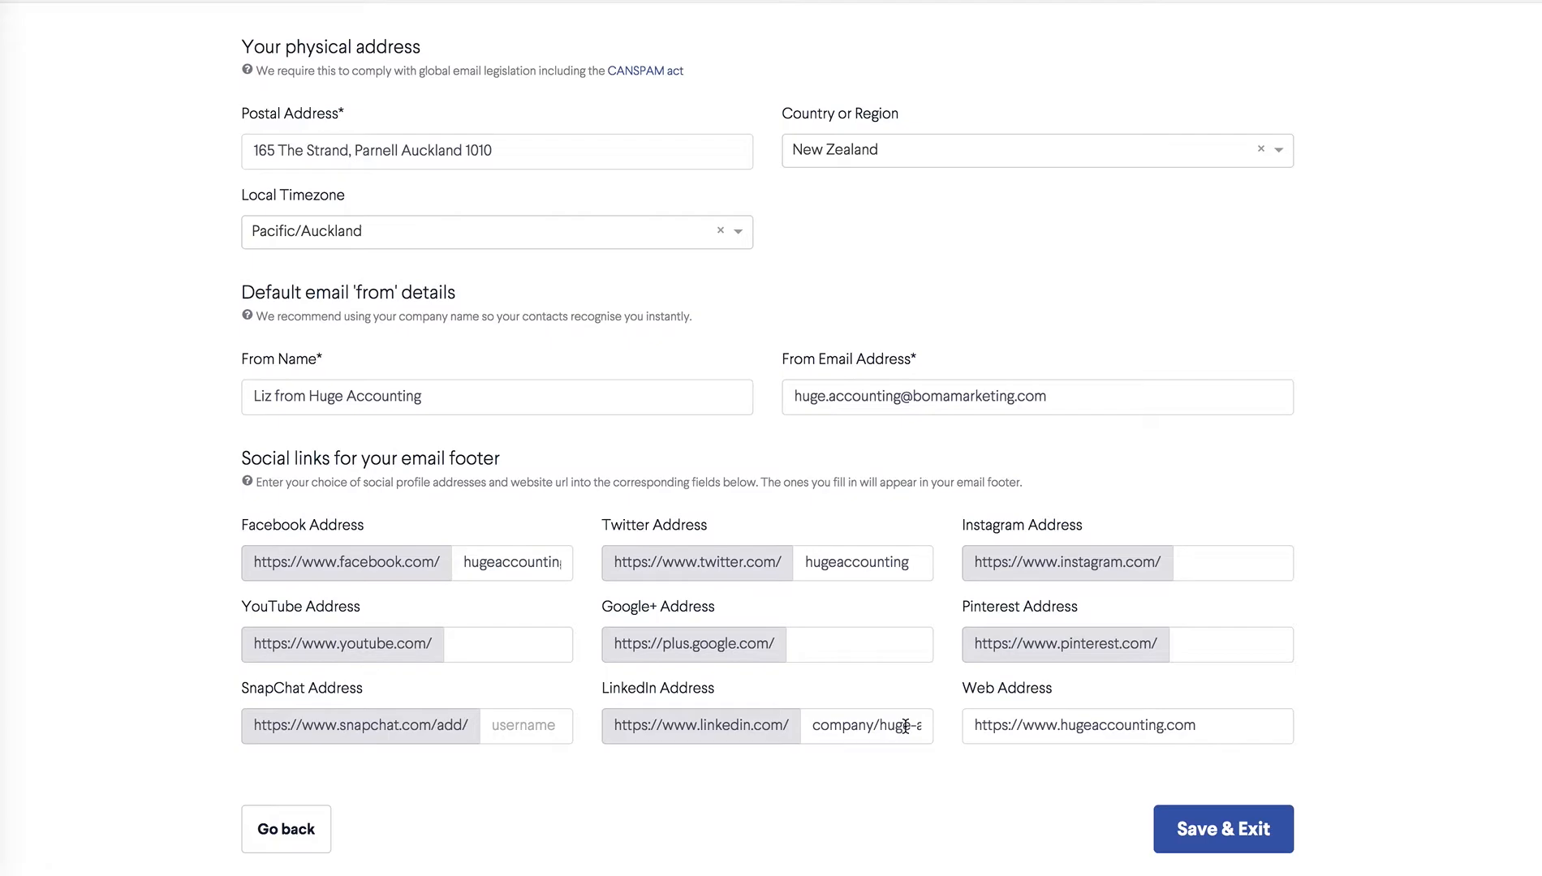
pyautogui.moveTo(883, 568)
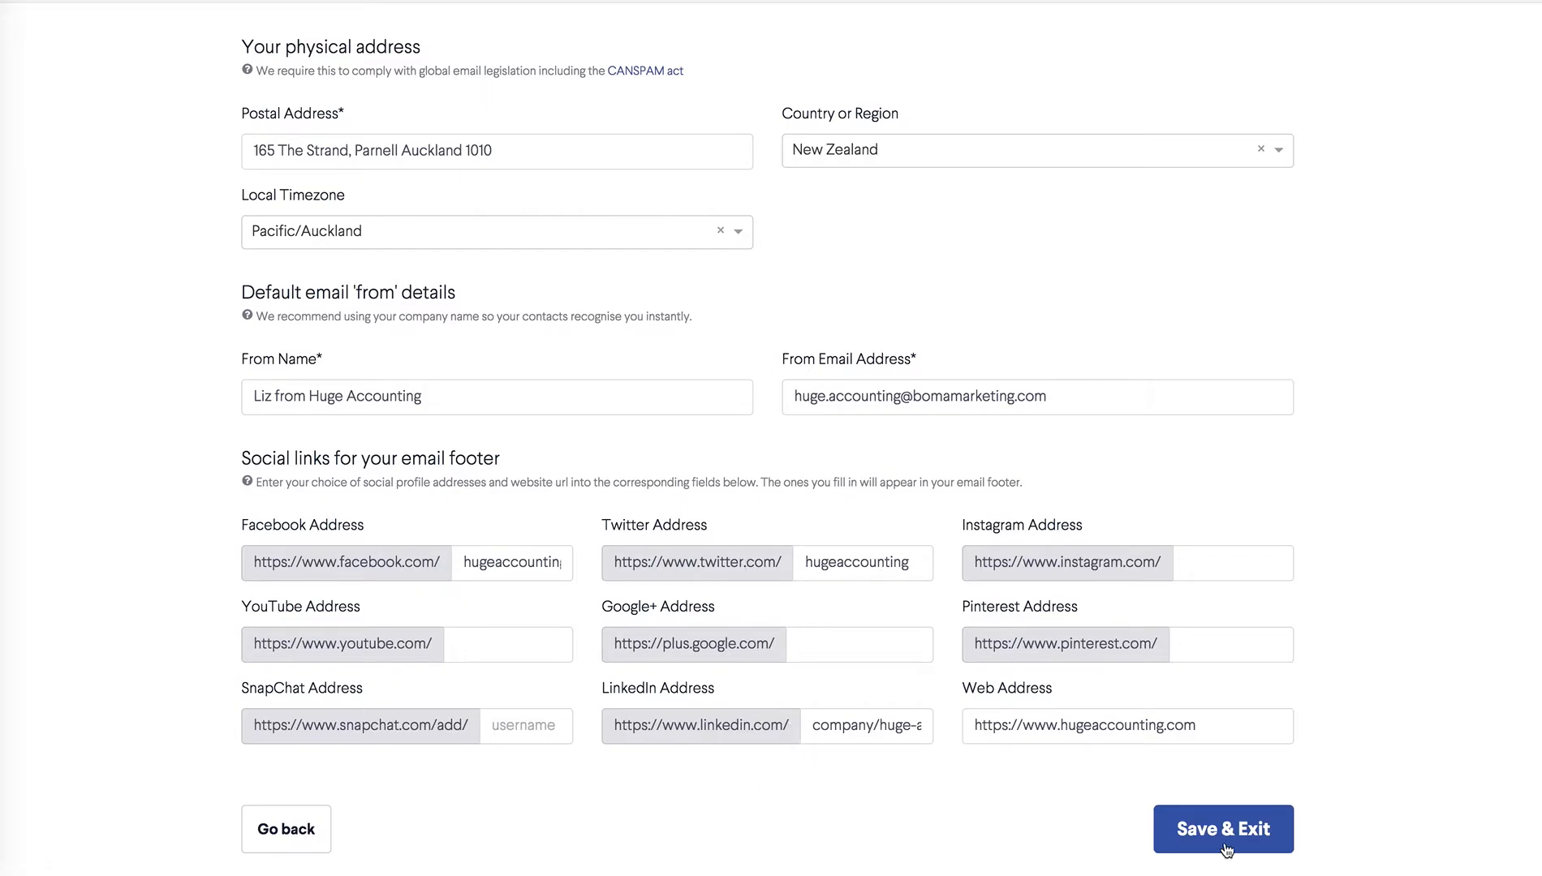
pyautogui.click(1224, 829)
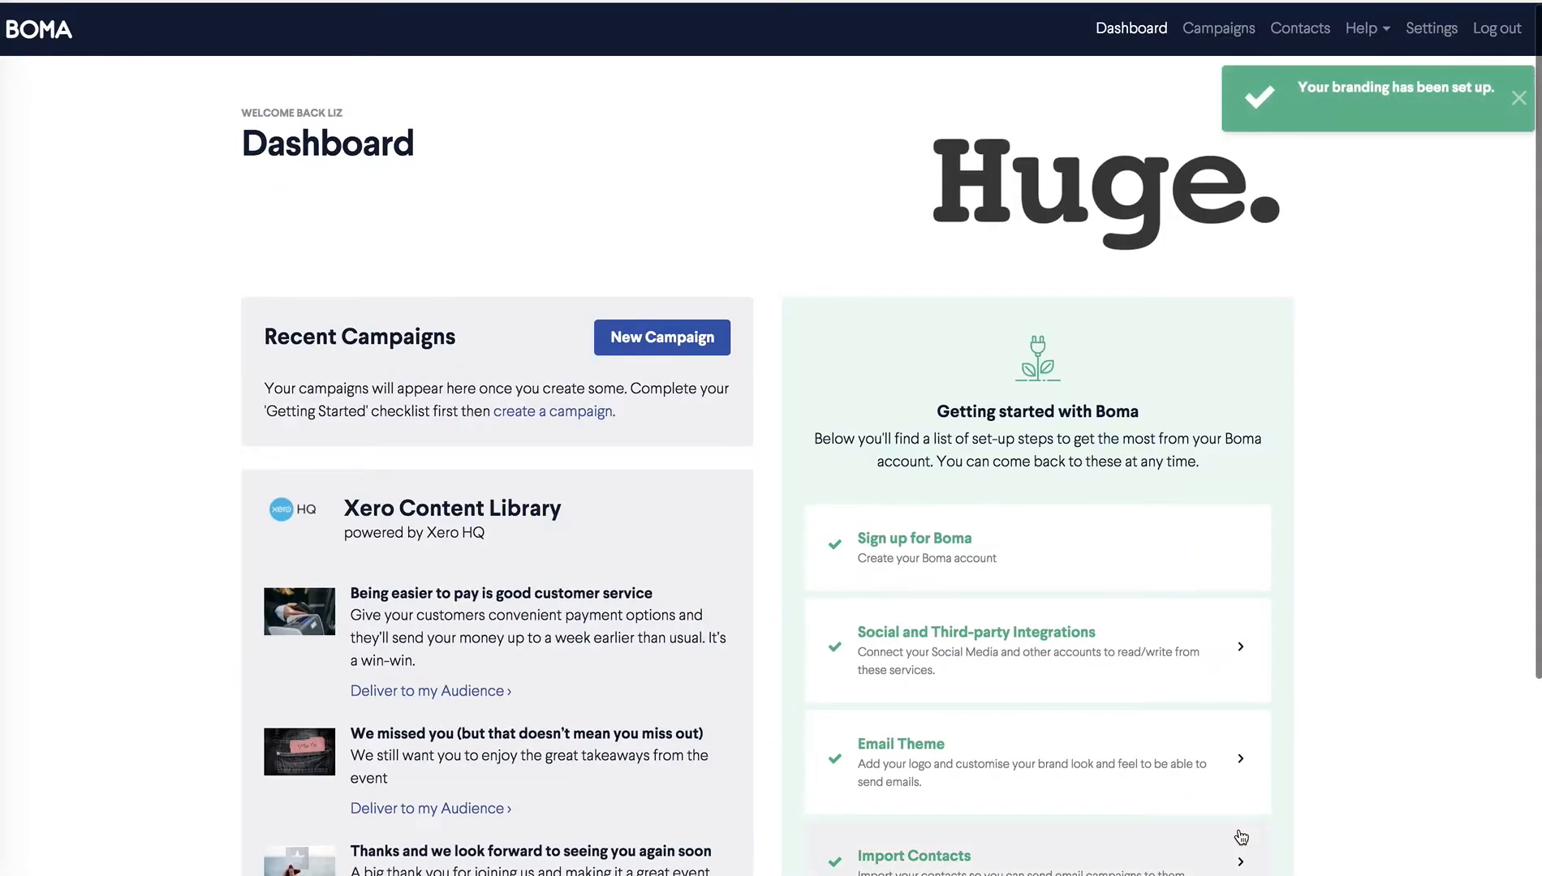
pyautogui.moveTo(1241, 832)
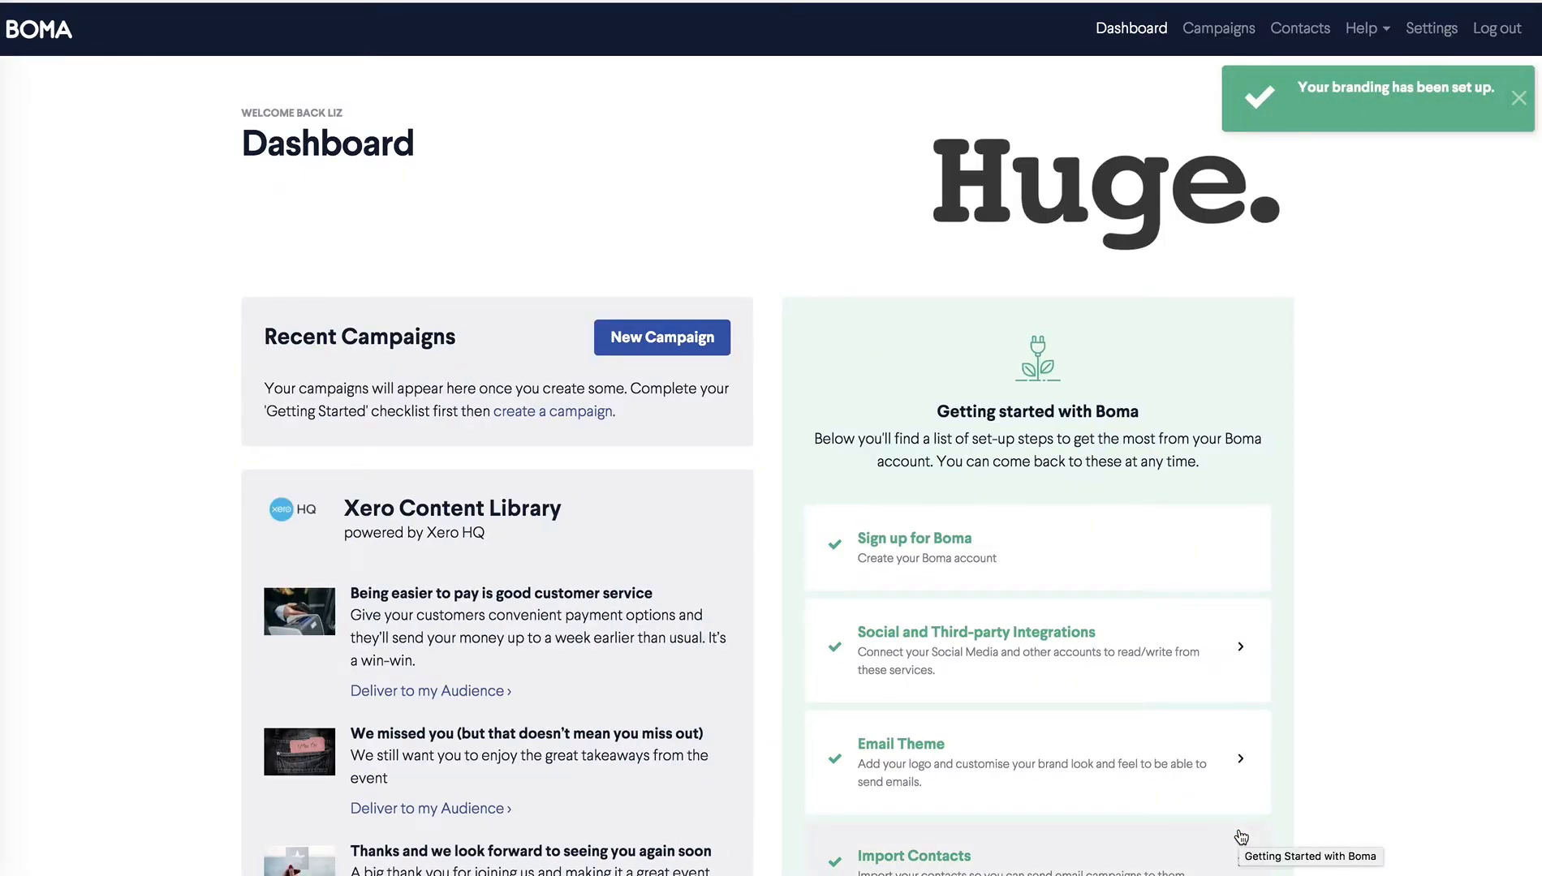
pyautogui.moveTo(1042, 145)
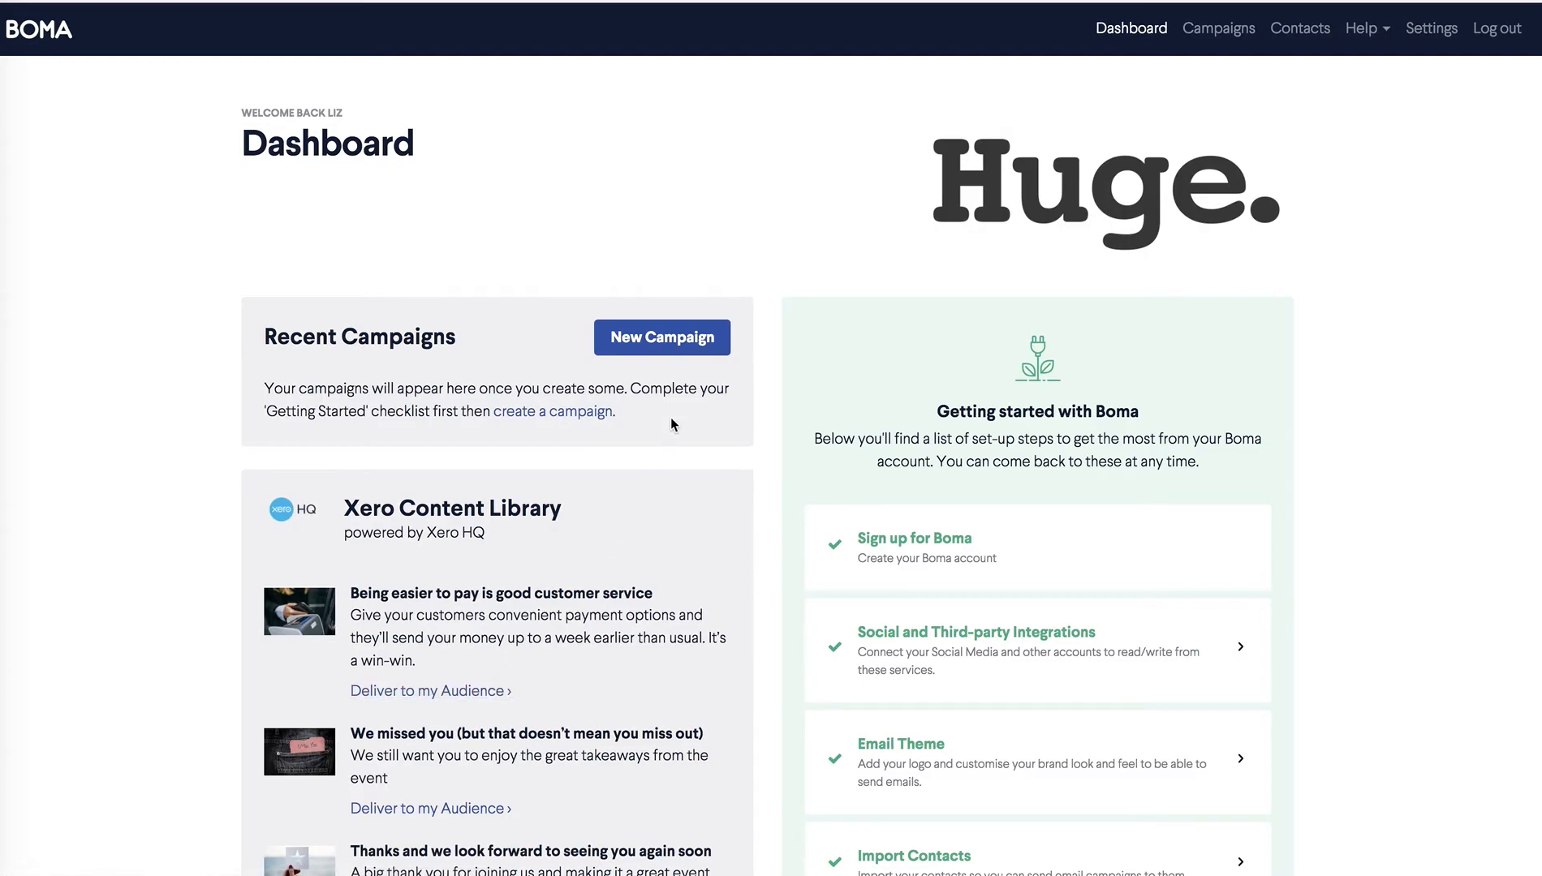
pyautogui.moveTo(682, 377)
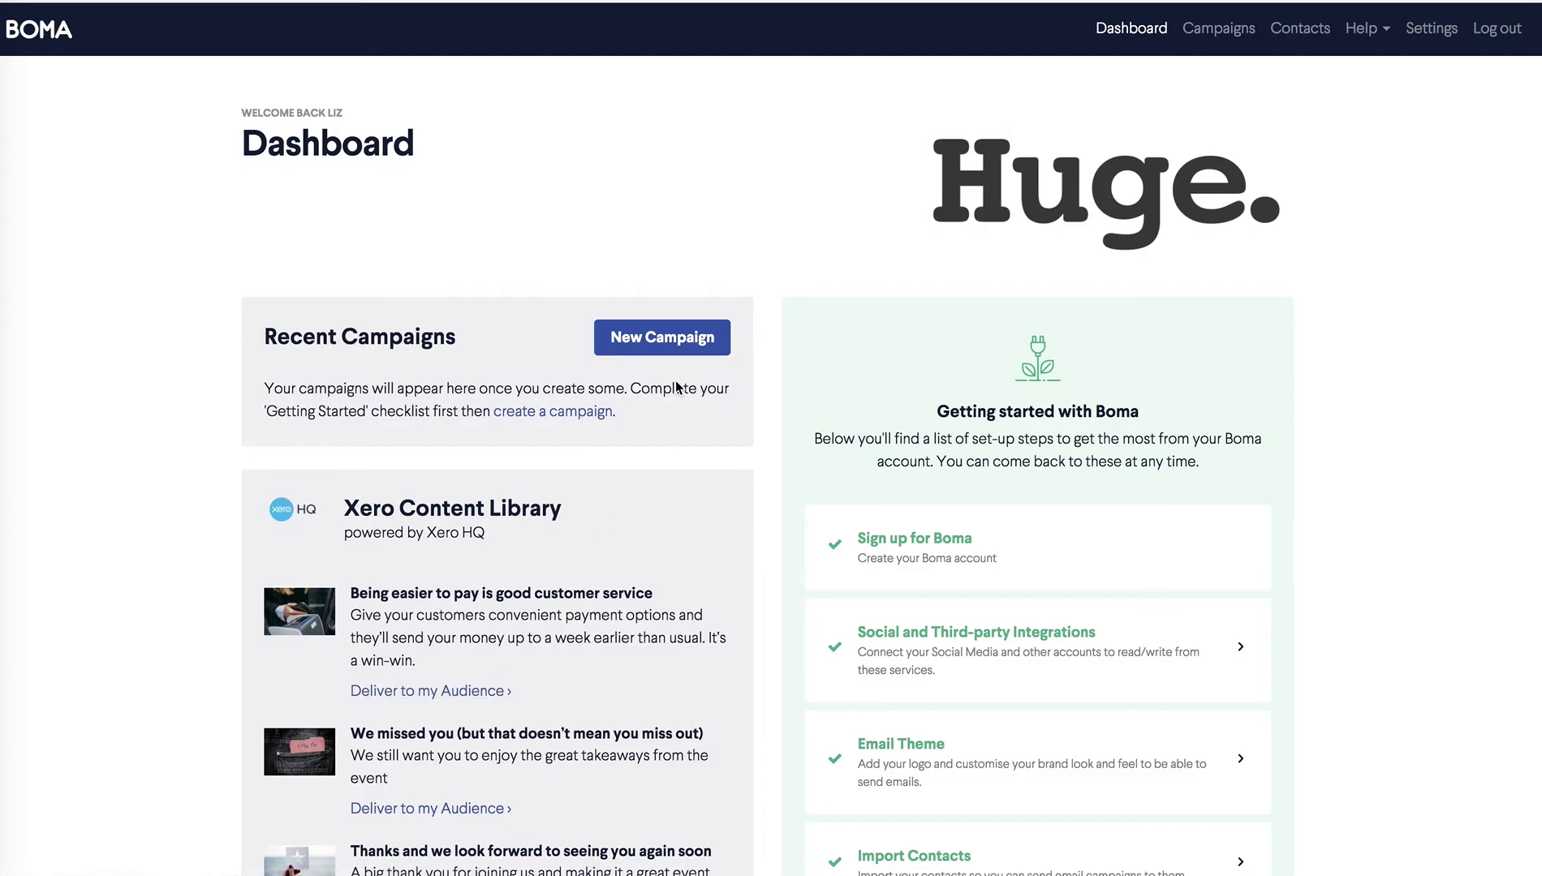